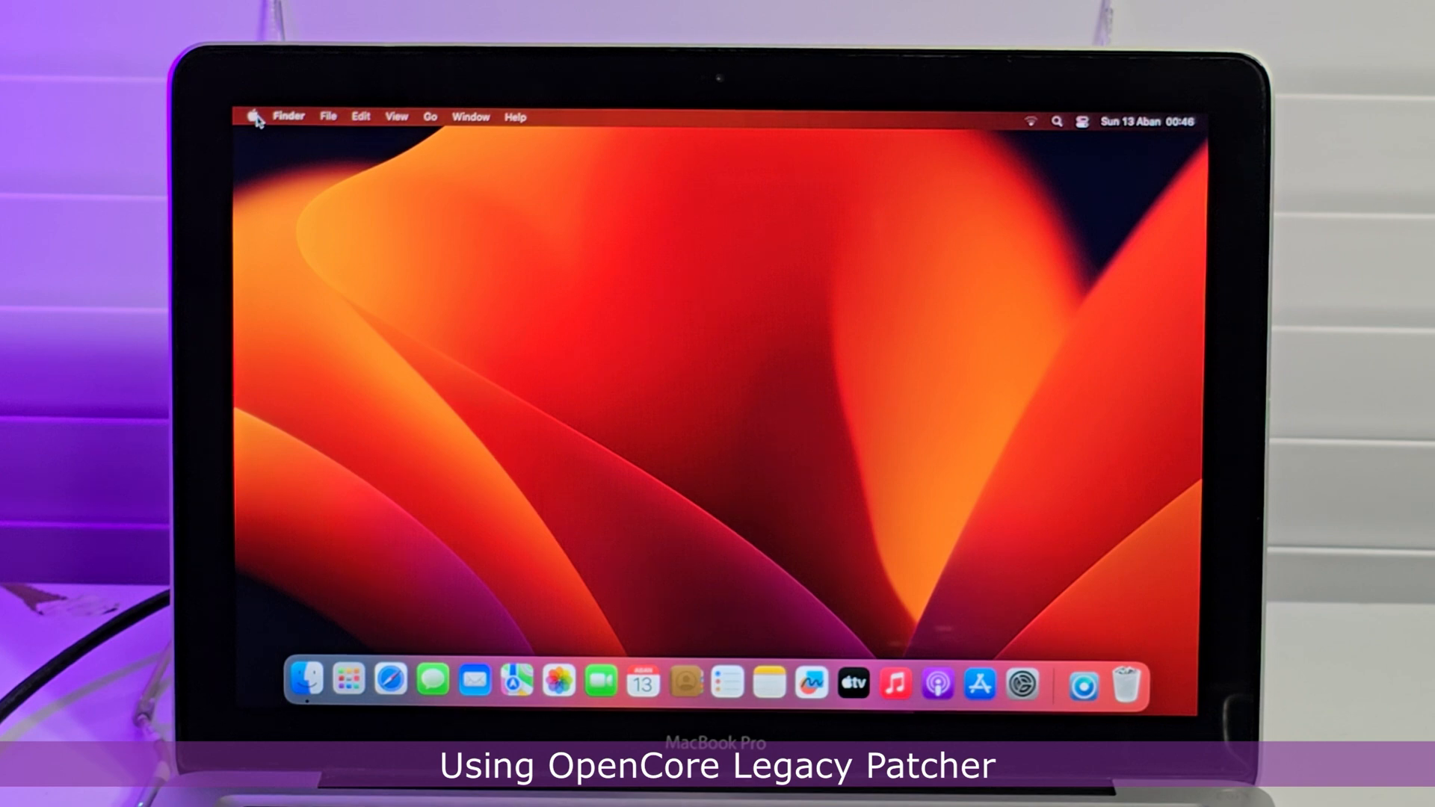
Show About This Mac from the Apple menu, revealing OS X Yosemite 10.10.5 on the MacBook Pro.
click(256, 116)
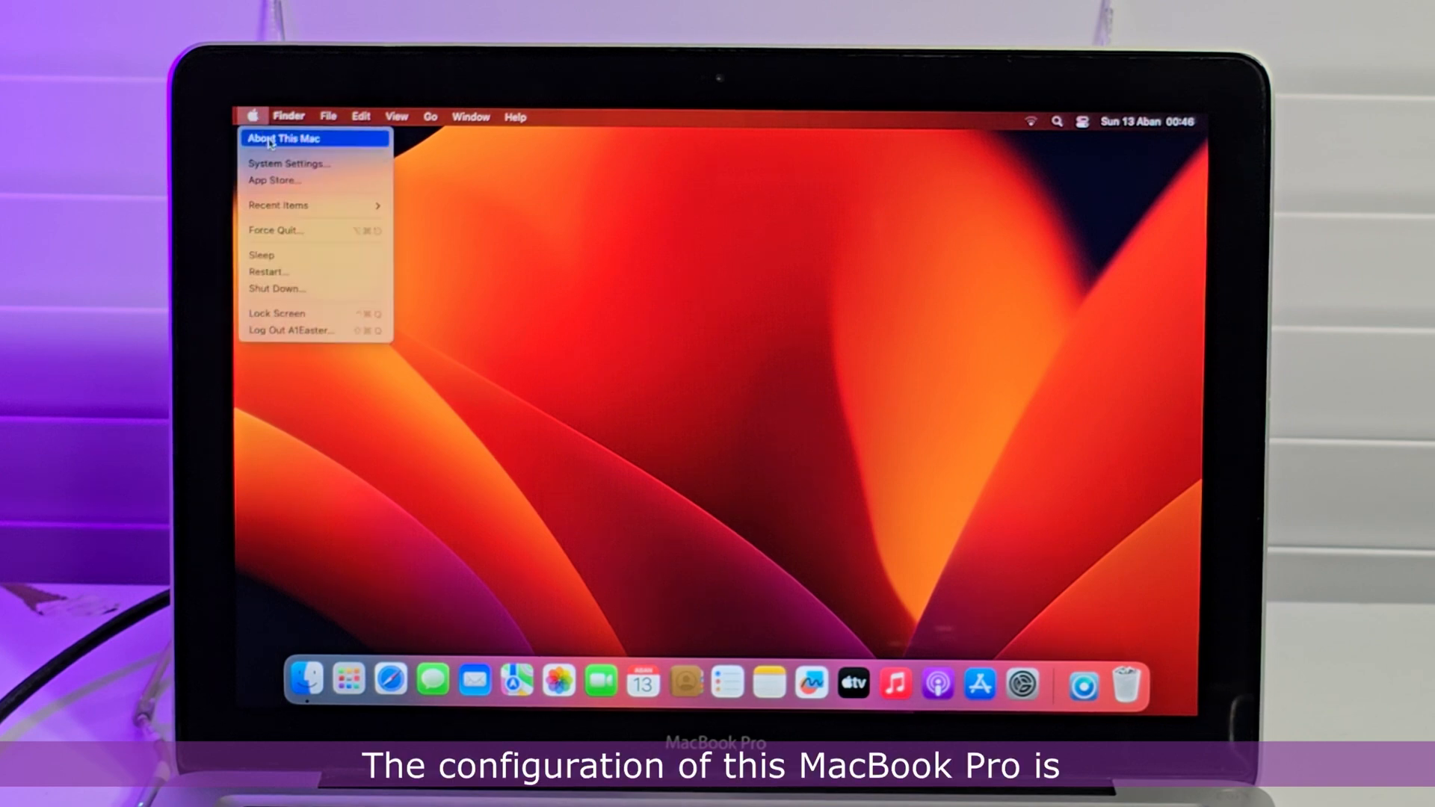
click(284, 137)
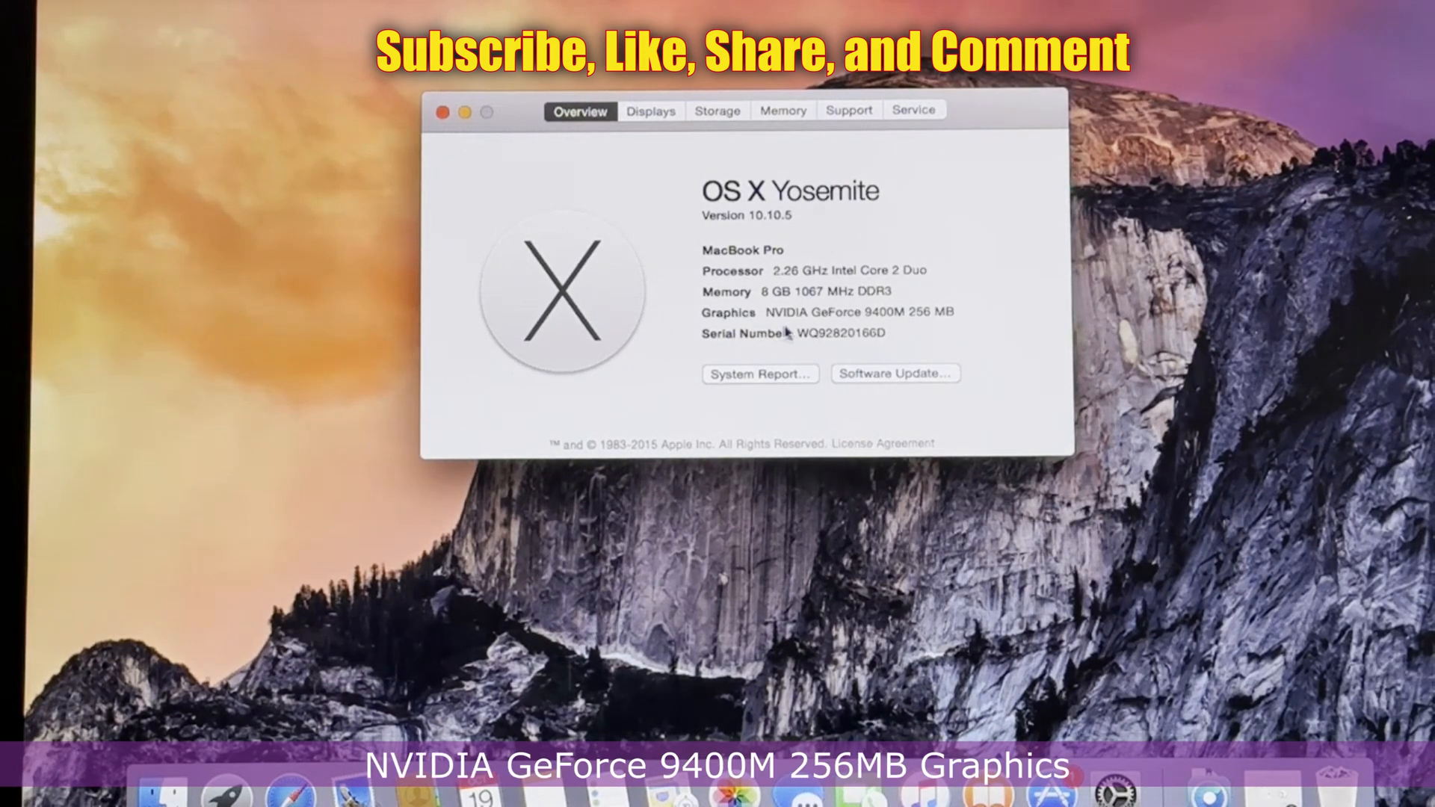
mouse_move(937, 335)
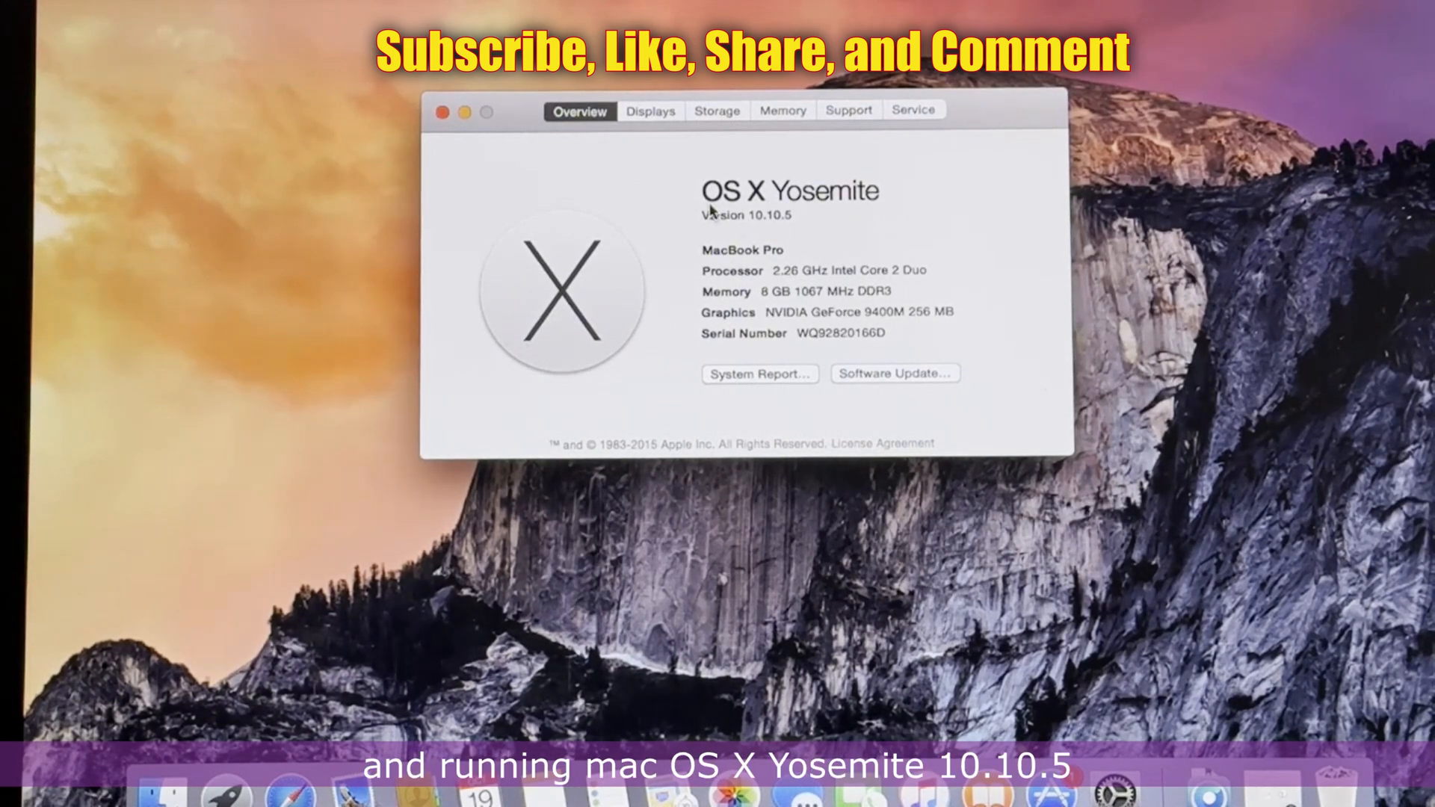
mouse_move(863, 217)
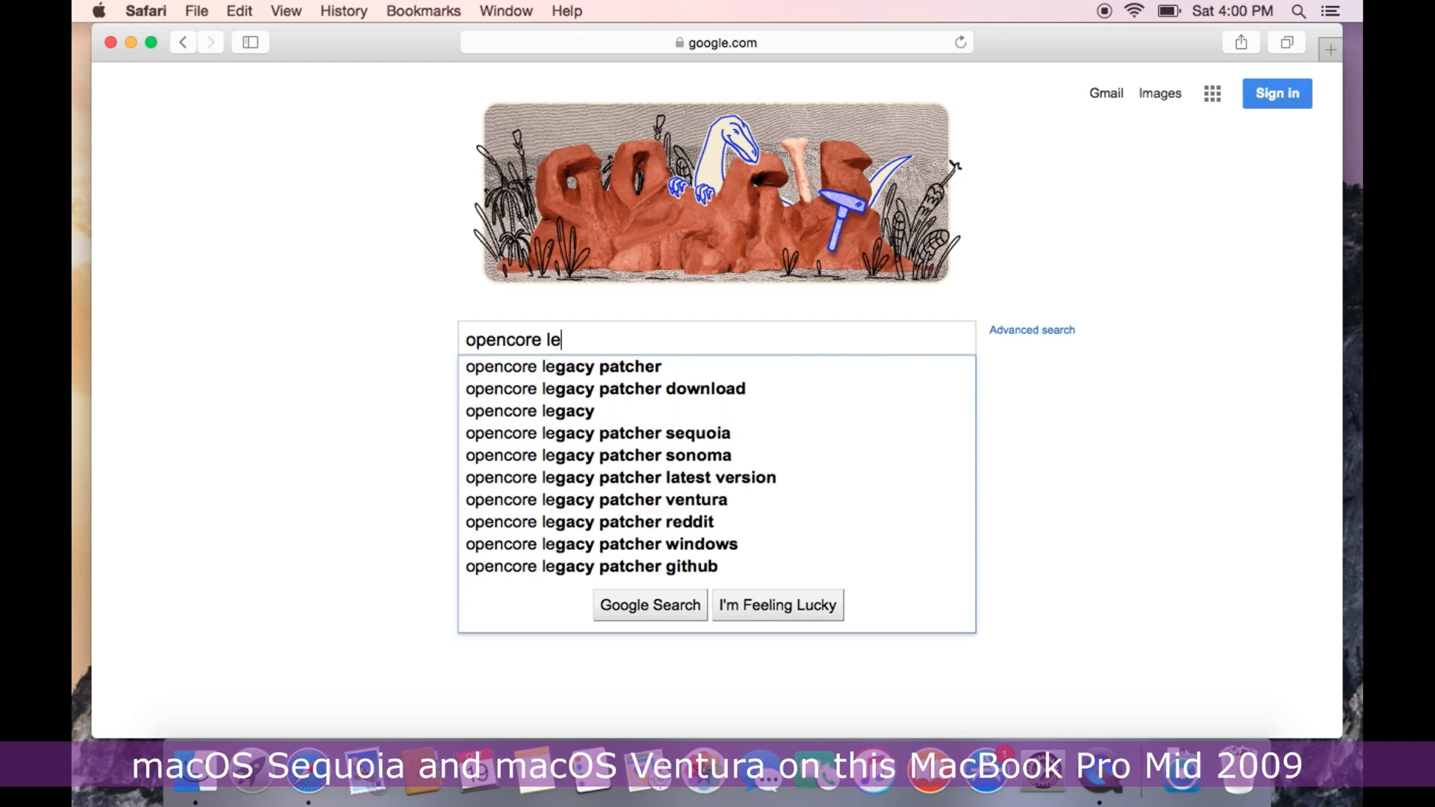
Google 'opencore legacy patcher', go to dortania.github.io and start its Getting Started guide.
text(gacy pa)
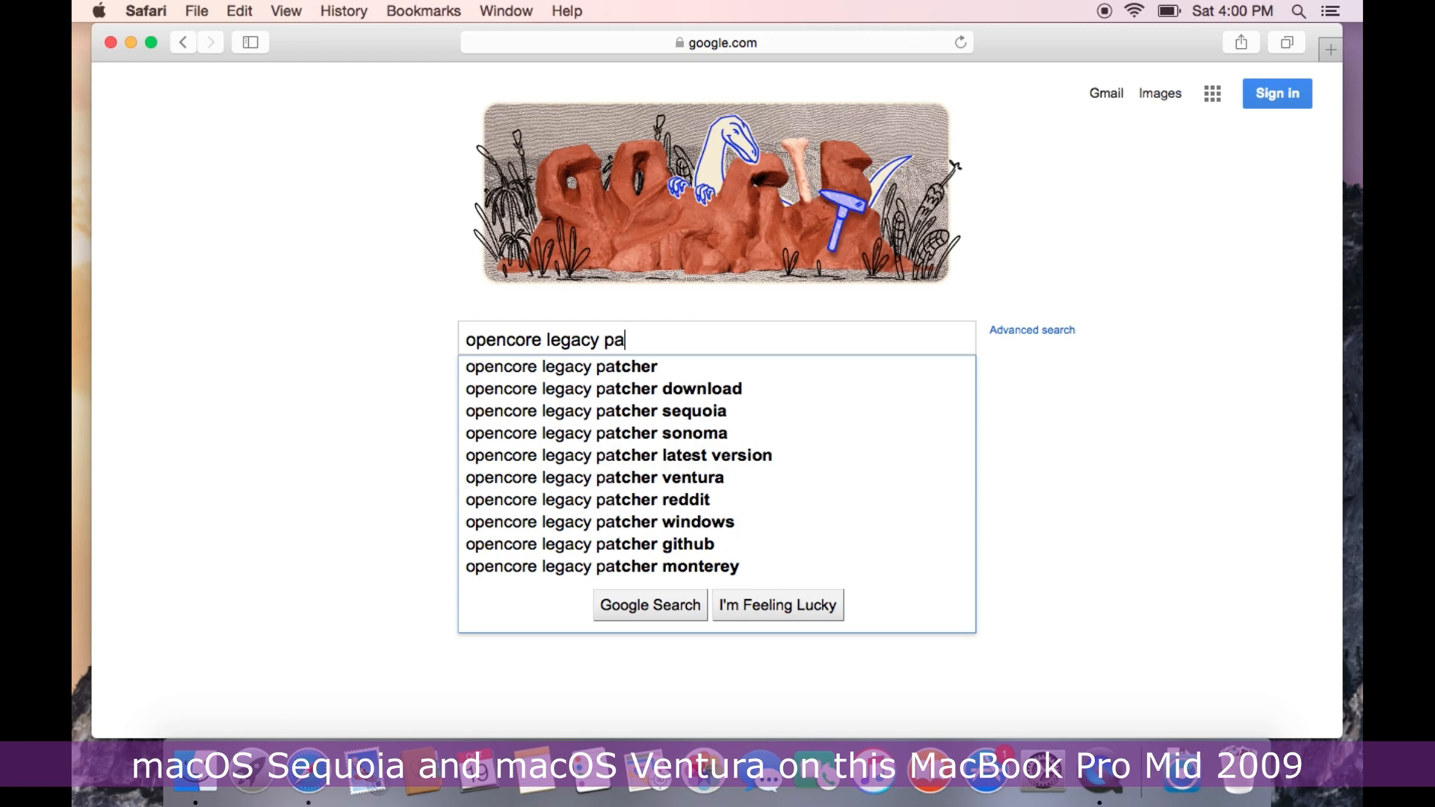
click(561, 367)
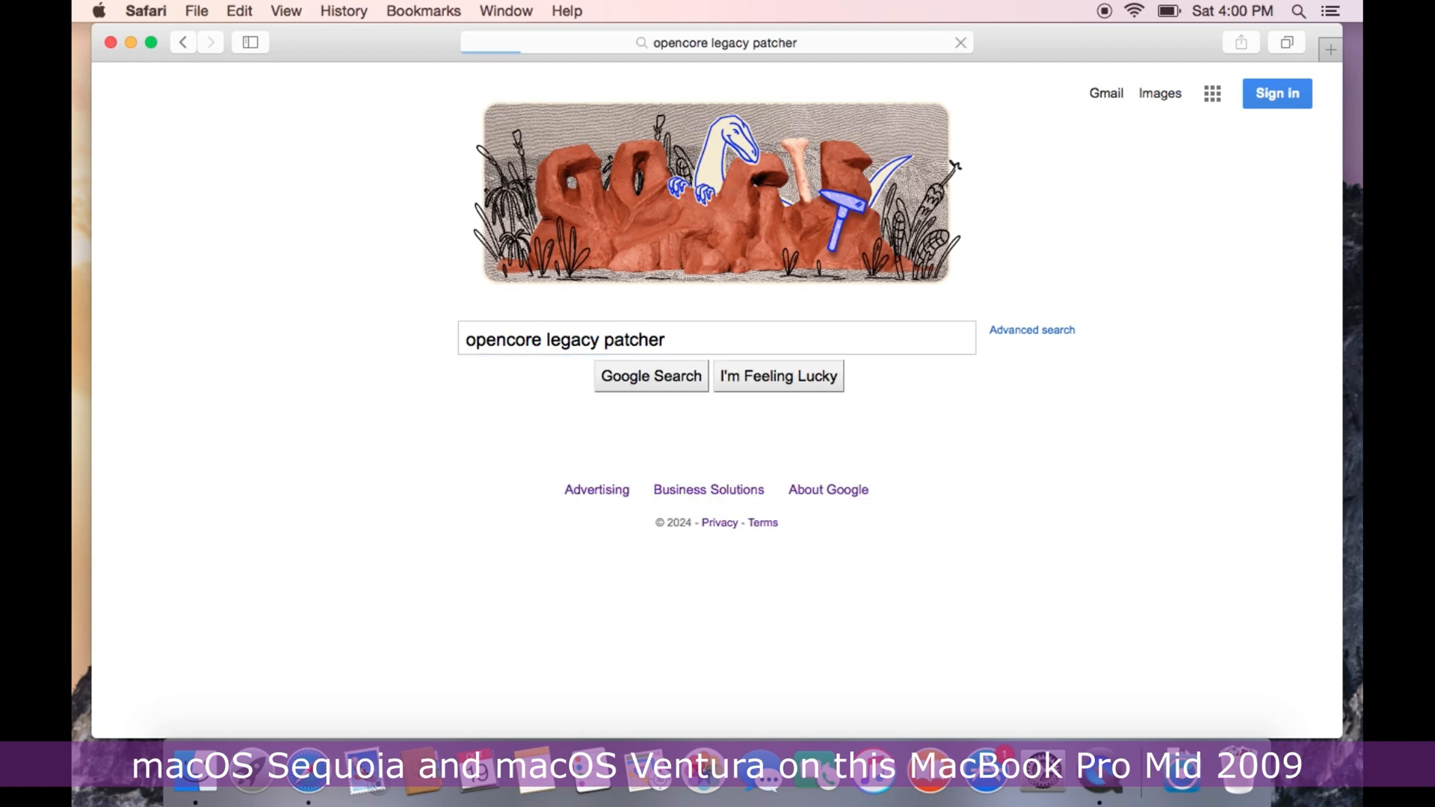
click(651, 375)
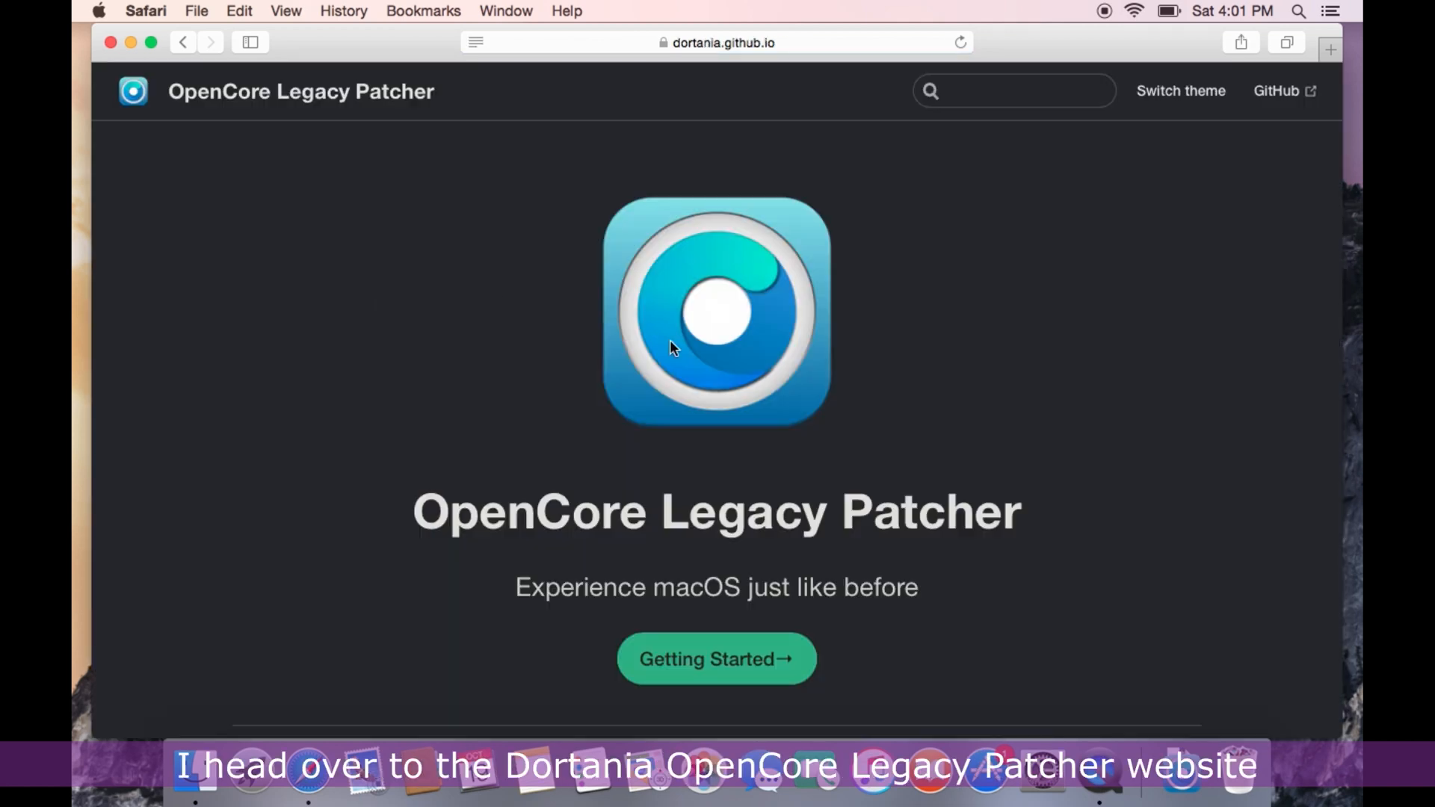
mouse_move(729, 653)
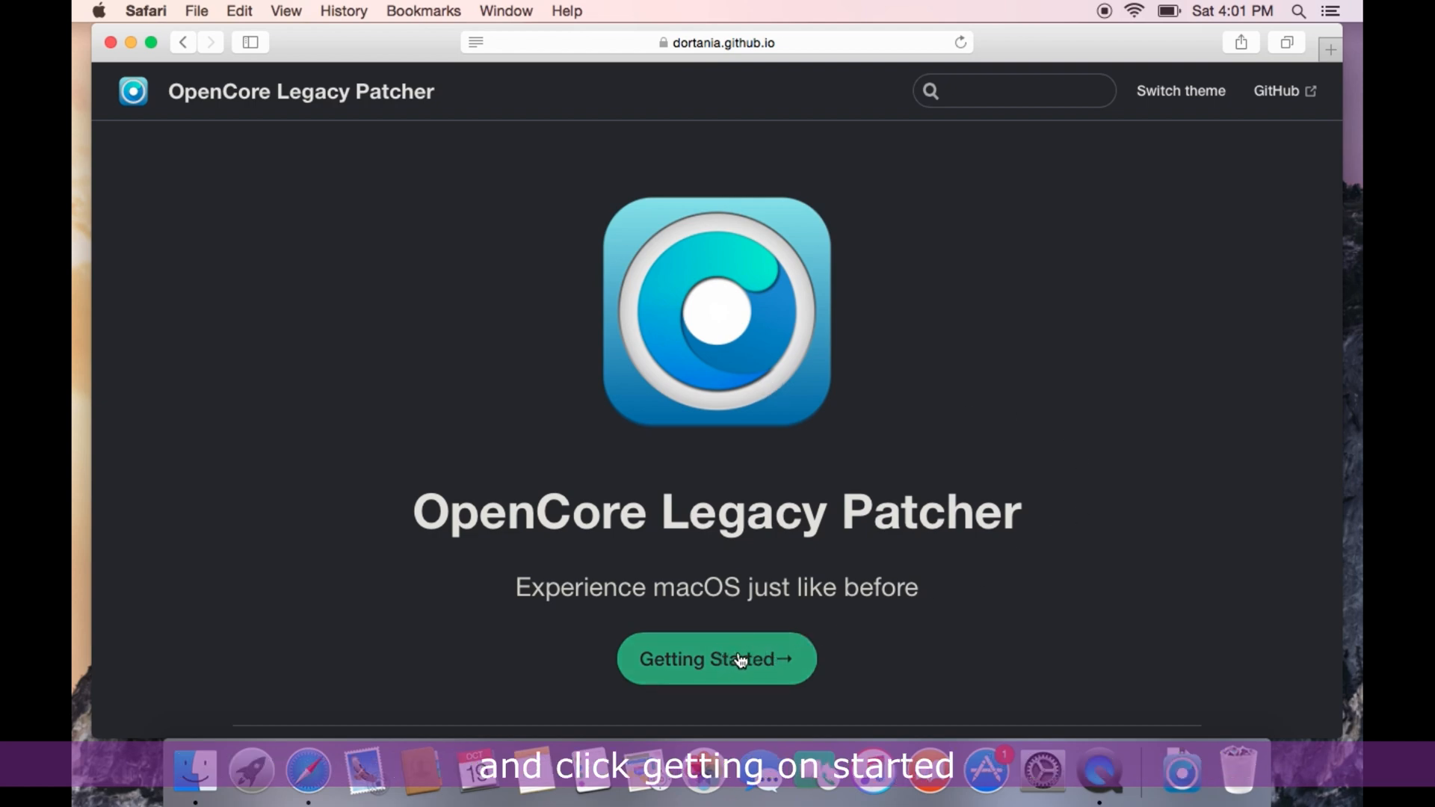
click(716, 659)
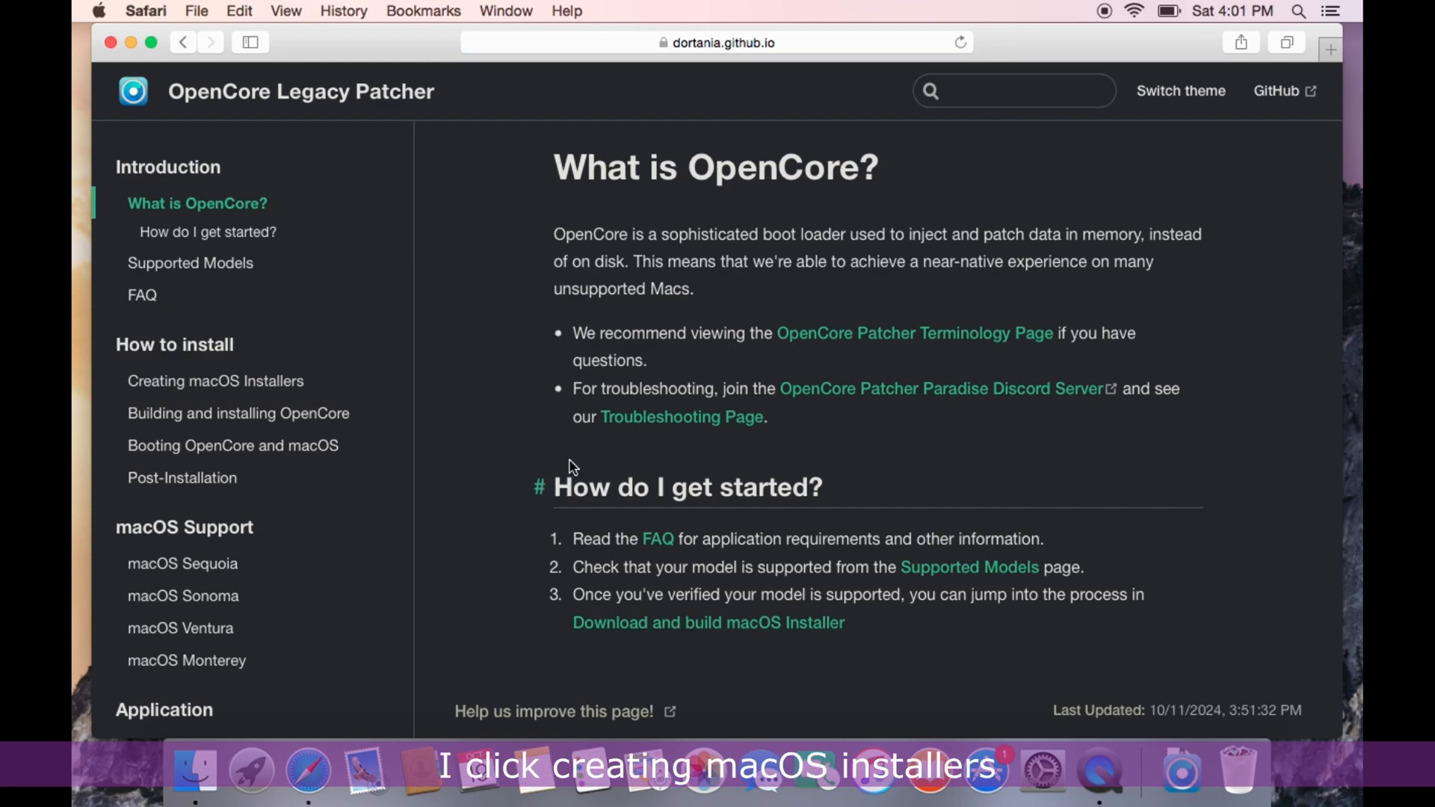
From the installers guide reach the GitHub release Assets and download OpenCore-Patcher-GUI.app.zip.
click(215, 382)
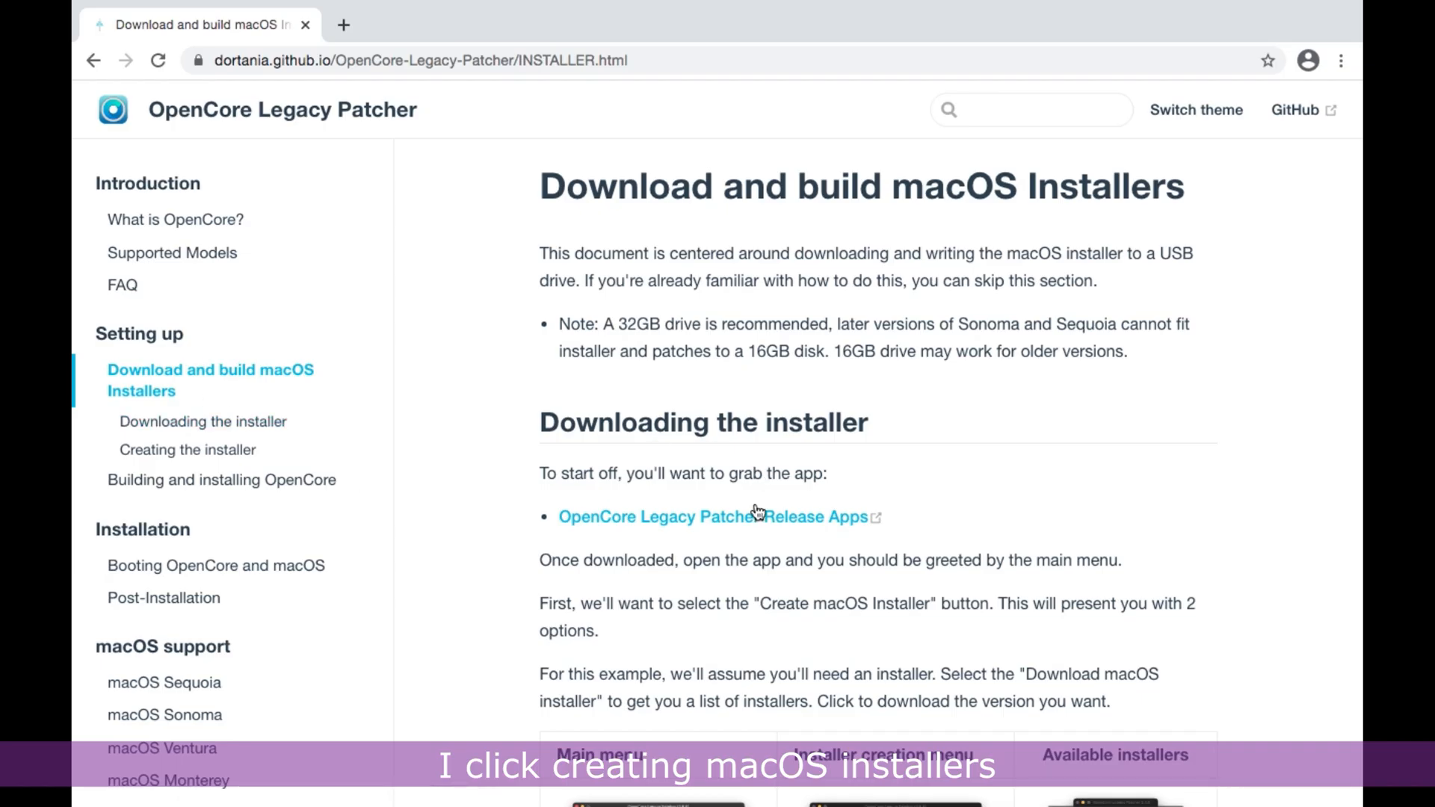
click(704, 515)
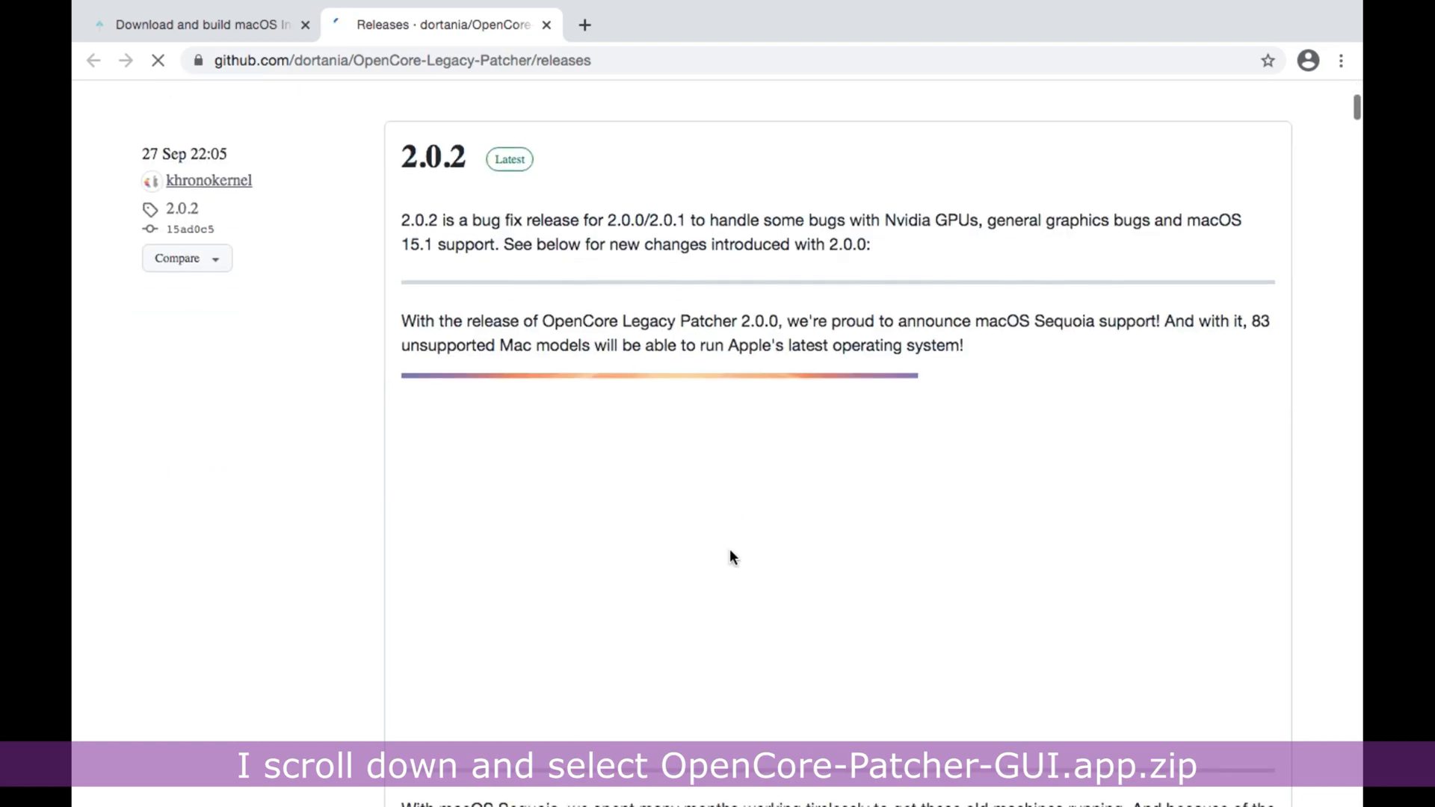
scroll(down, 3)
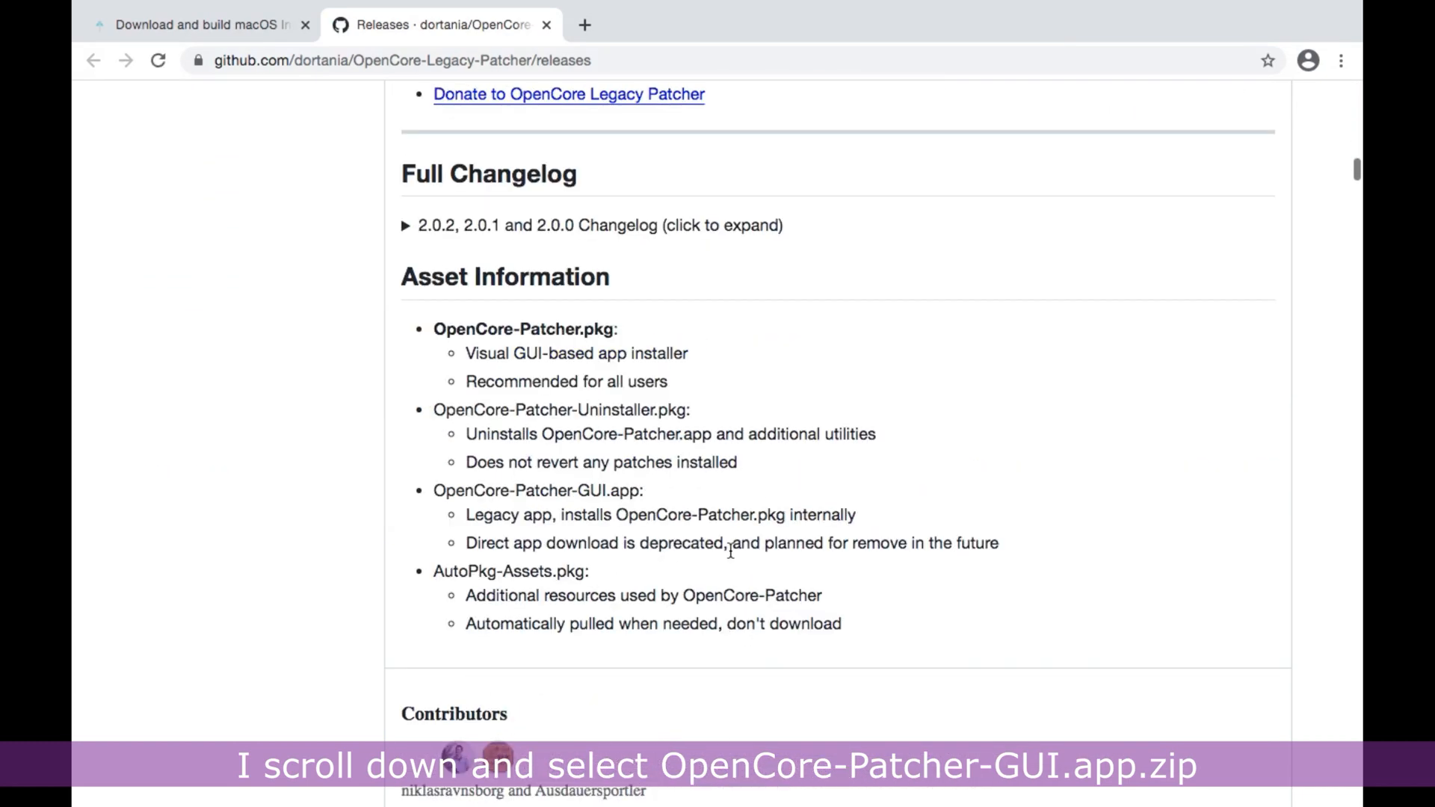
scroll(down, 3)
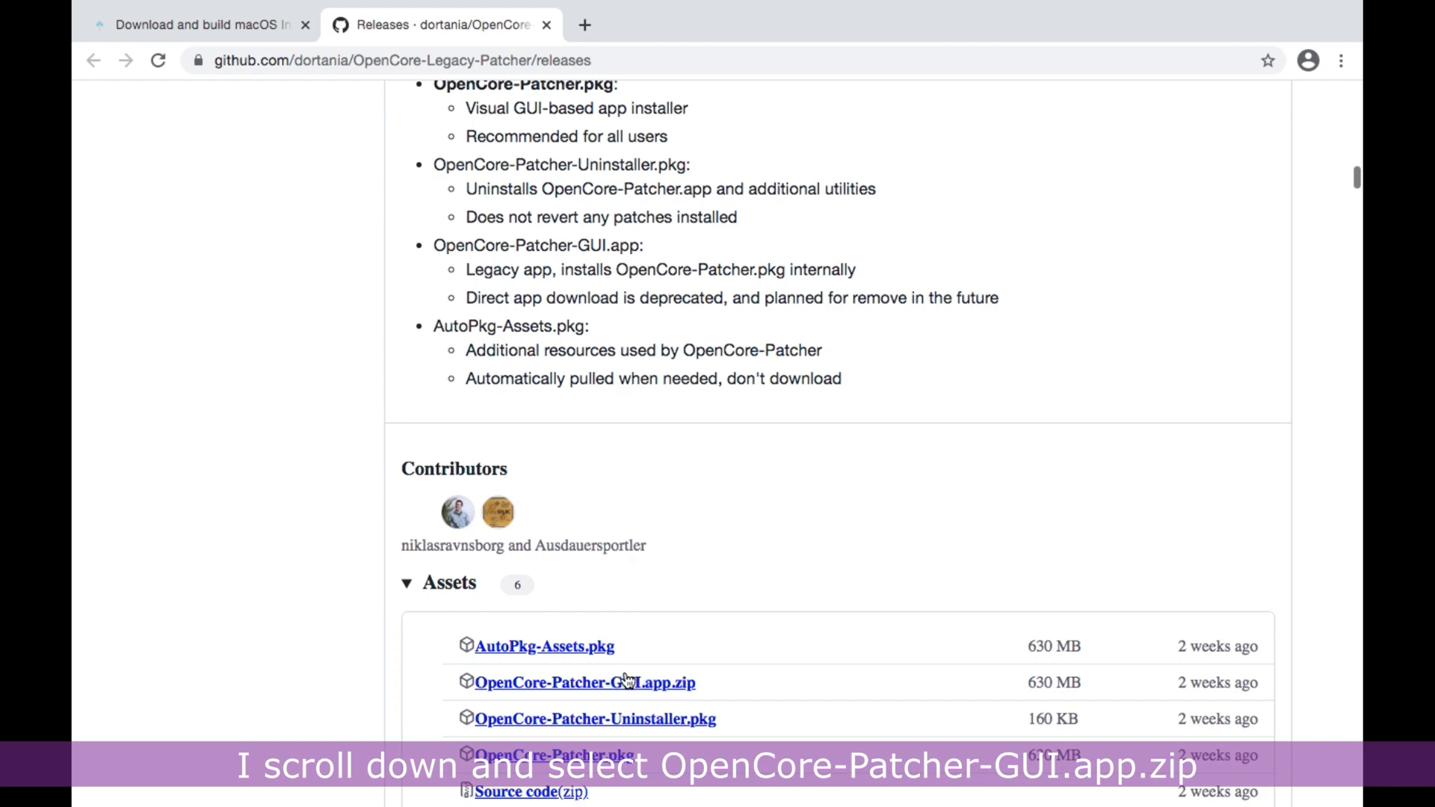
click(584, 682)
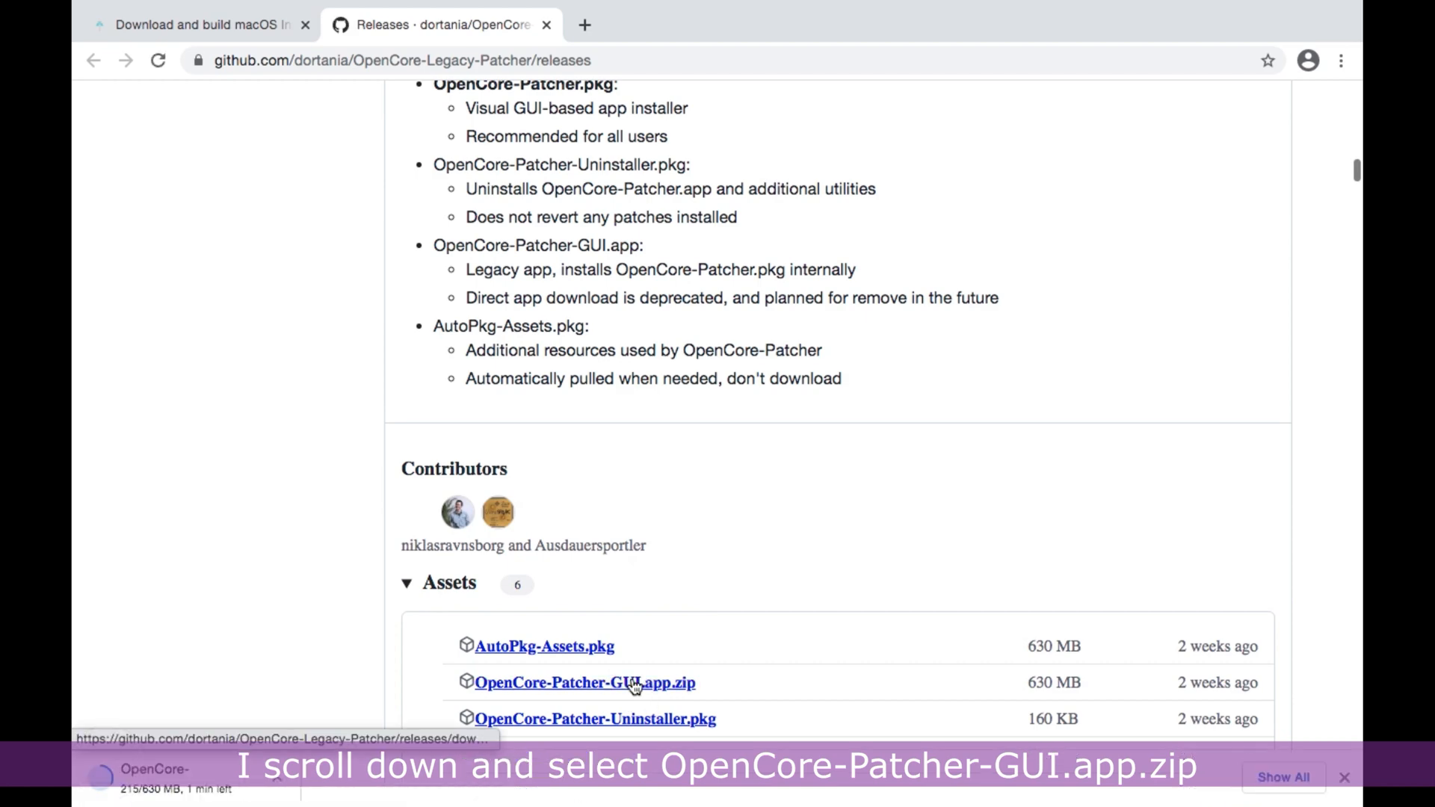
click(585, 684)
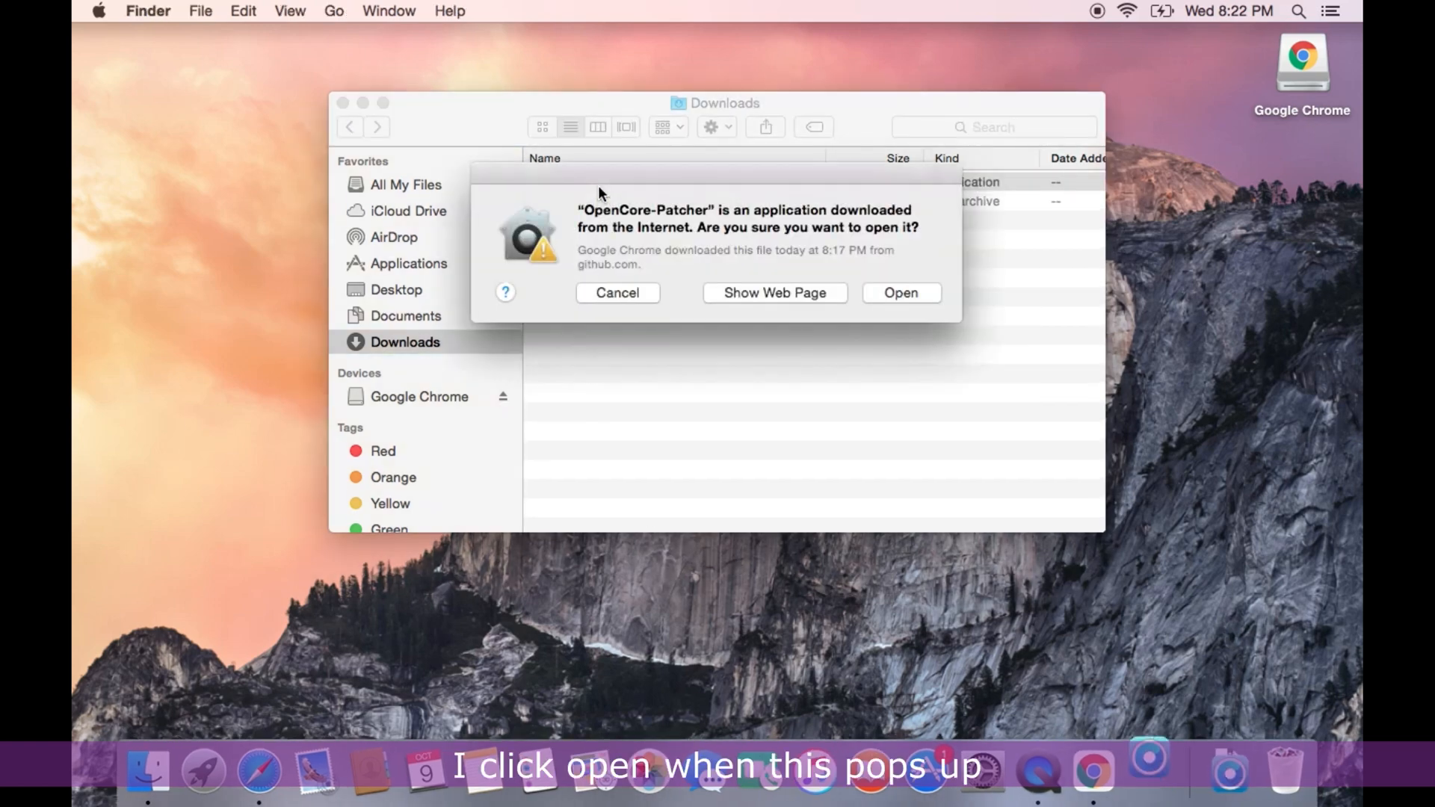
Allow the downloaded patcher to open with the admin password, then launch OpenCore-Patcher from Downloads.
click(898, 293)
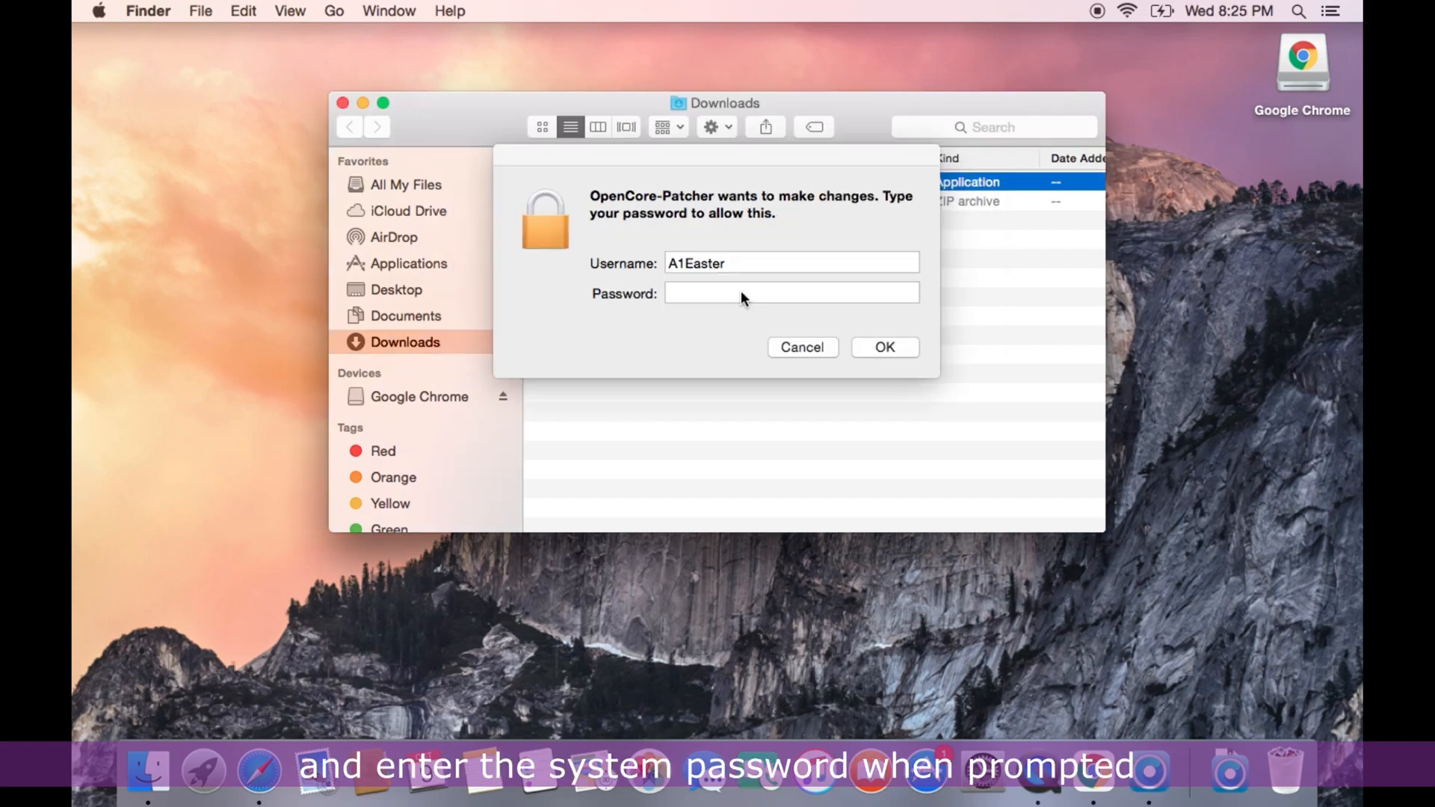
click(789, 293)
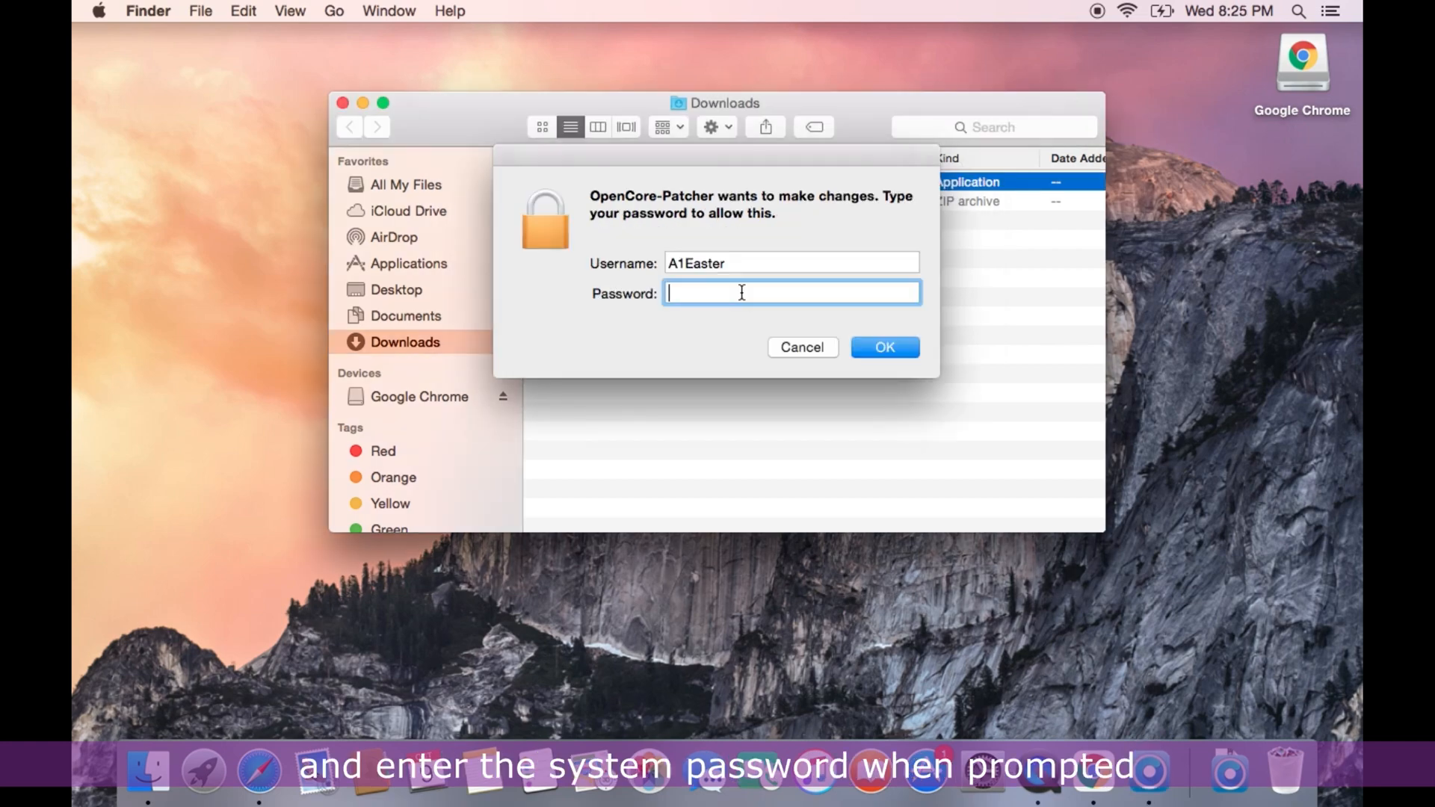
text(•••)
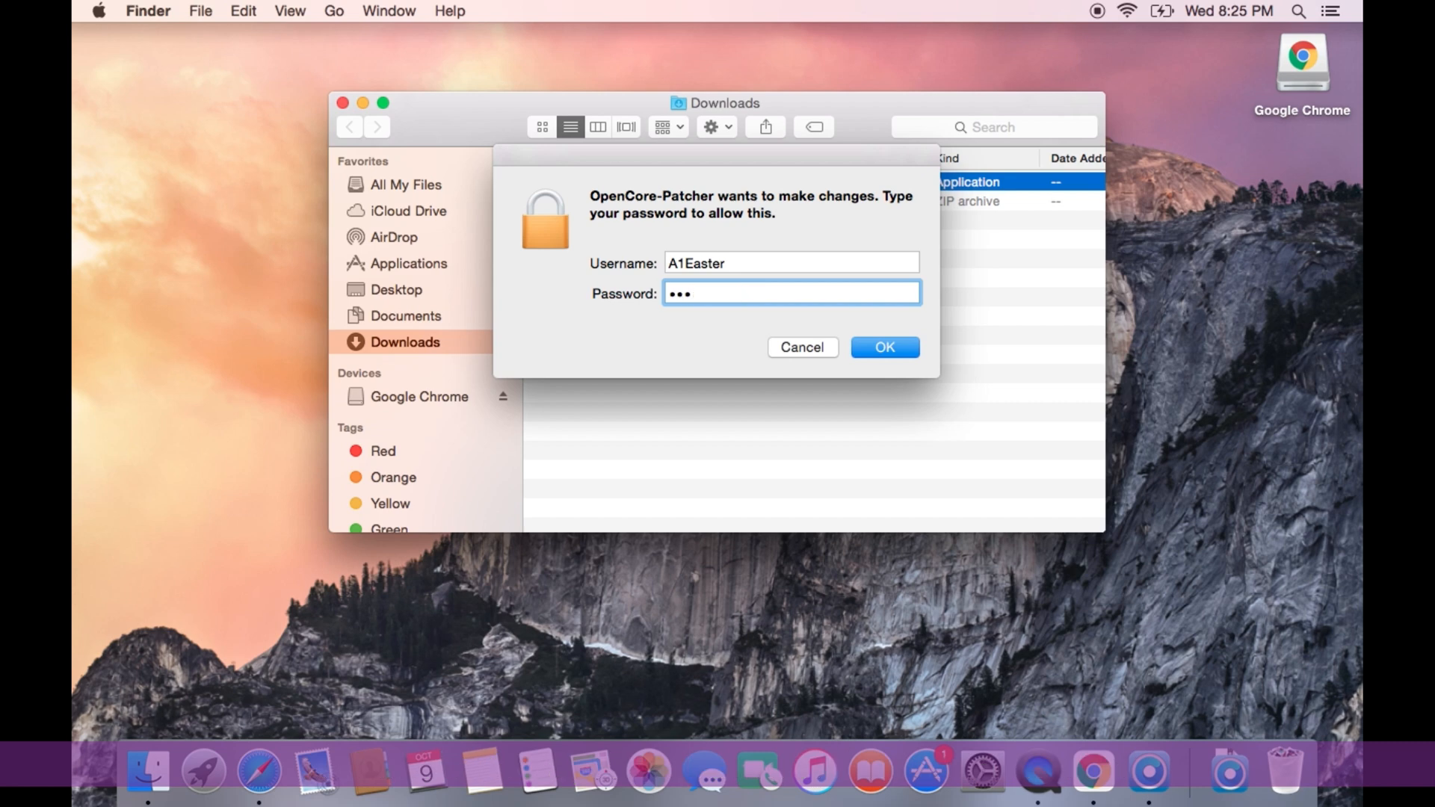
click(883, 347)
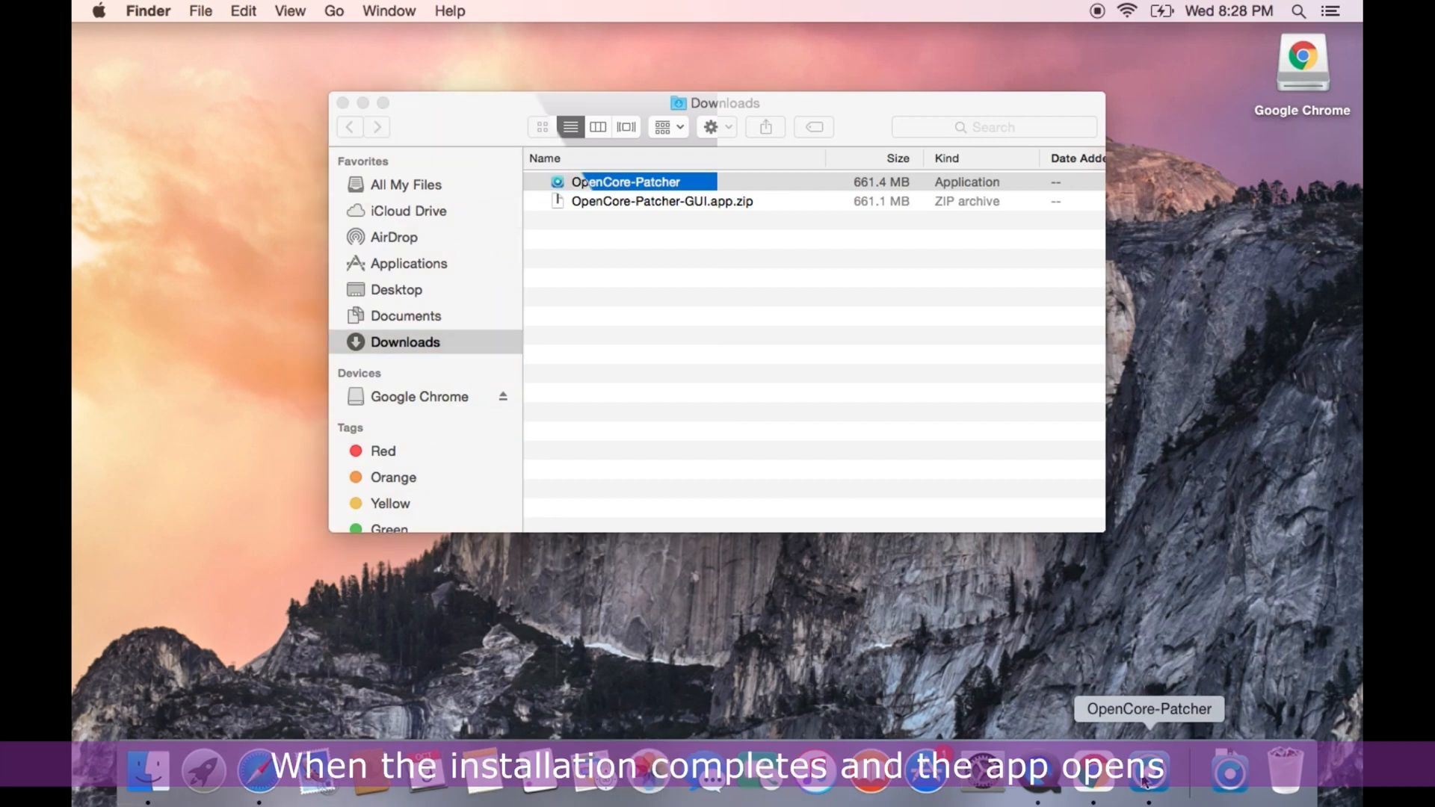
double_click(627, 181)
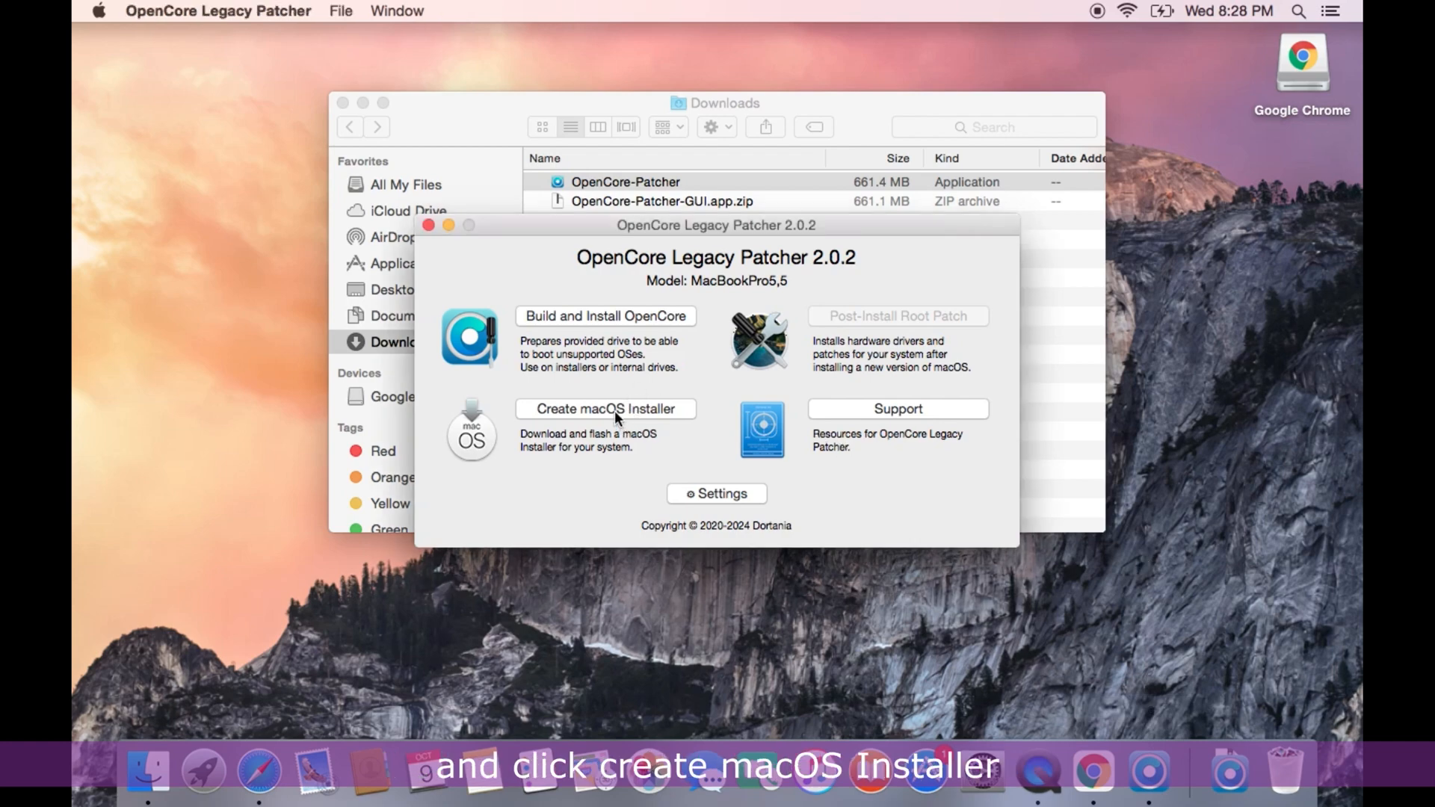
Choose Create macOS Installer, pick macOS Big Sur from the download list and start downloading it.
click(604, 408)
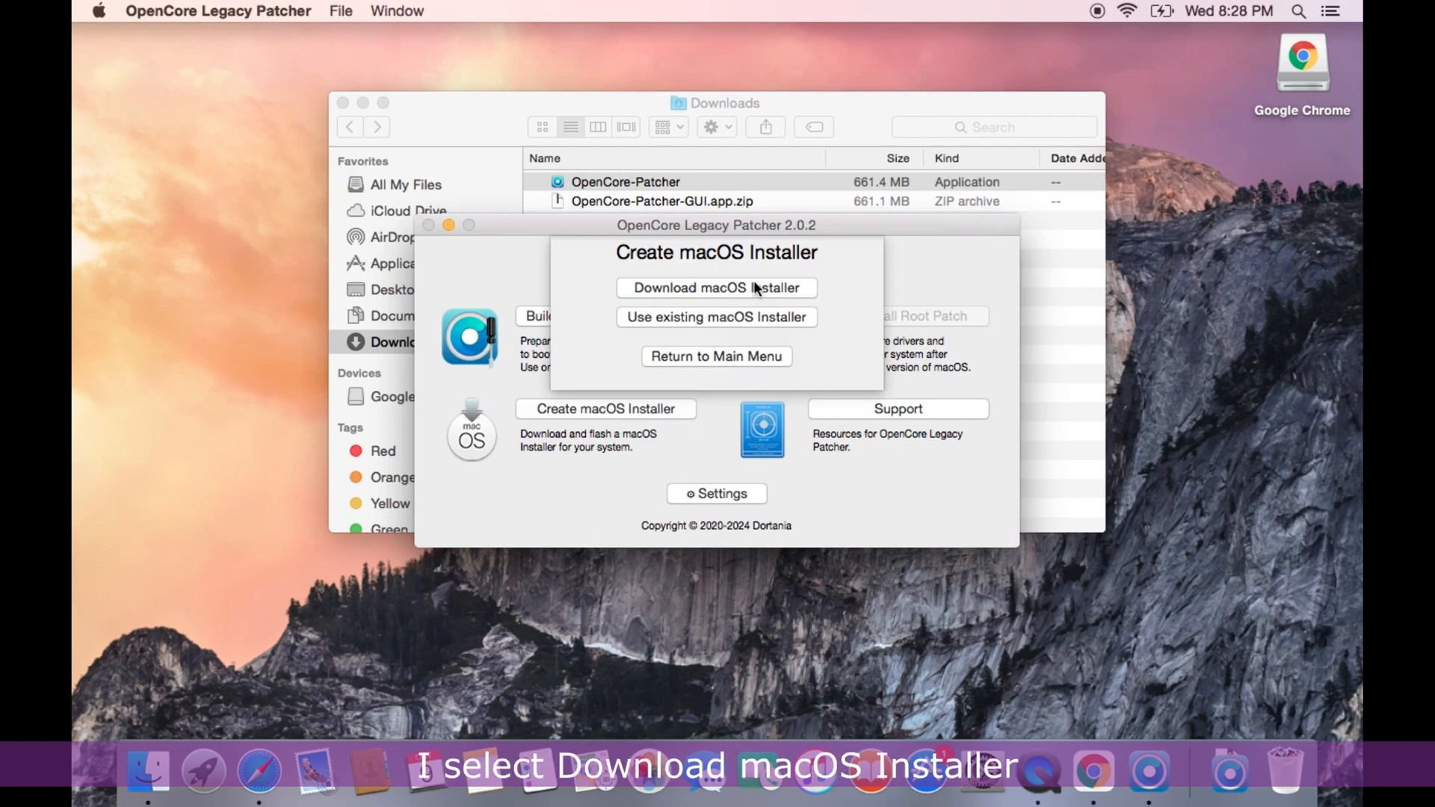
click(716, 287)
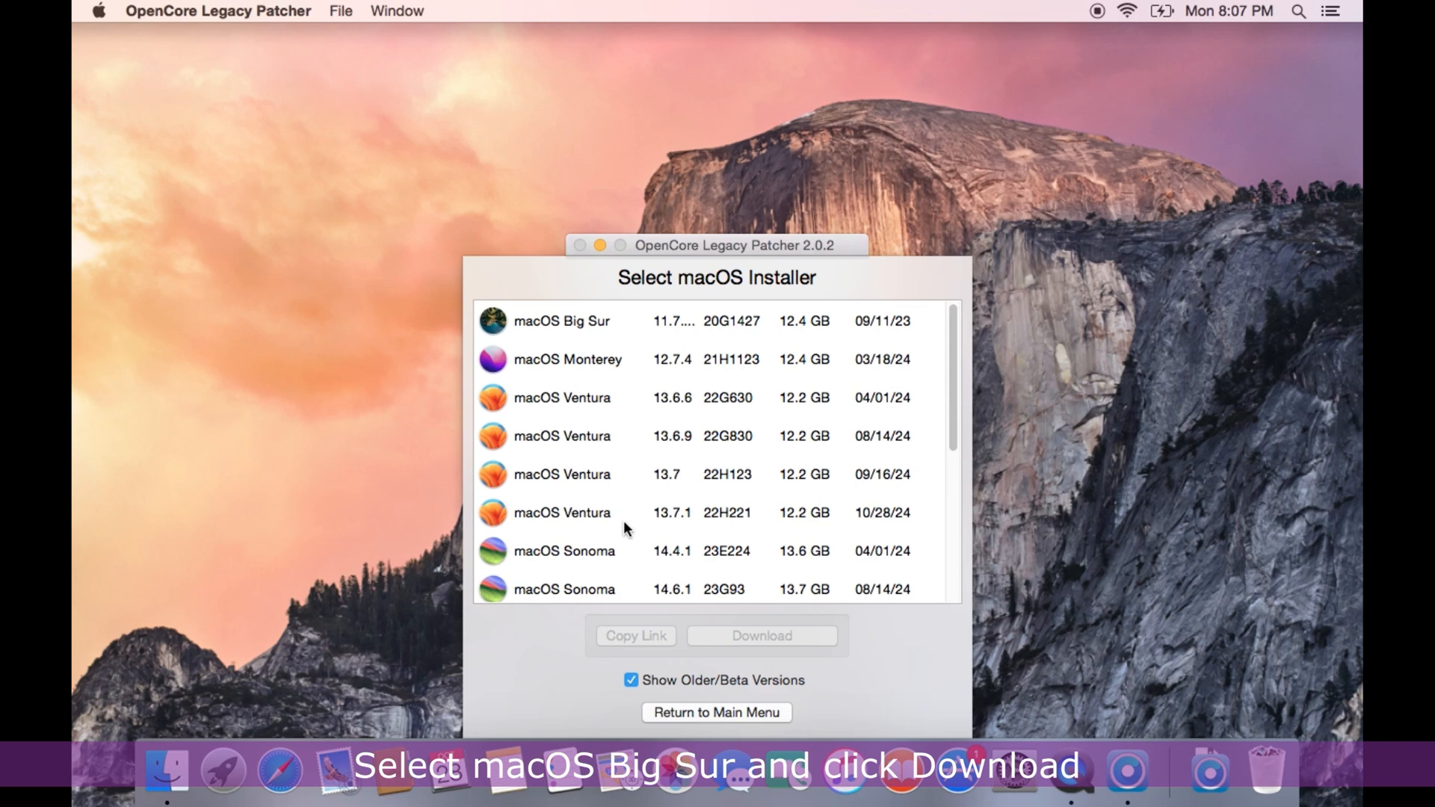
mouse_move(603, 336)
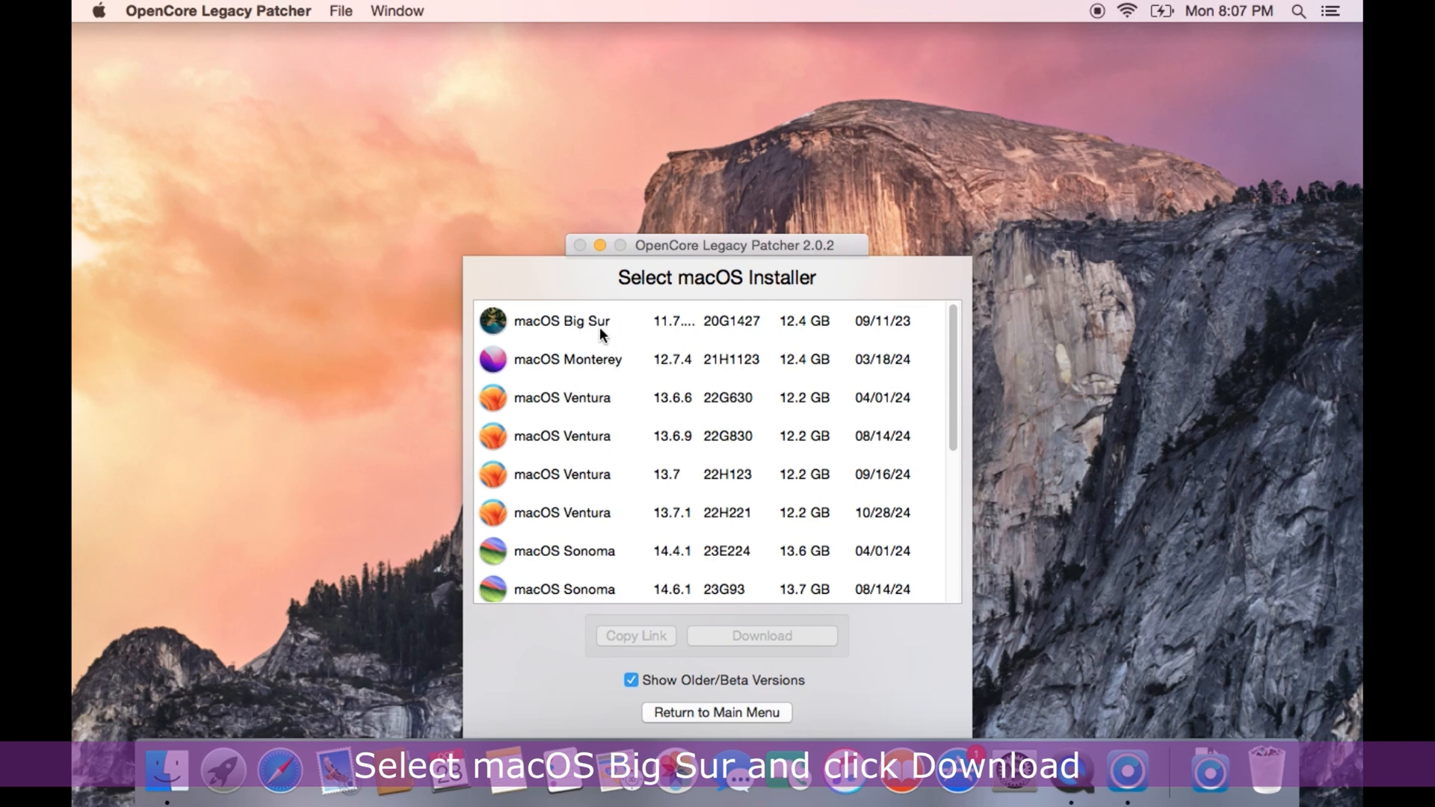
click(562, 320)
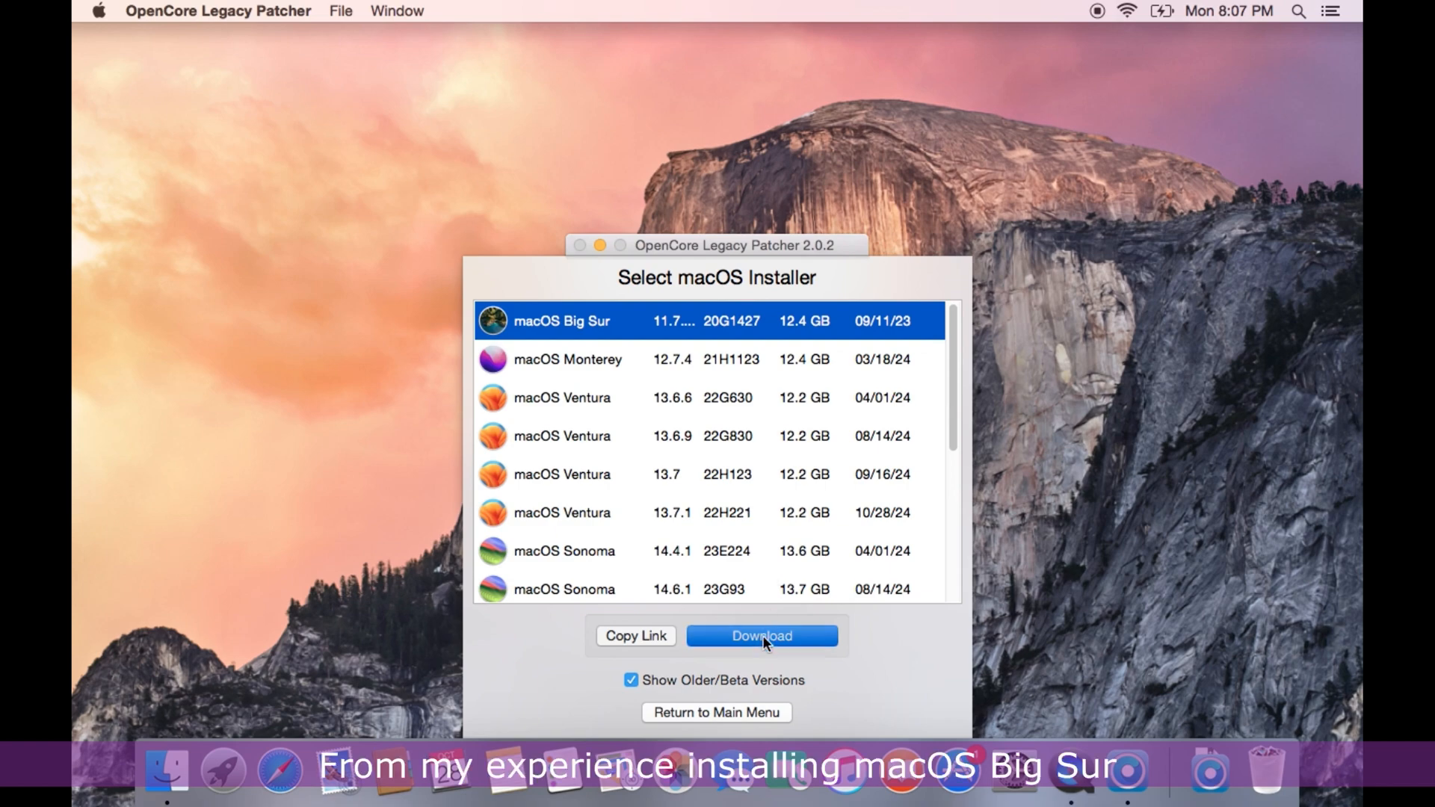
click(761, 635)
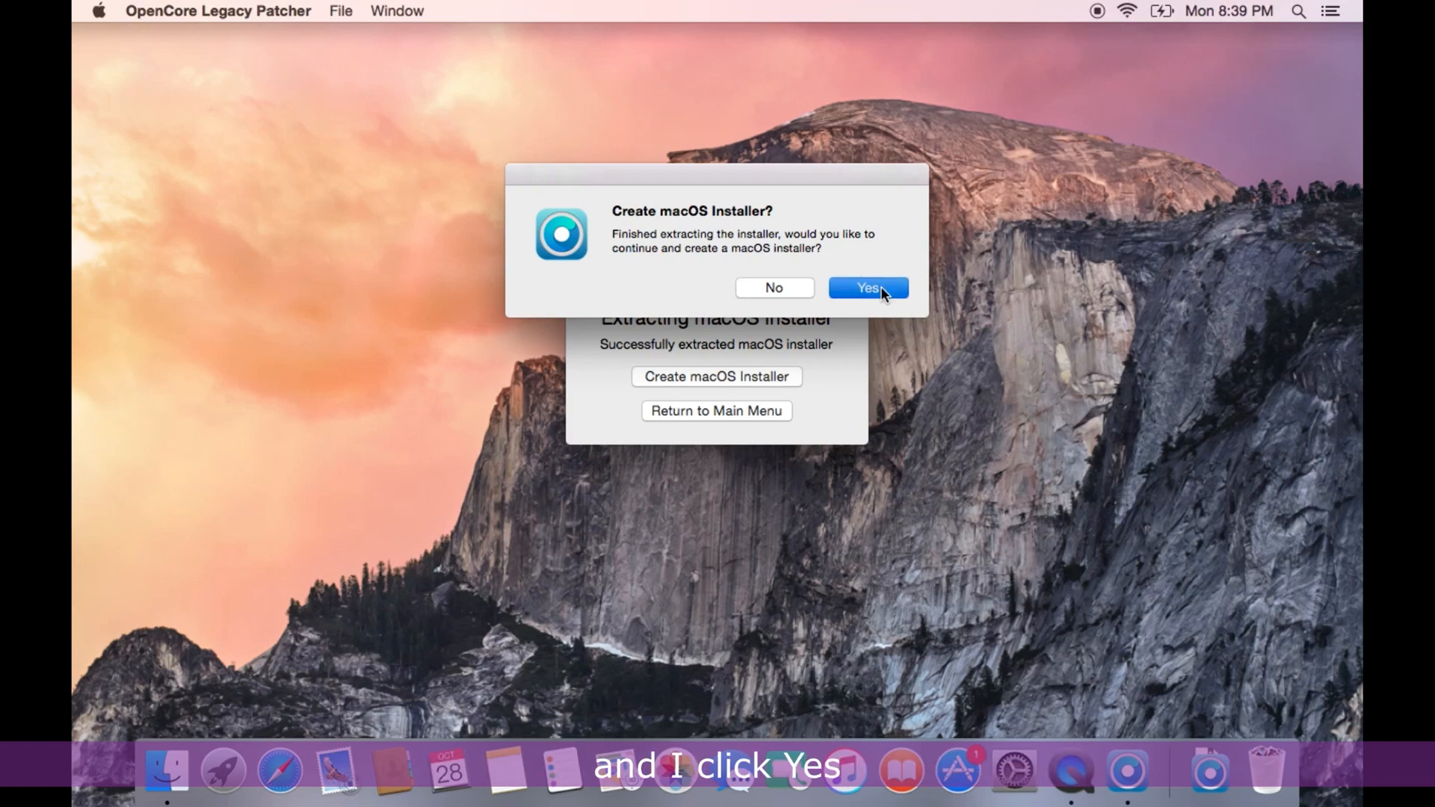
Create the Big Sur installer on disk3 Sony Storage Media, confirming the drive erase.
click(867, 287)
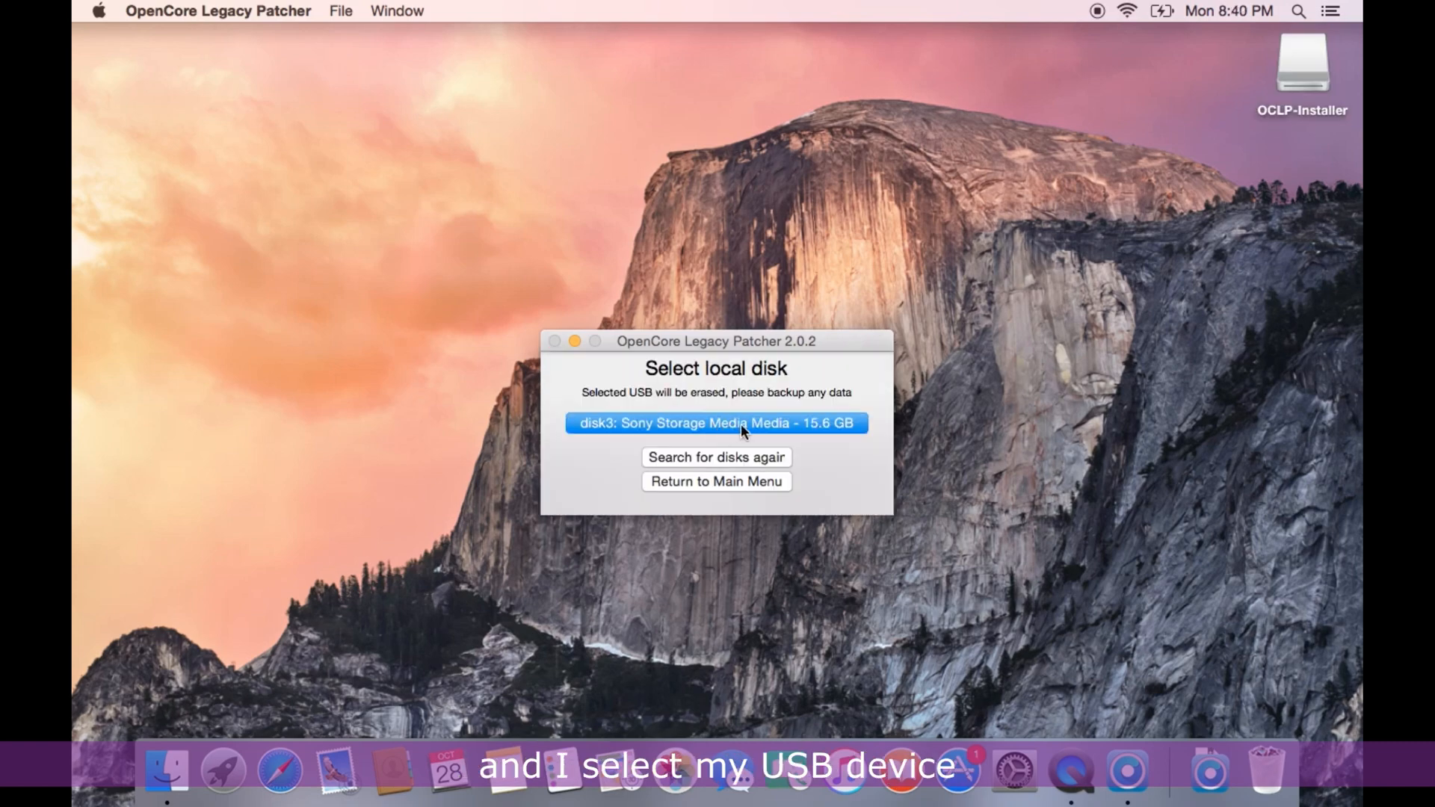
click(716, 423)
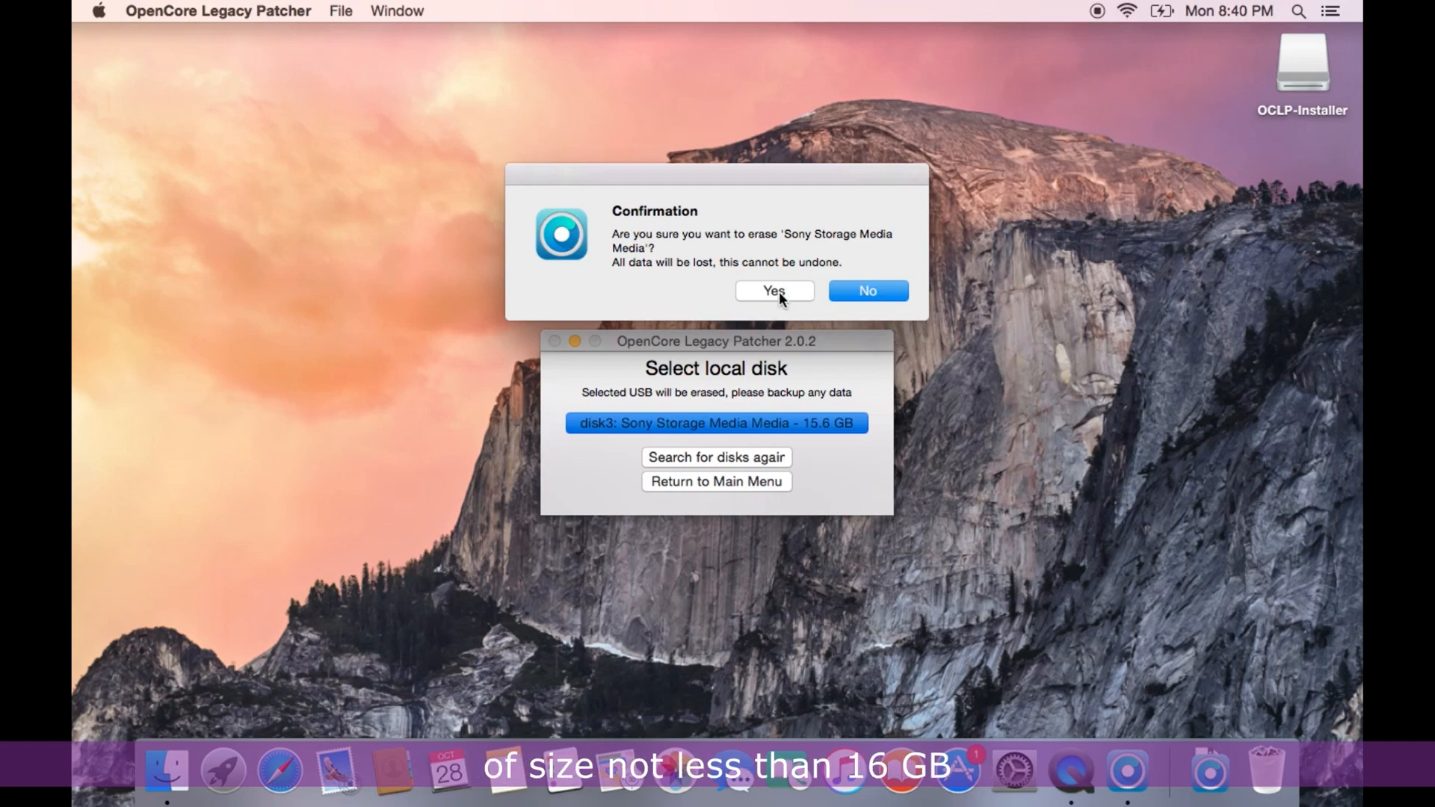
click(773, 290)
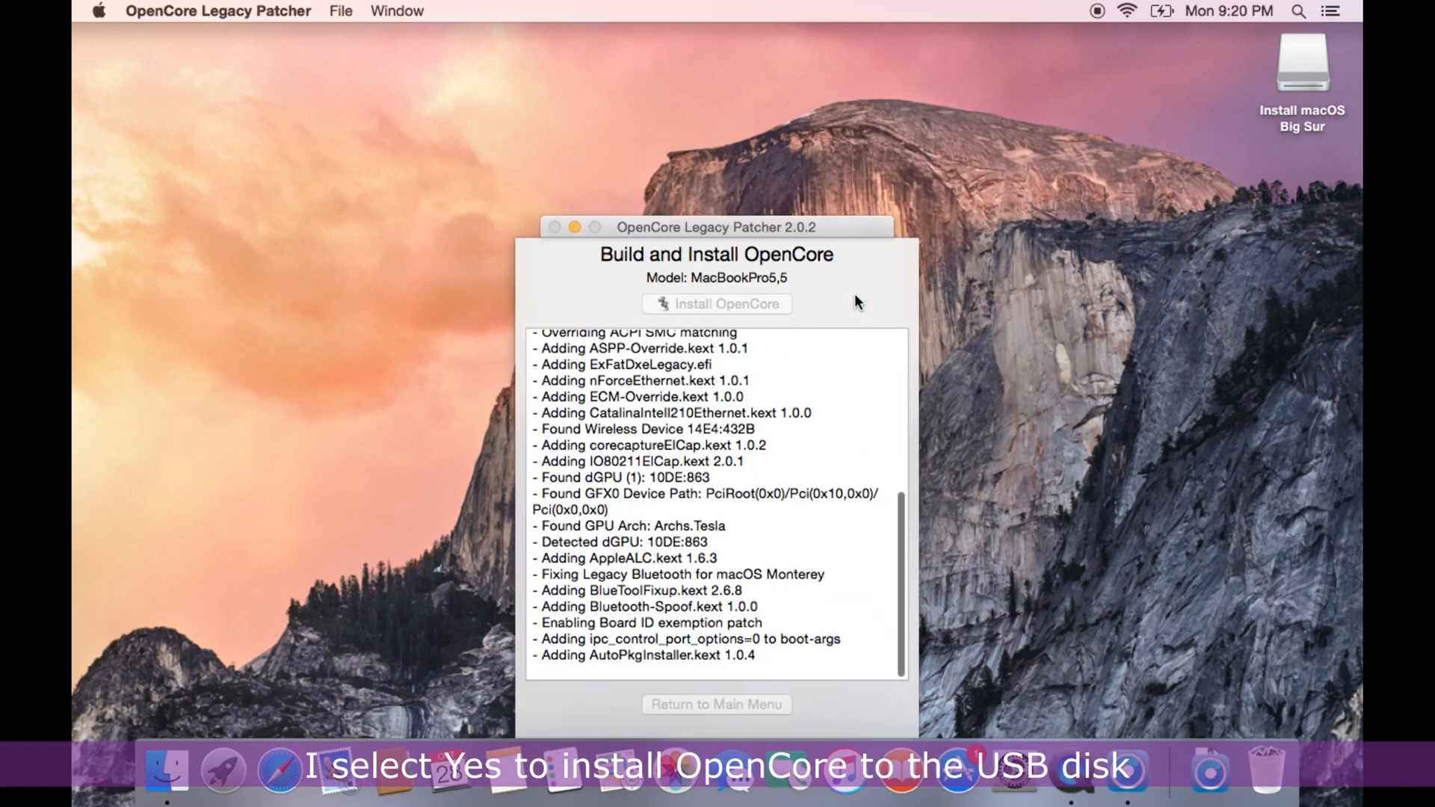
Install the built OpenCore to the Sony USB's disk3s1 EFI partition and reboot the Mac.
scroll(down, 3)
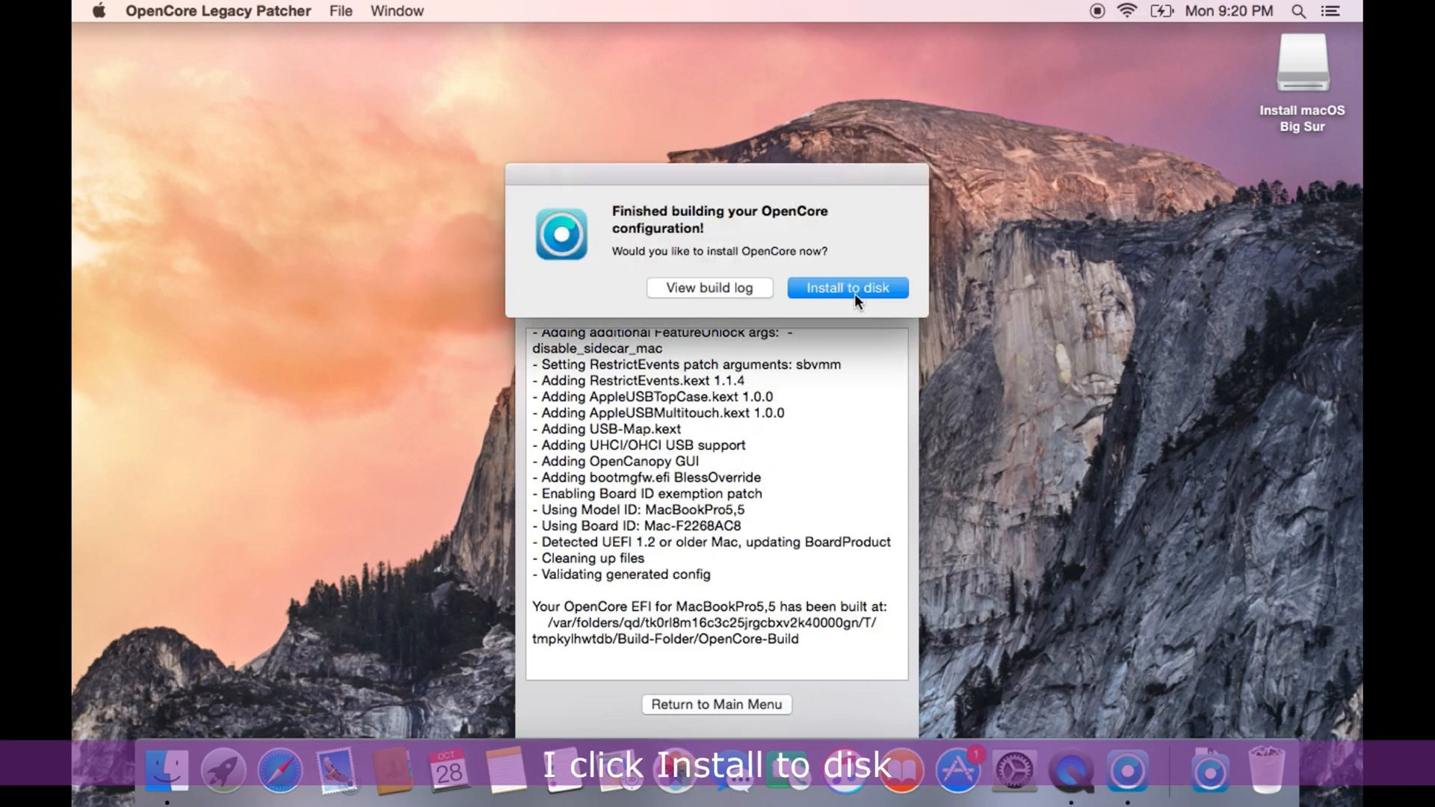
click(846, 287)
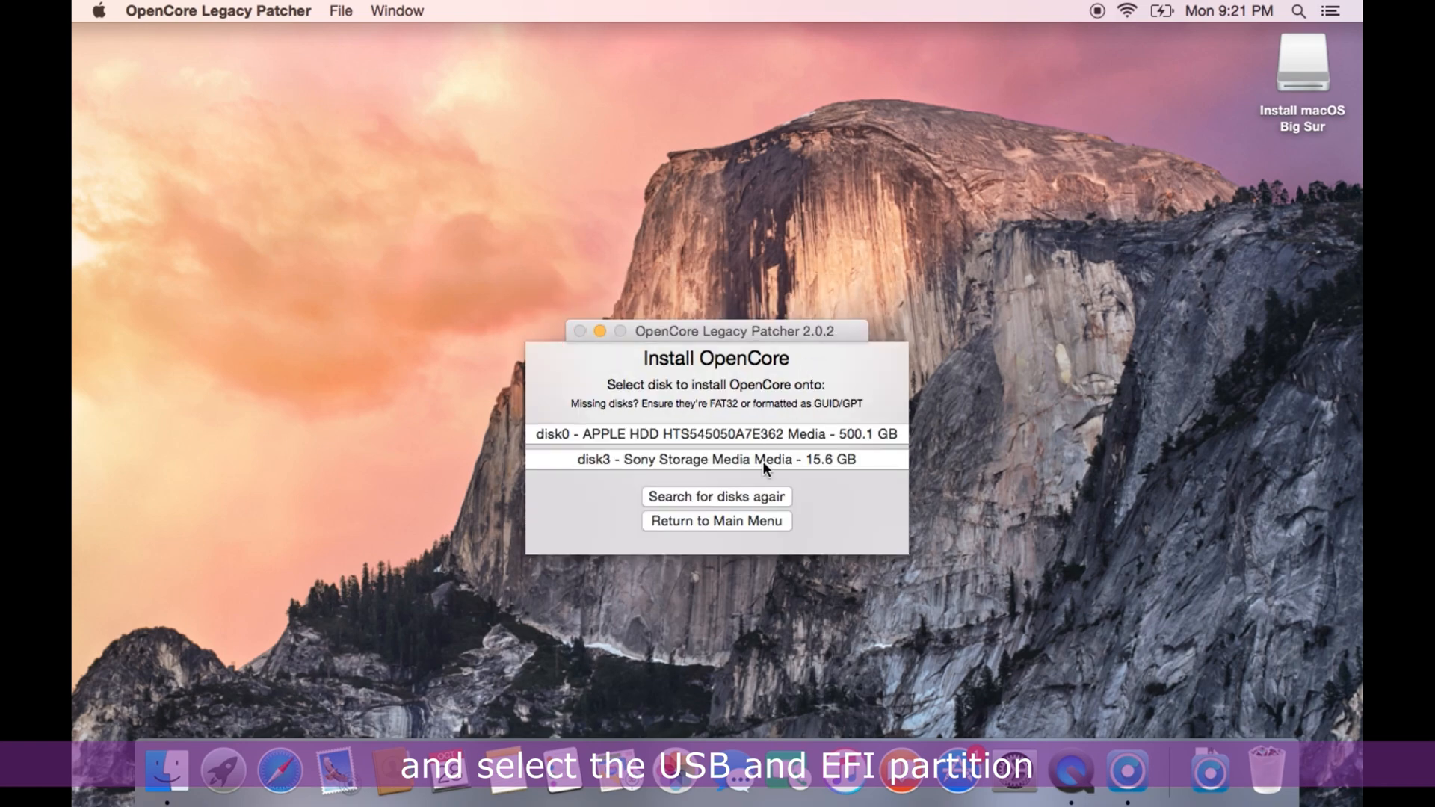
click(716, 459)
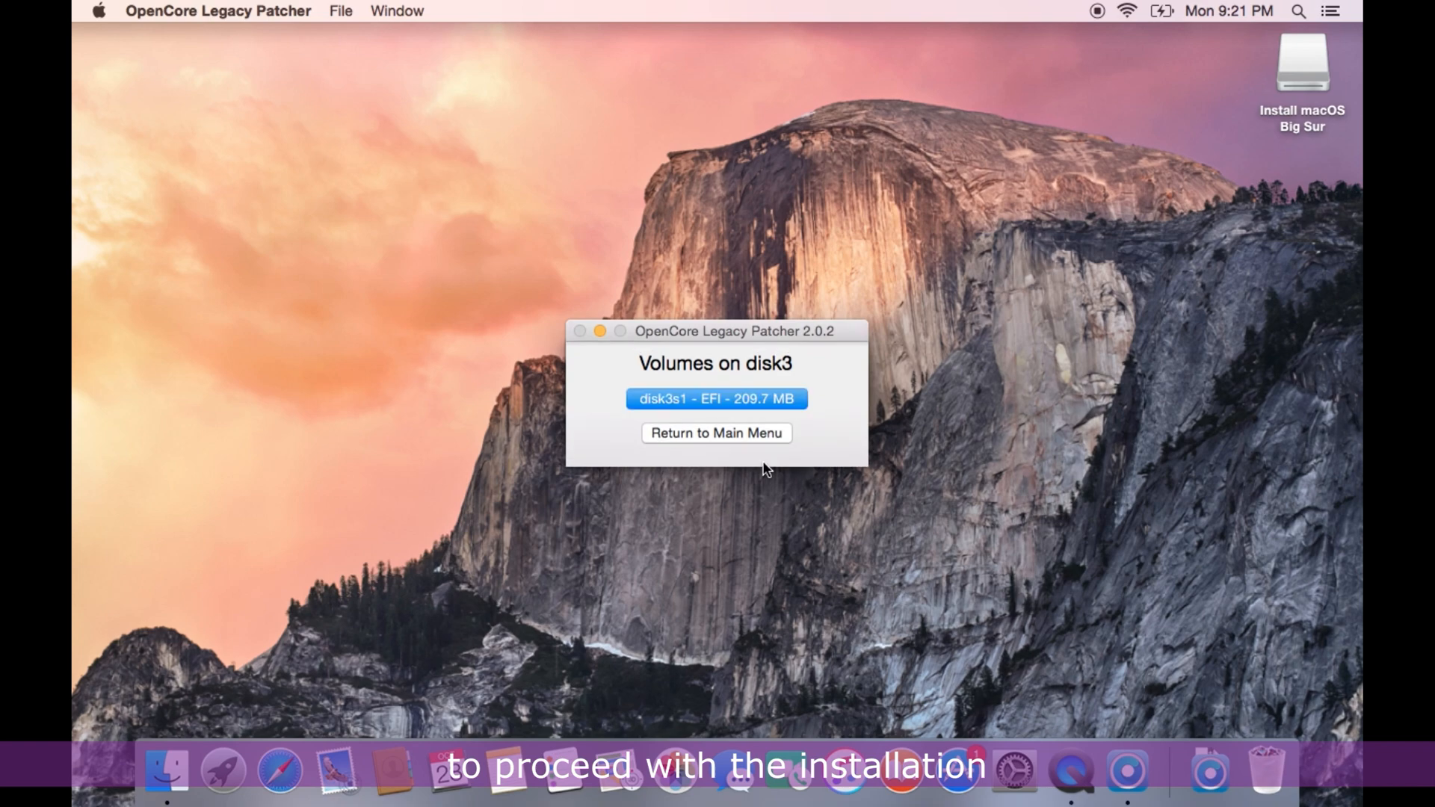
click(715, 397)
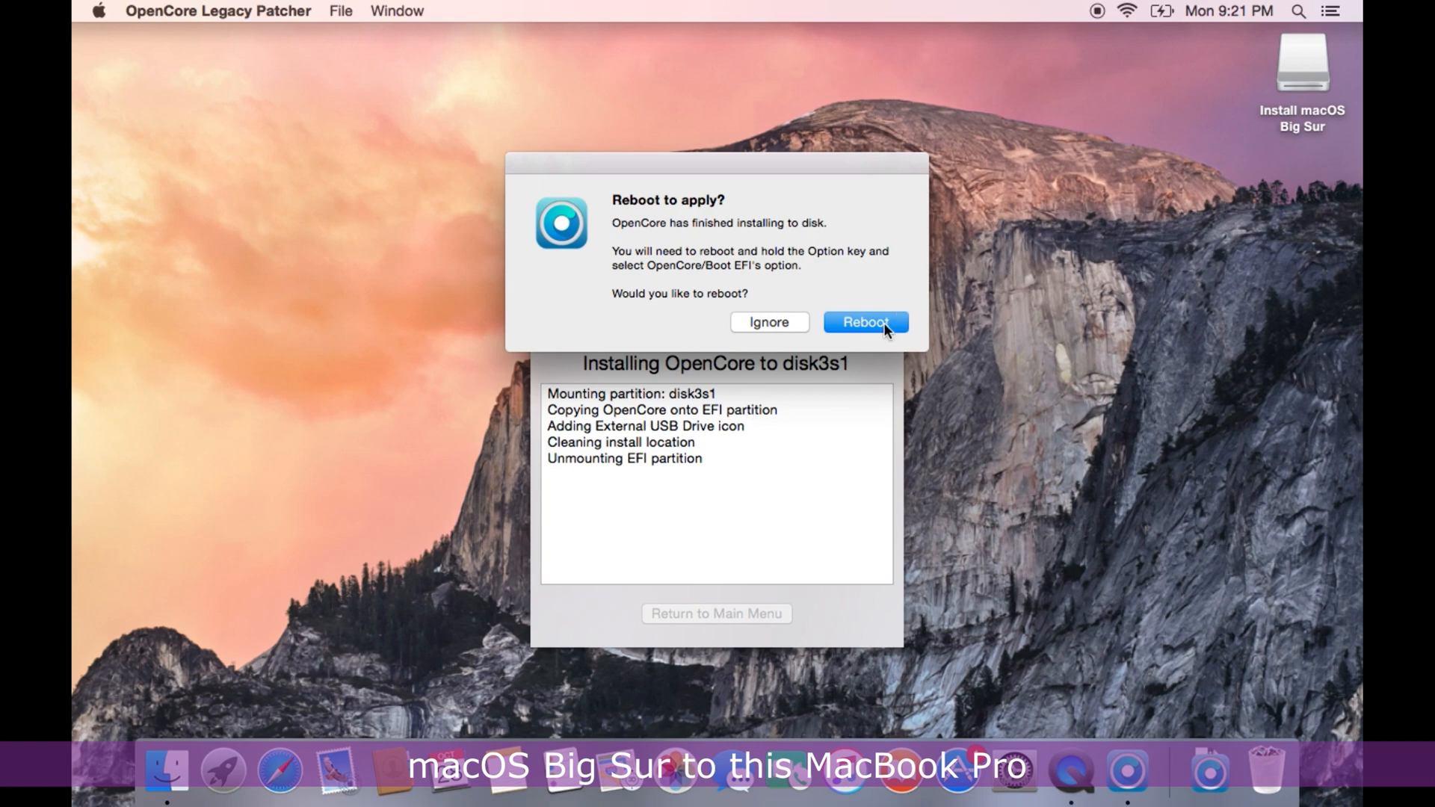
click(863, 323)
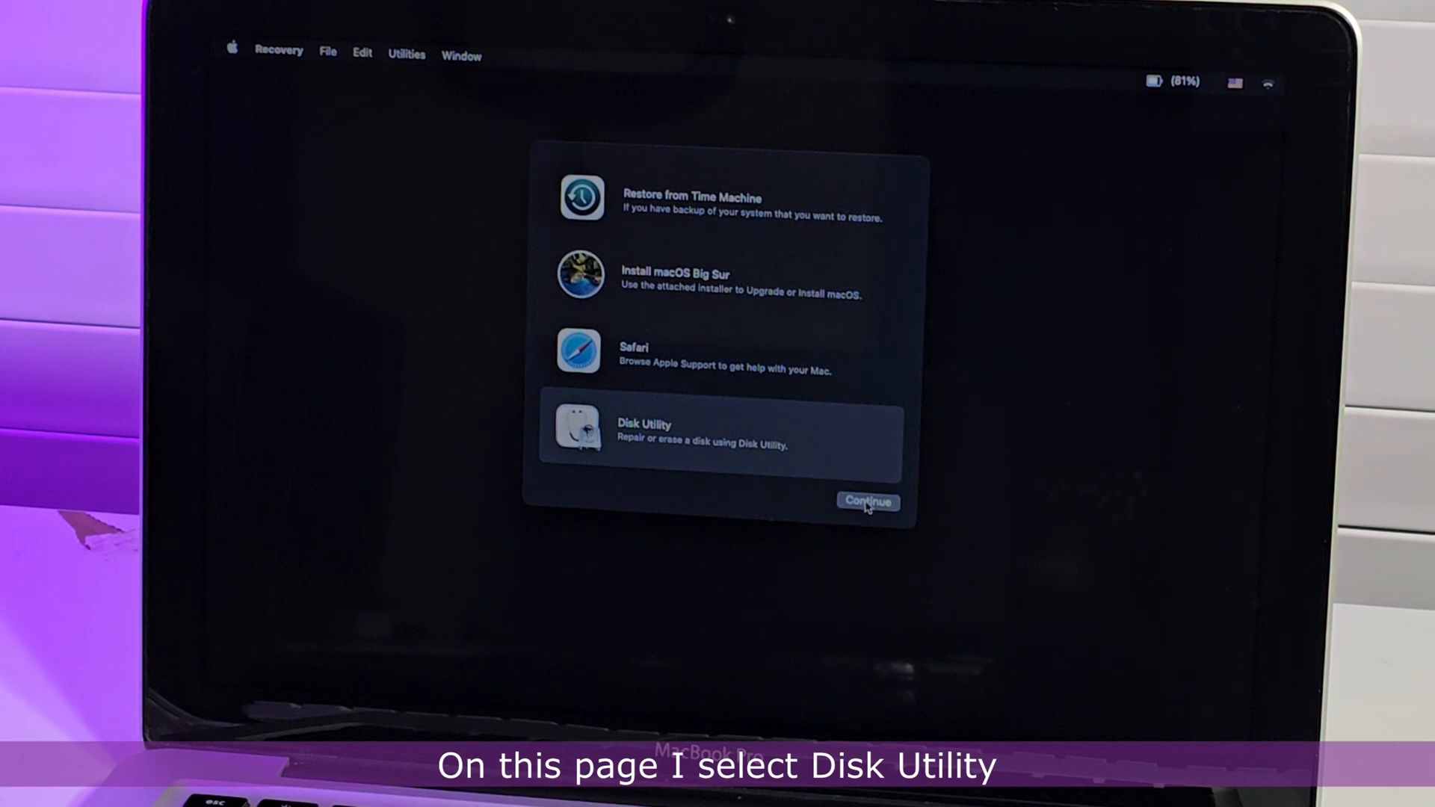
Launch Disk Utility from Recovery, show all devices and select the internal ADATA SU760 Media drive.
click(867, 502)
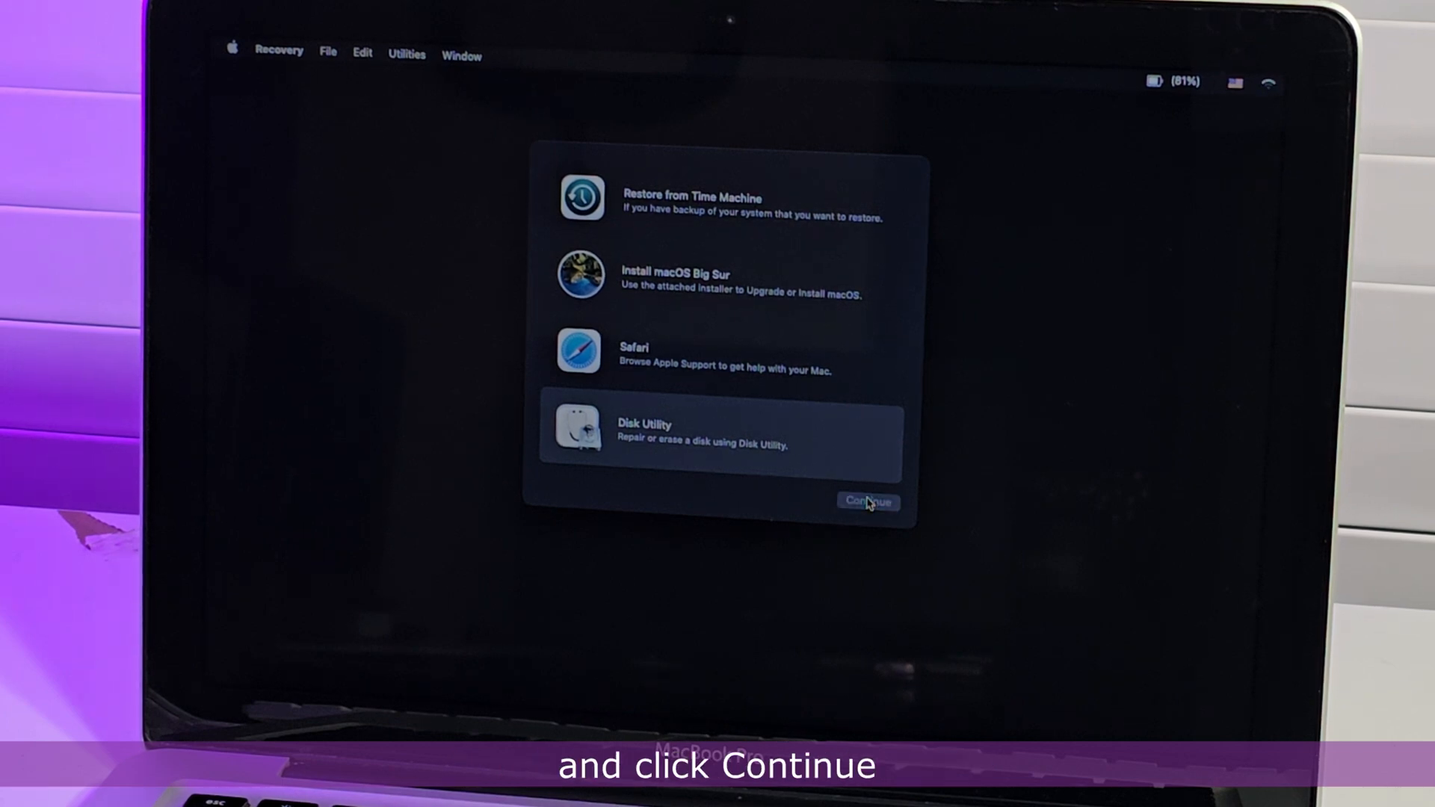
click(867, 502)
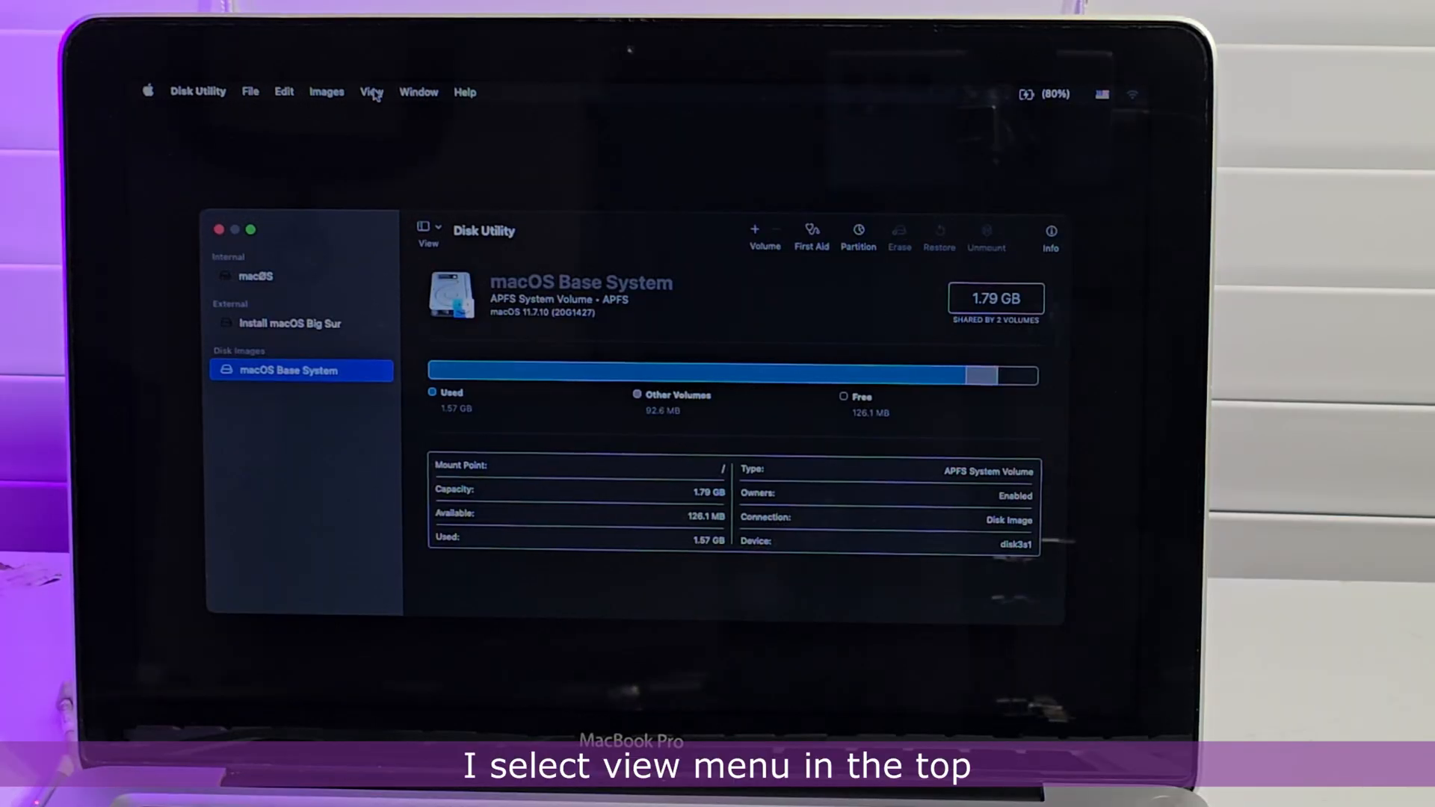
click(371, 91)
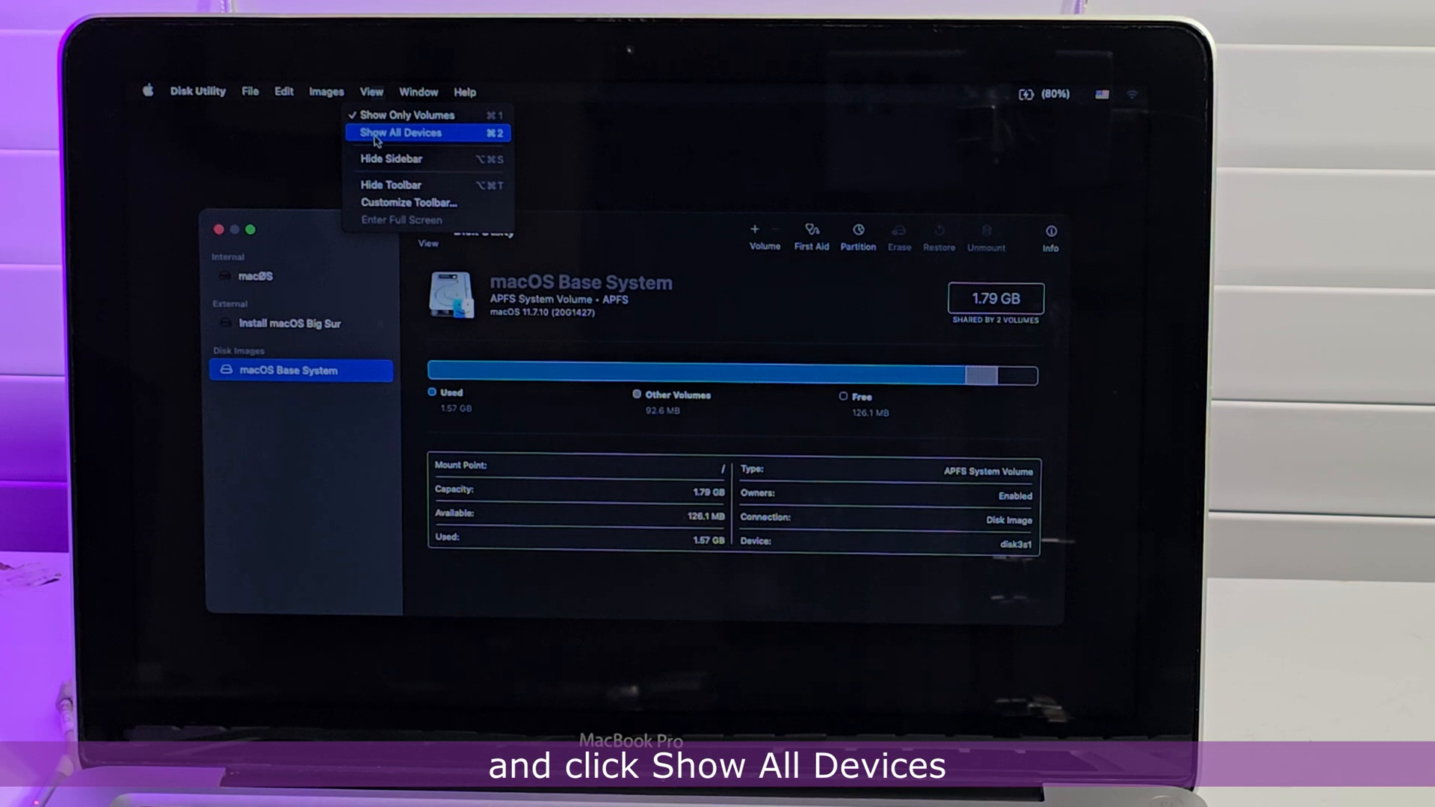
click(398, 133)
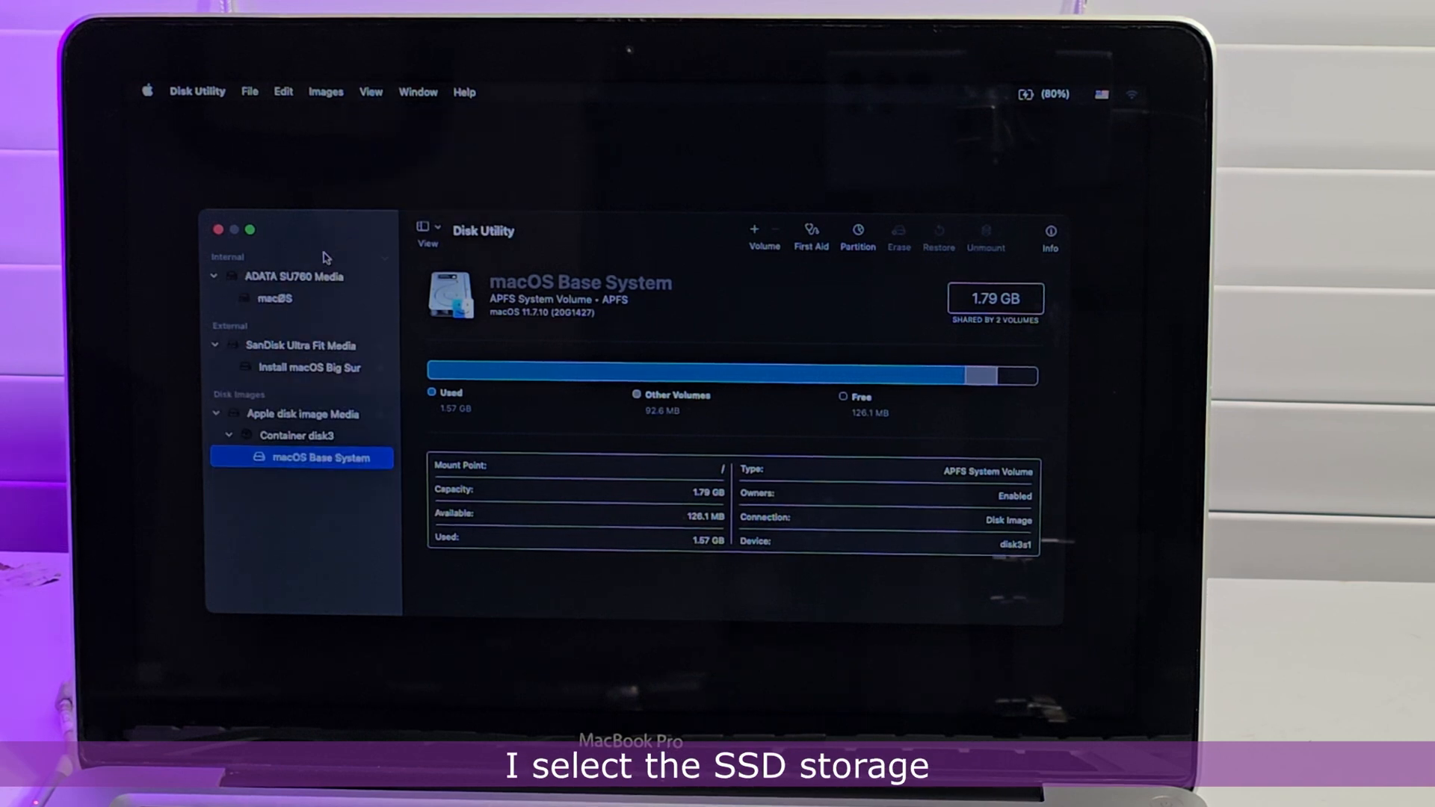
click(301, 275)
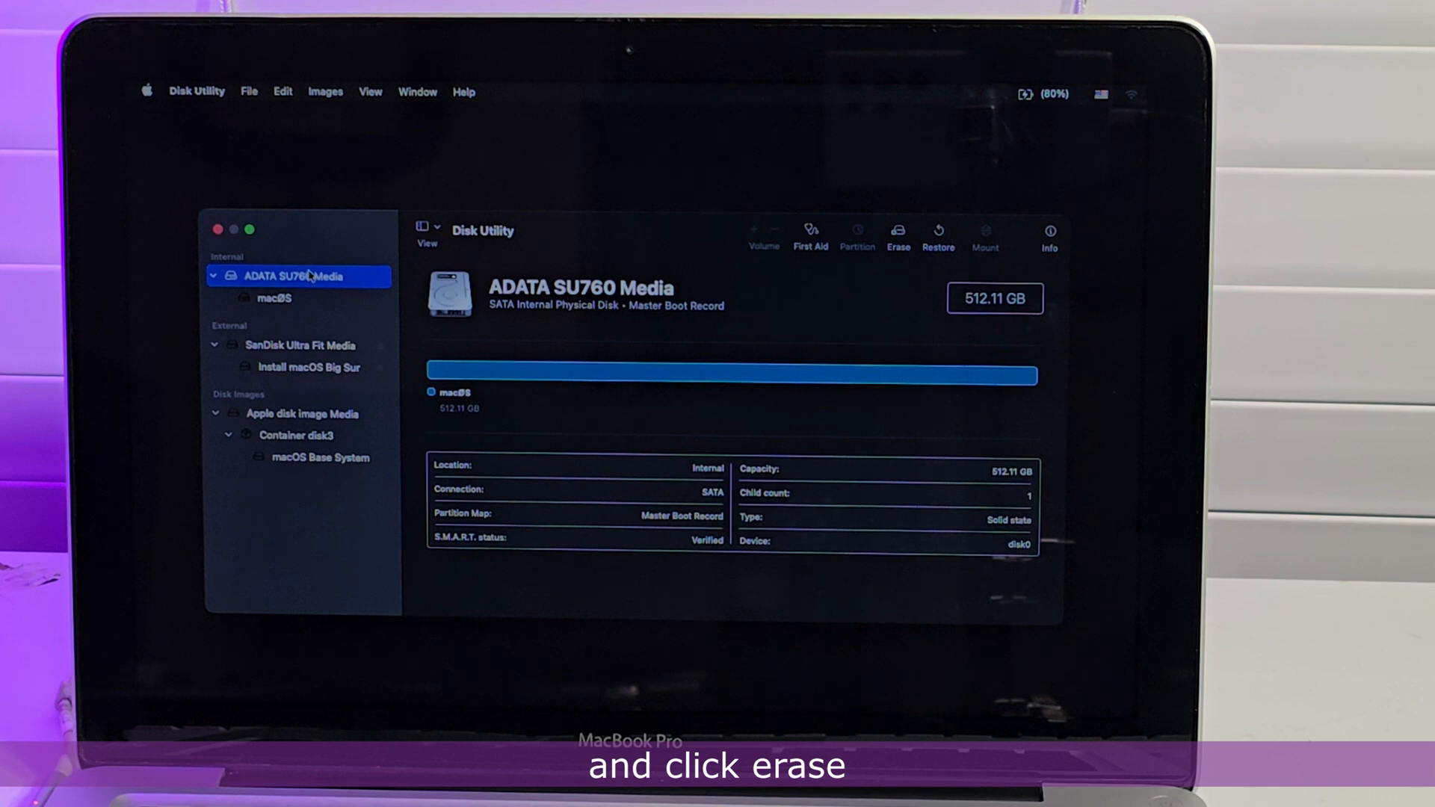
Erase the drive as APFS named macOS with GUID Partition Map and finish with Done.
click(895, 231)
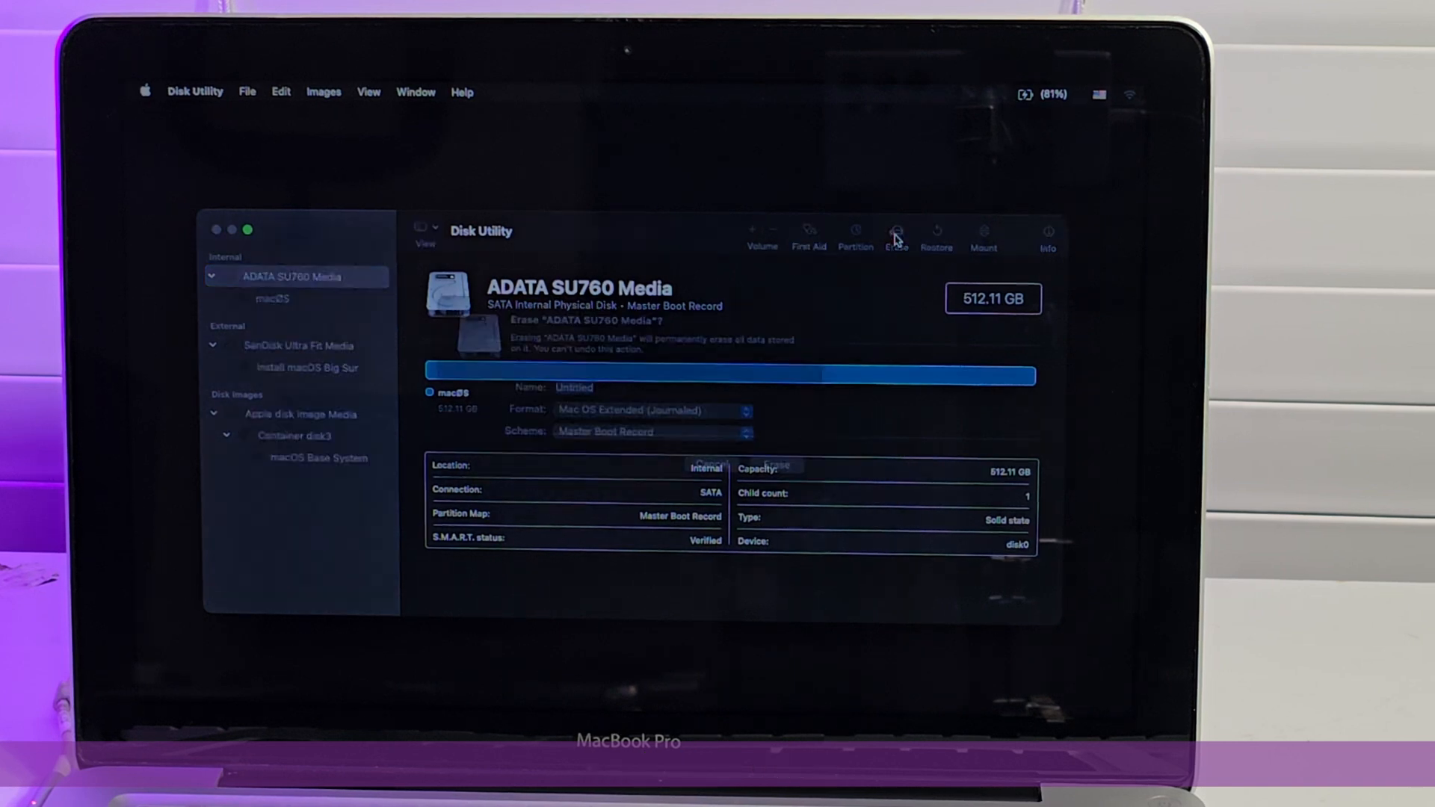
click(896, 234)
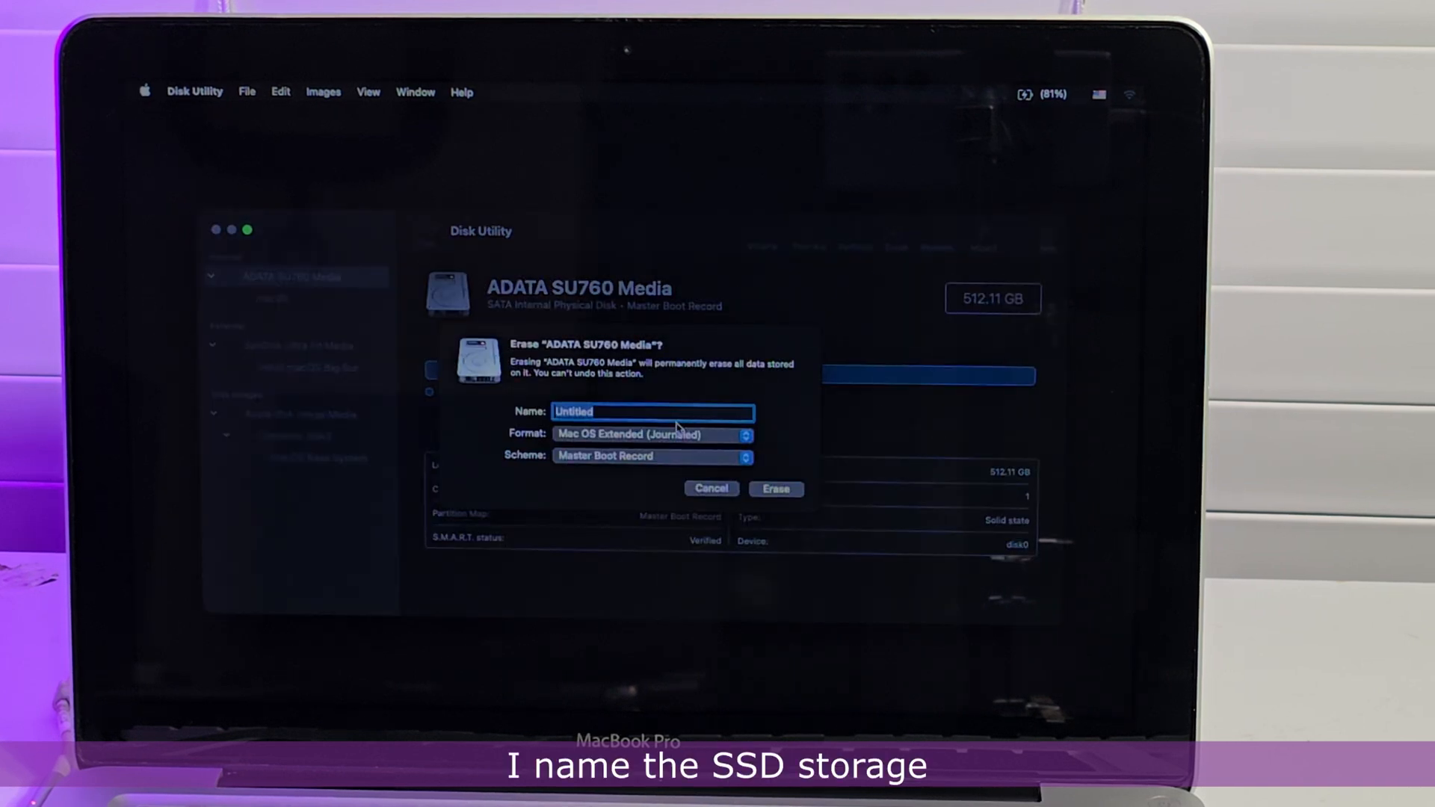
click(654, 456)
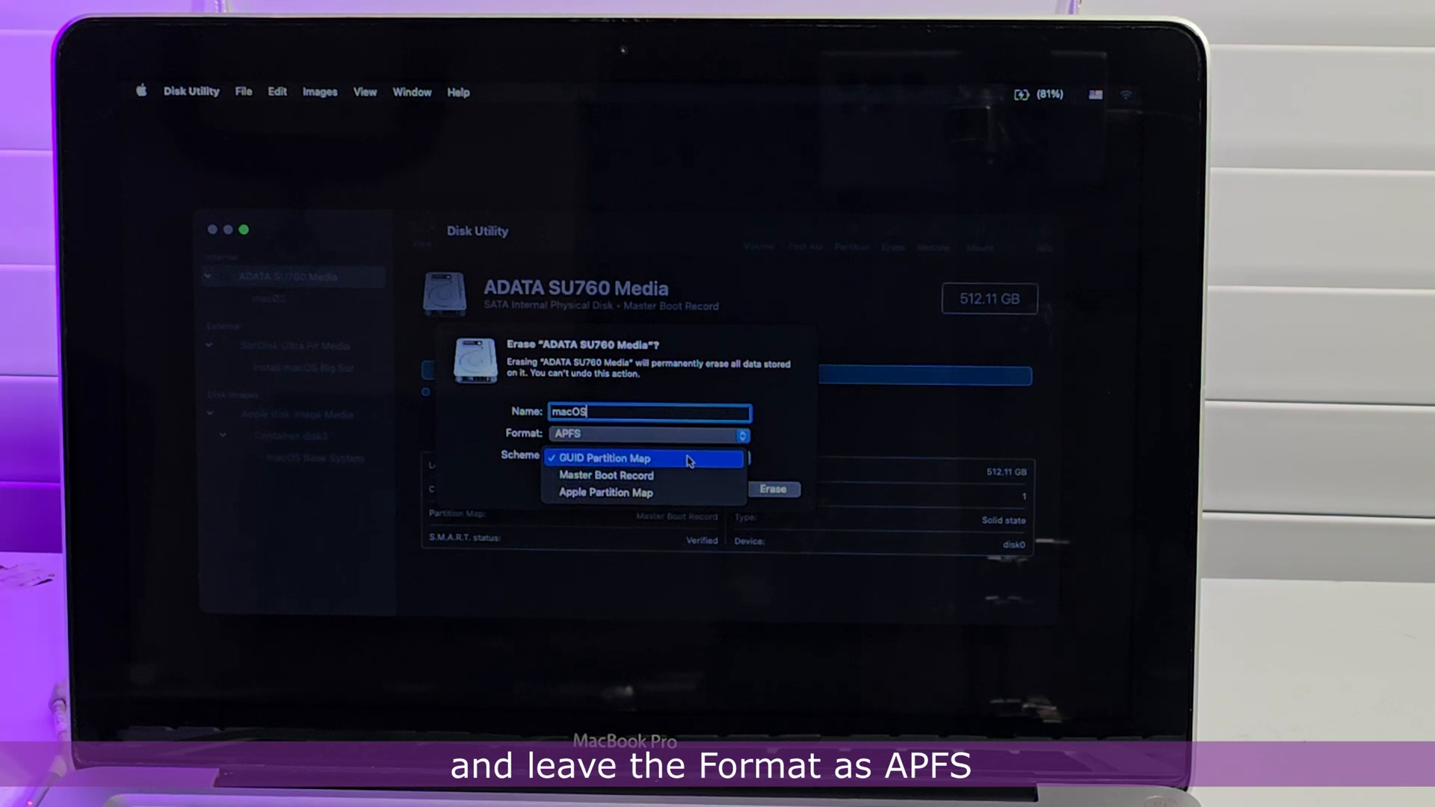
click(603, 458)
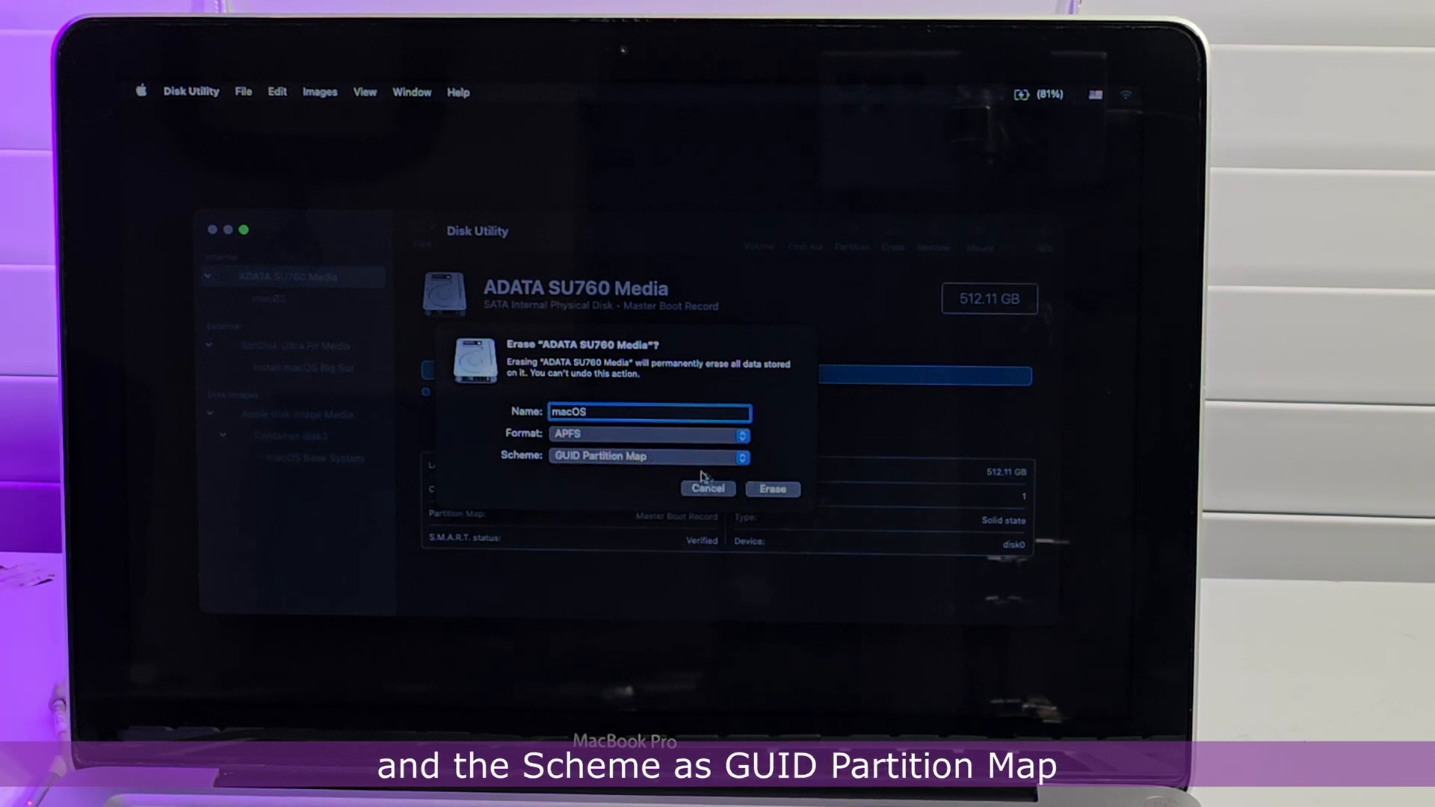
mouse_move(773, 489)
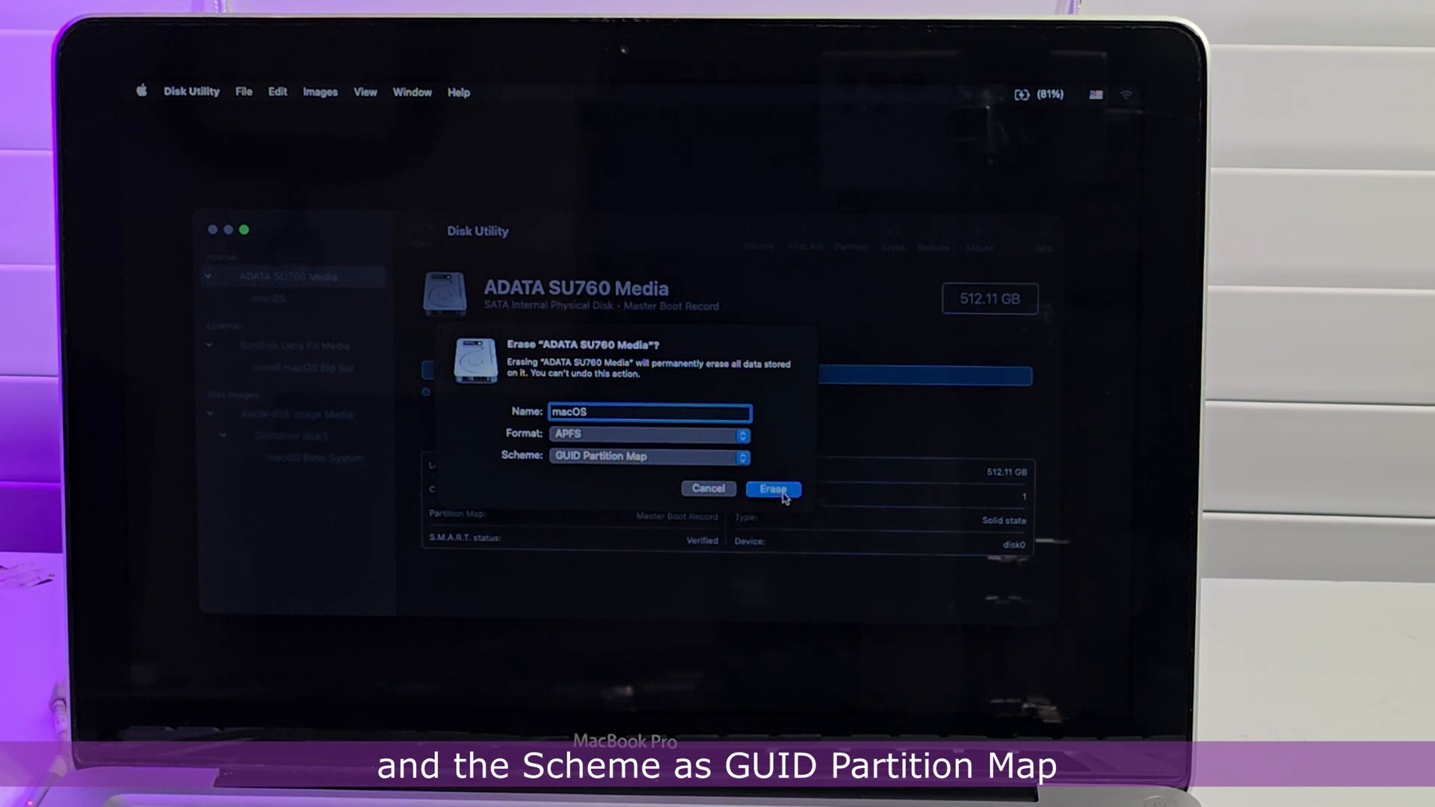
click(772, 489)
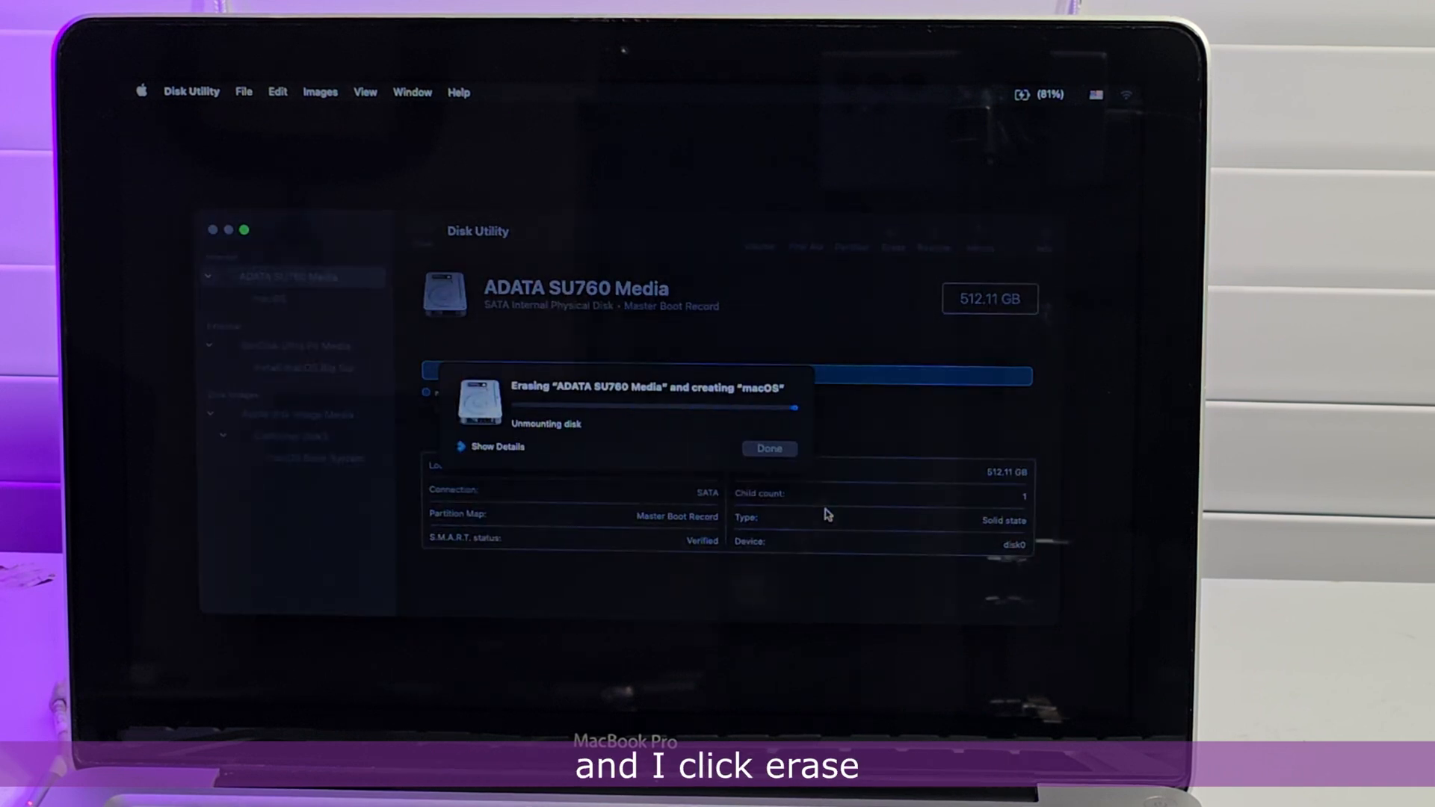
click(768, 449)
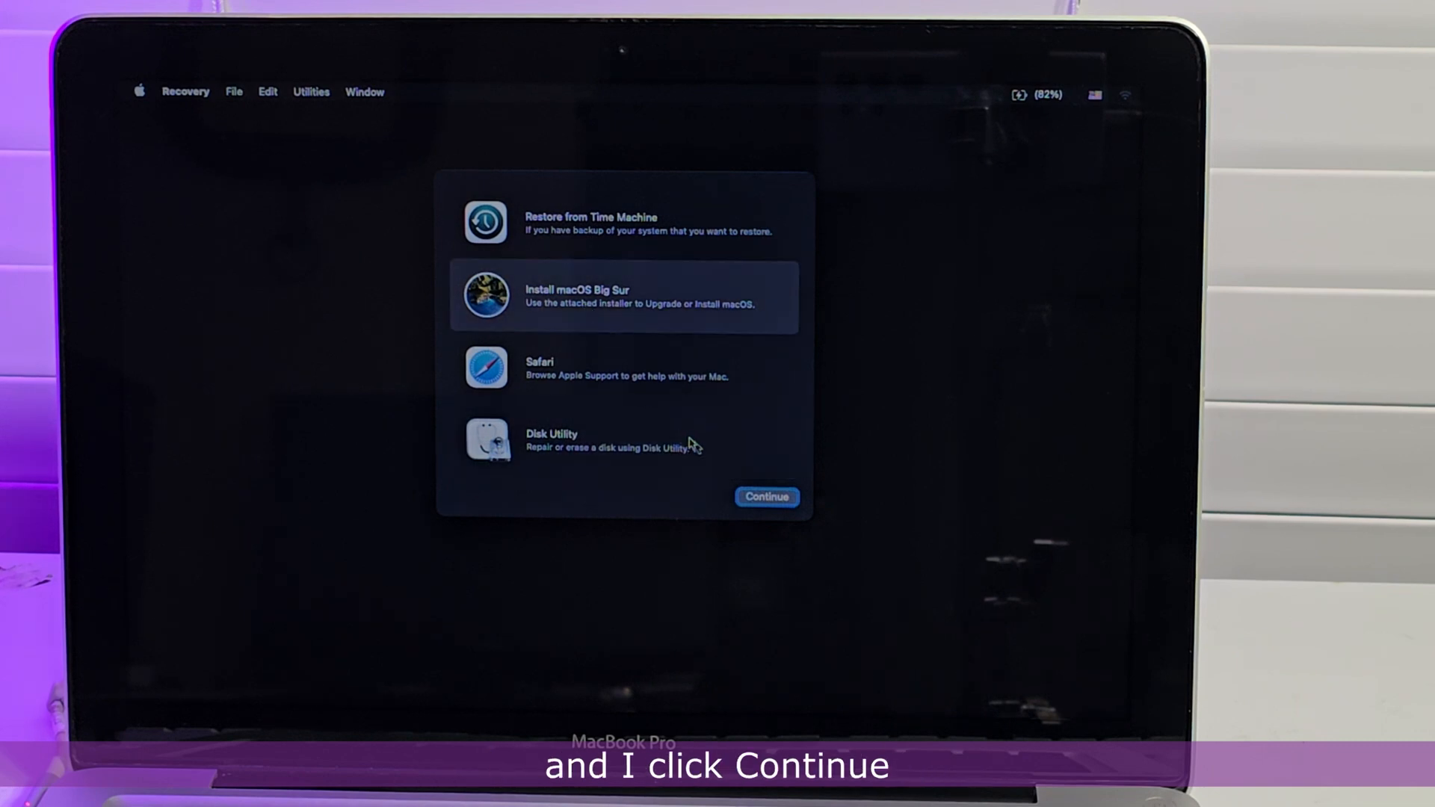
Run Install macOS Big Sur, agree to the license and start installing onto the macOS disk.
click(767, 496)
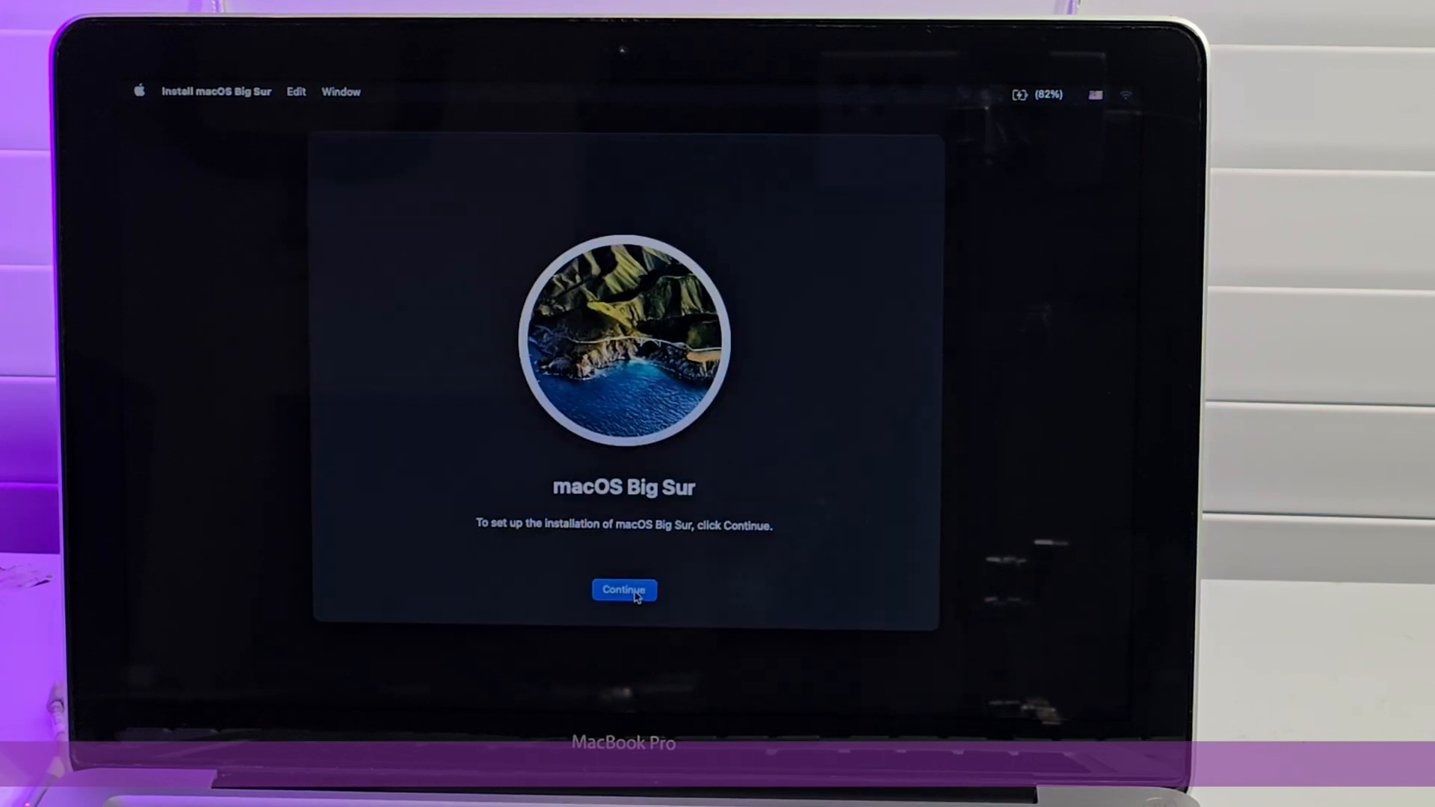
click(625, 589)
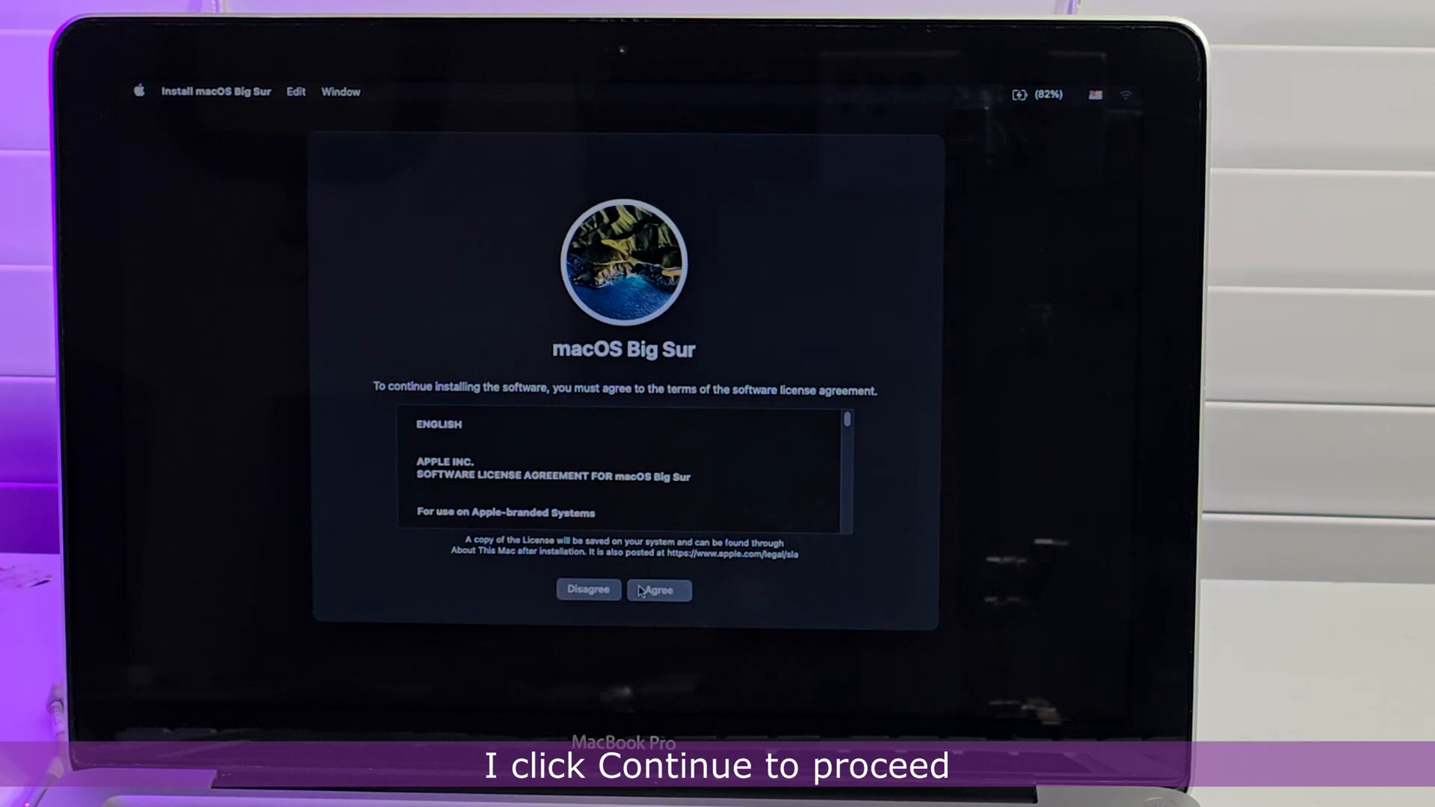
click(659, 590)
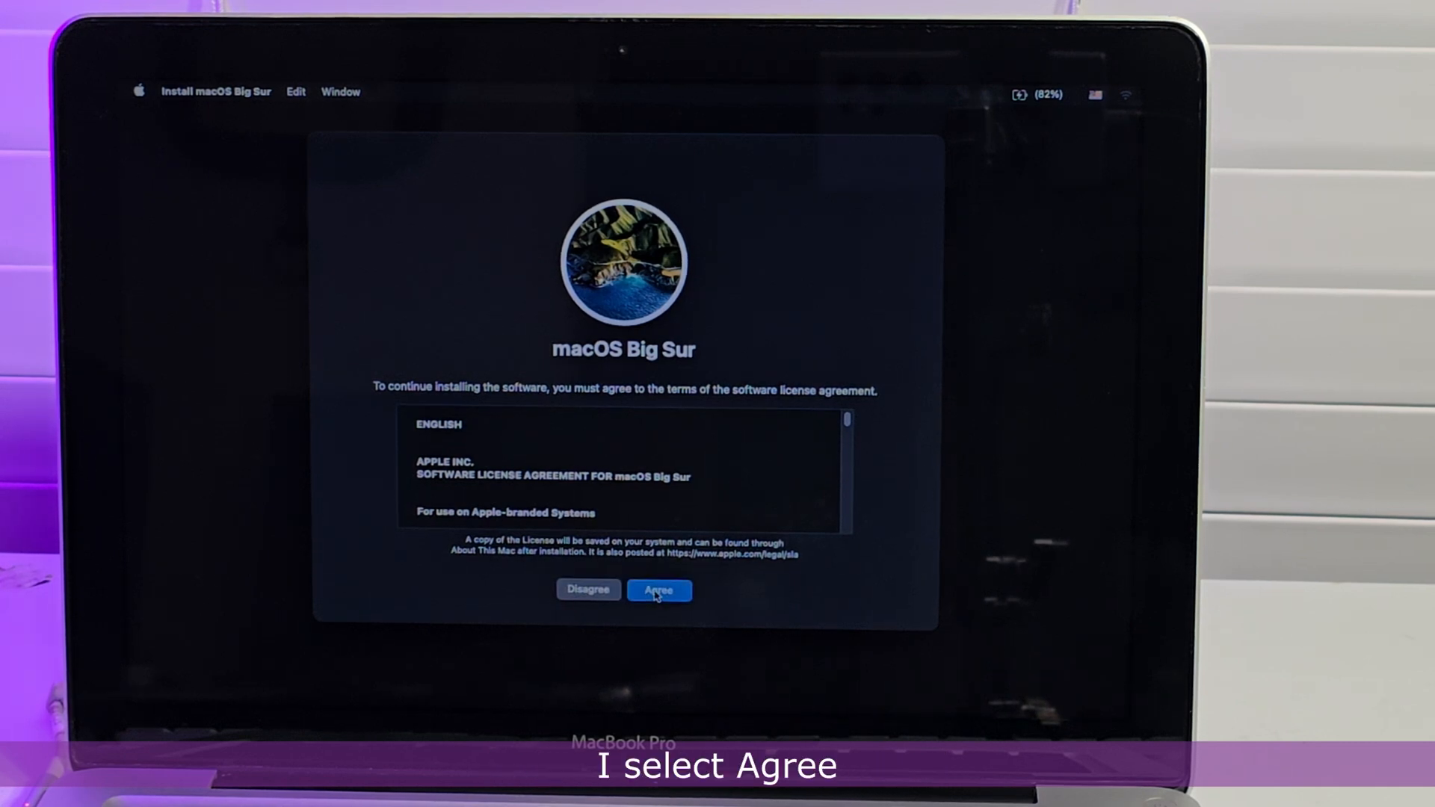
click(659, 588)
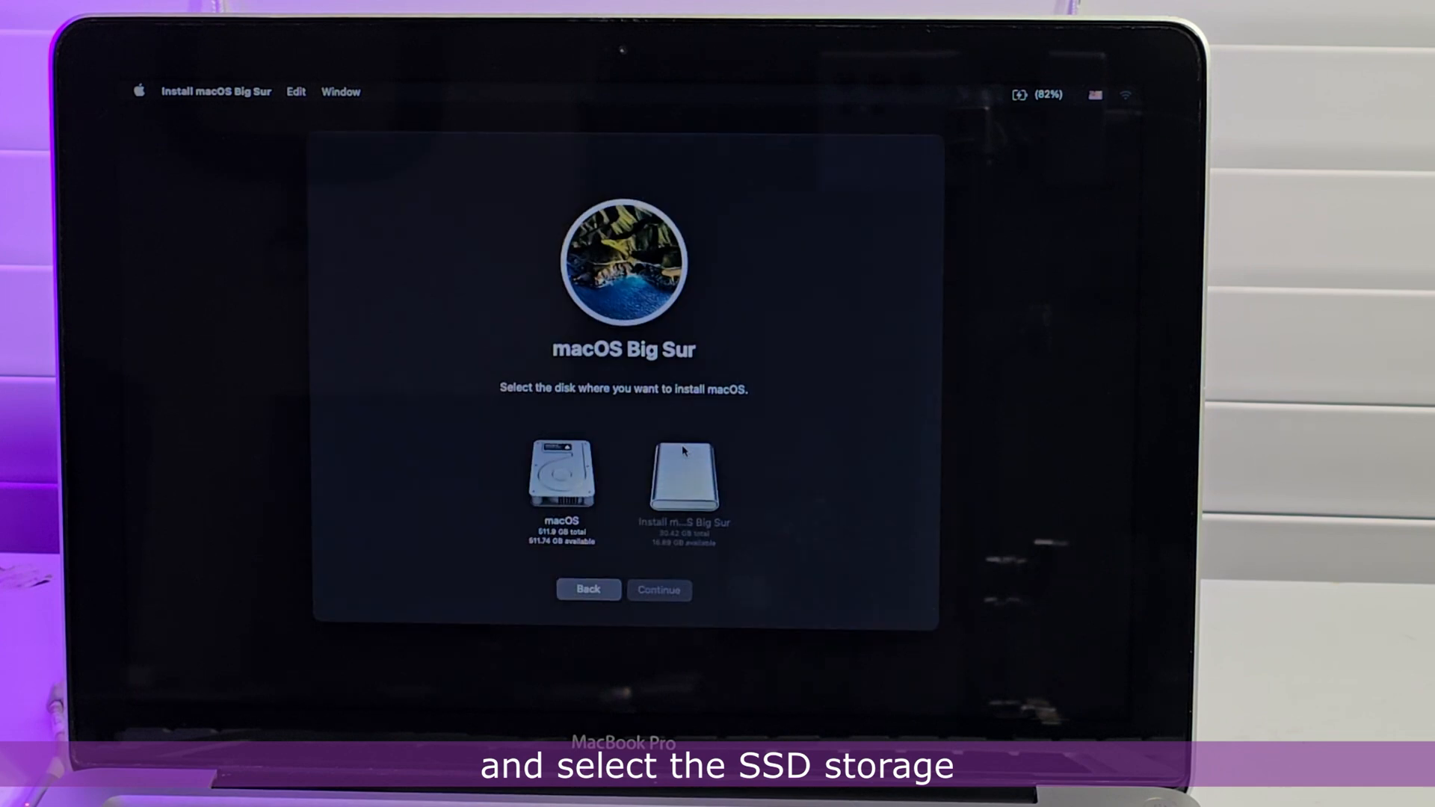
click(563, 485)
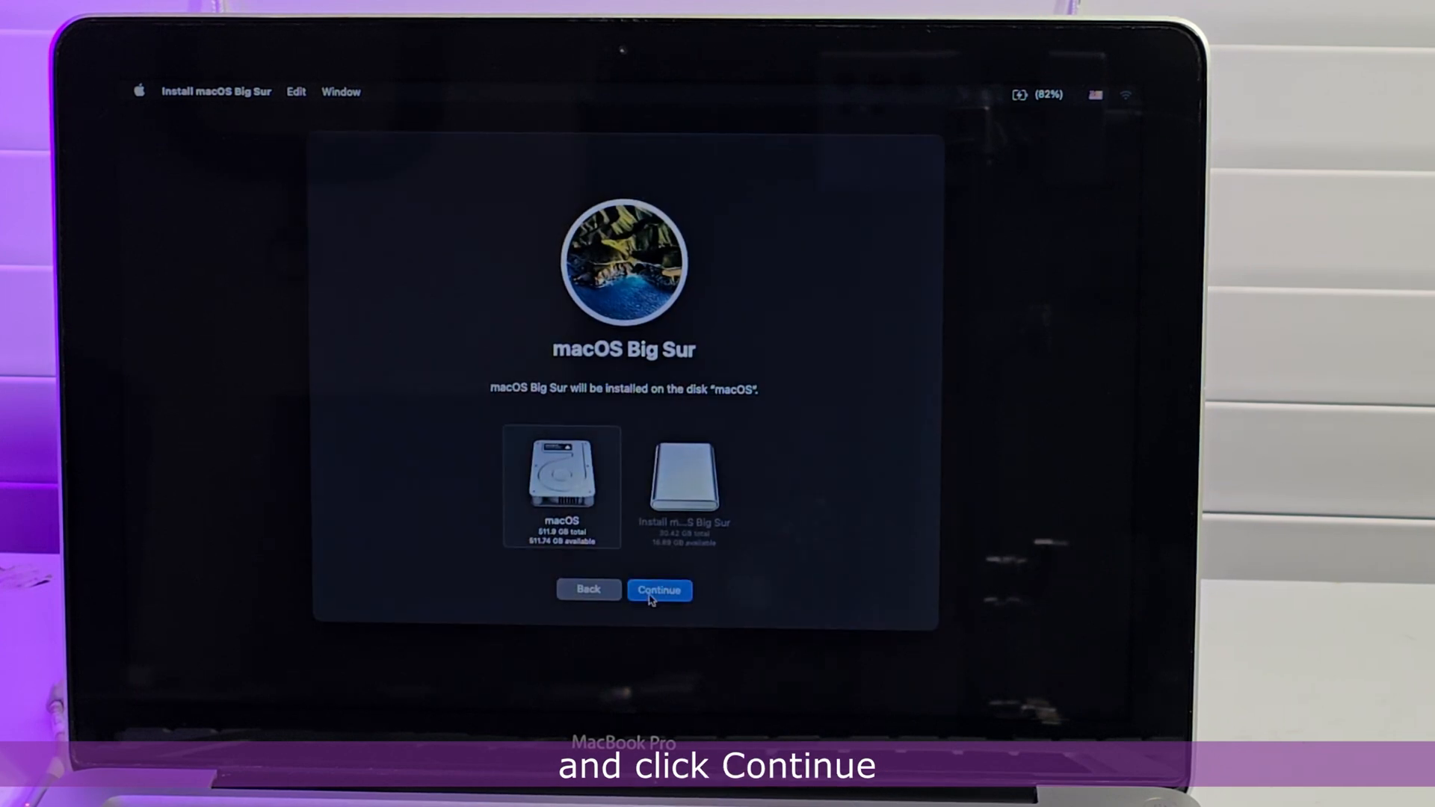
click(659, 589)
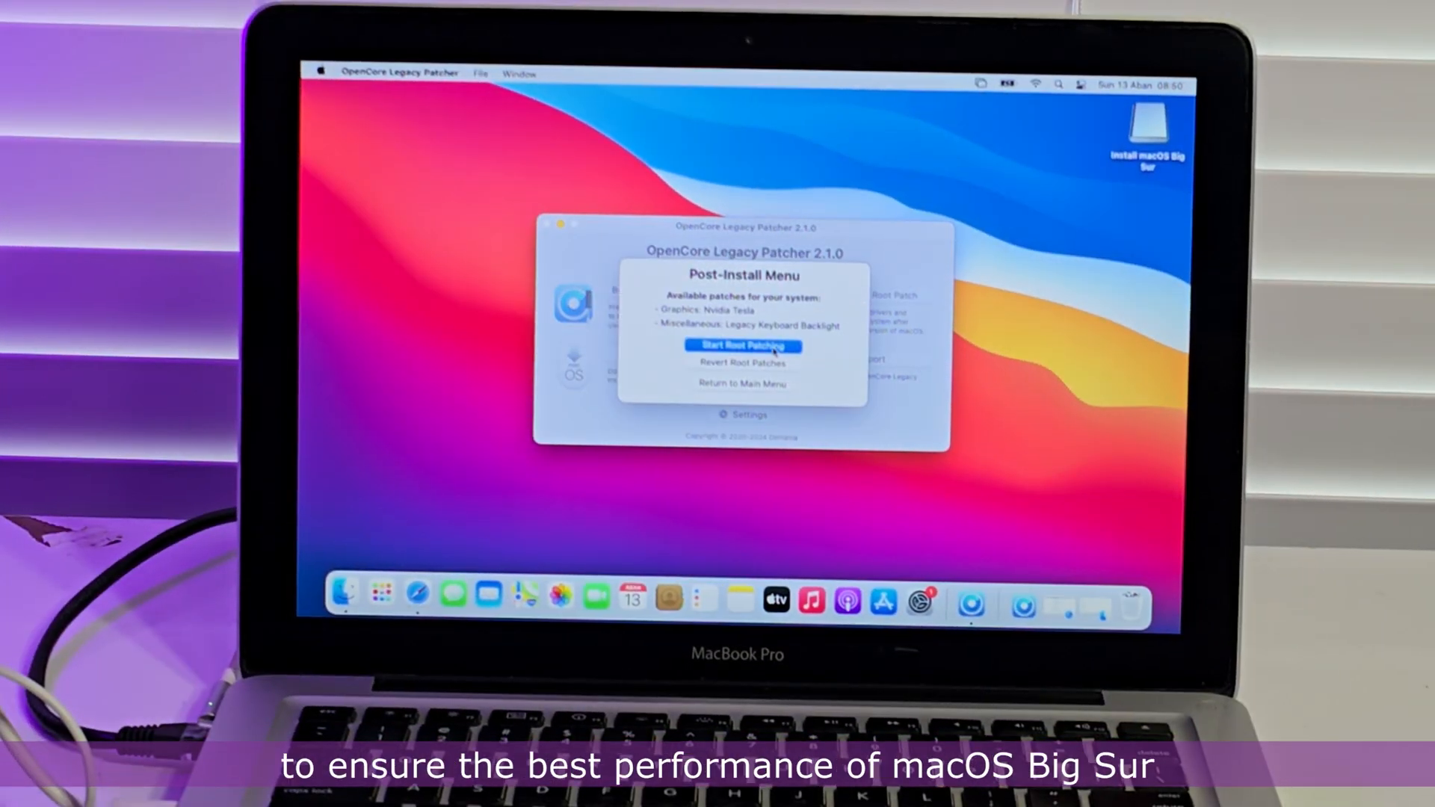
Start Root Patching for Nvidia Tesla and Legacy Keyboard Backlight, then log in after the reboot.
click(743, 346)
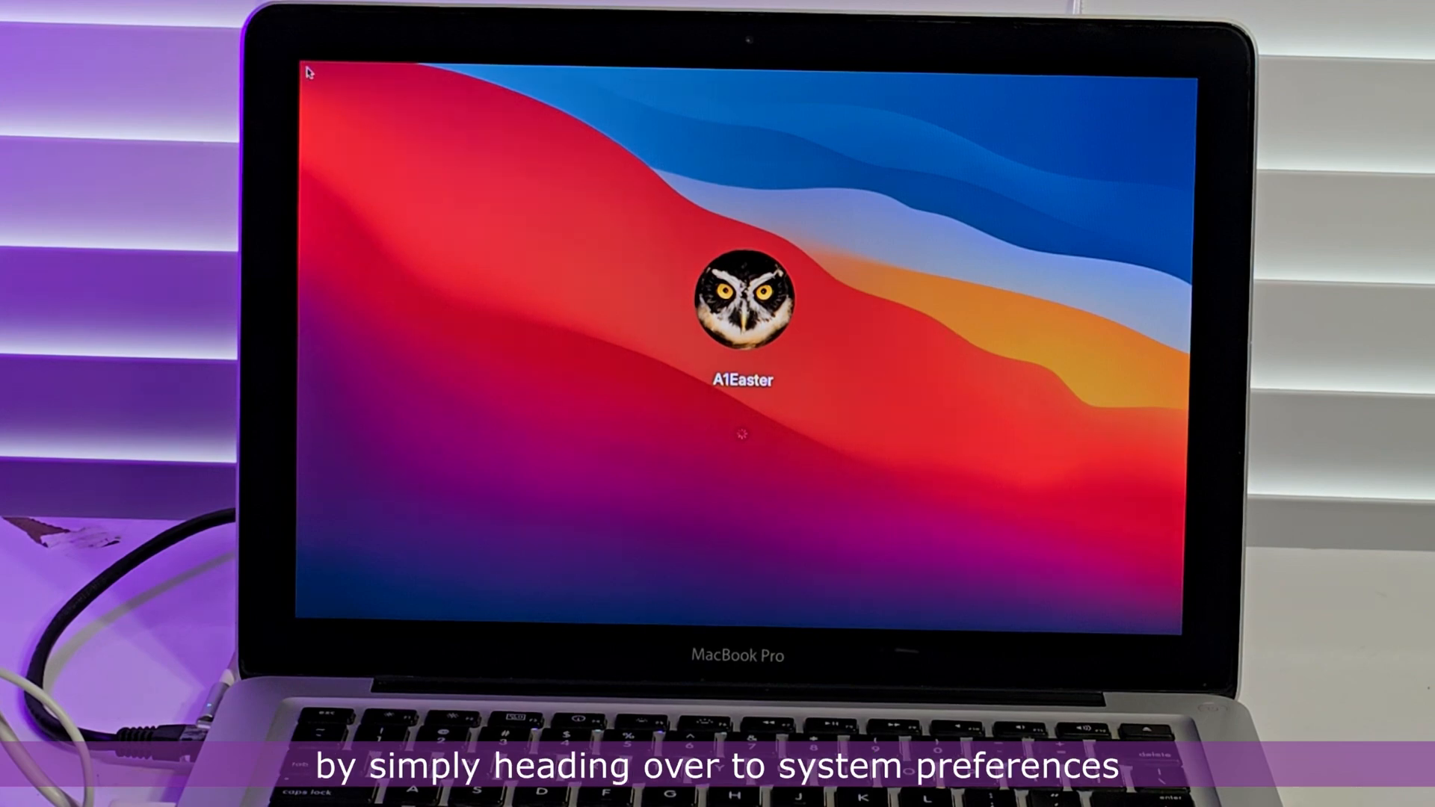
click(1006, 666)
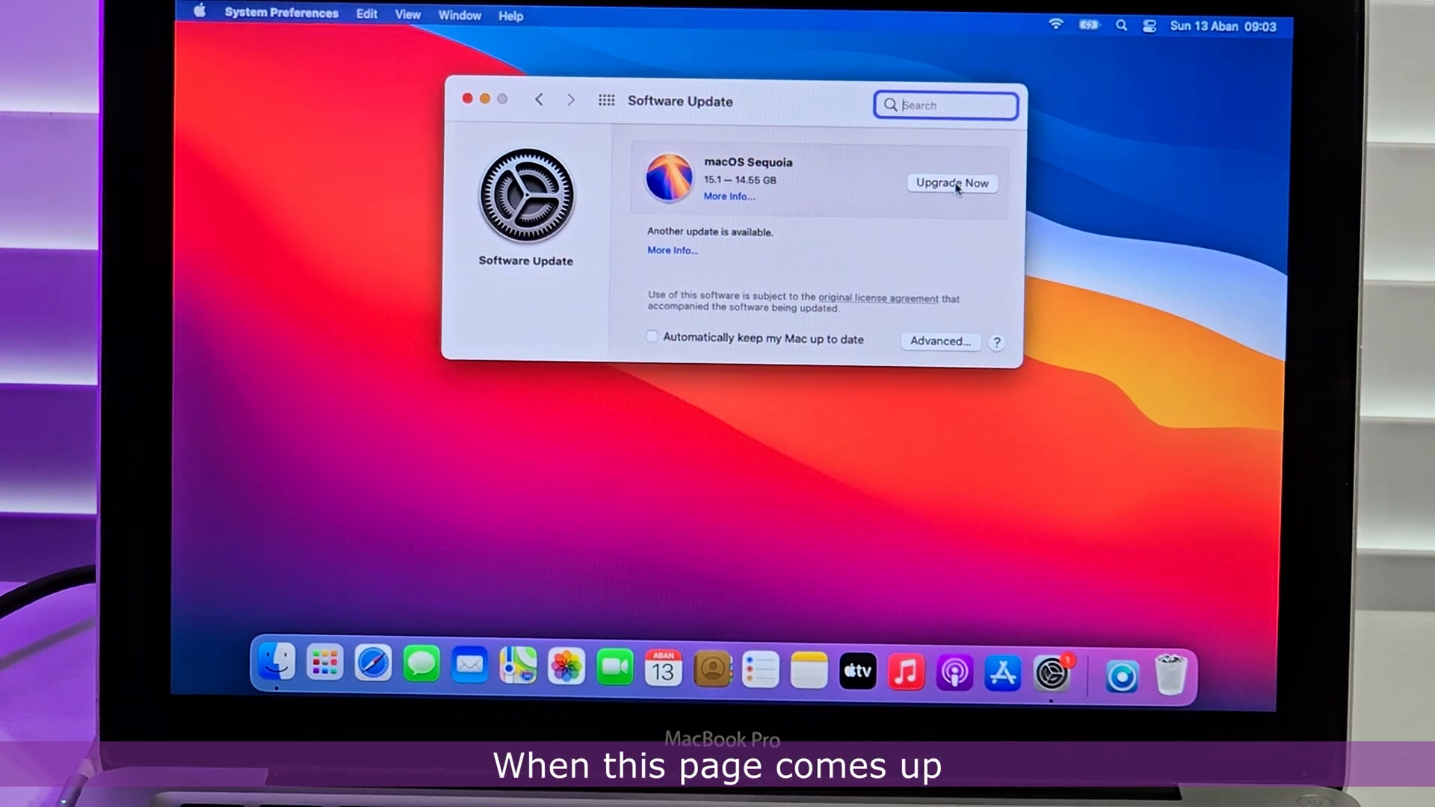
Upgrade Now to macOS Sequoia 15.1, agree to the licence and install it on the macOS disk.
click(952, 183)
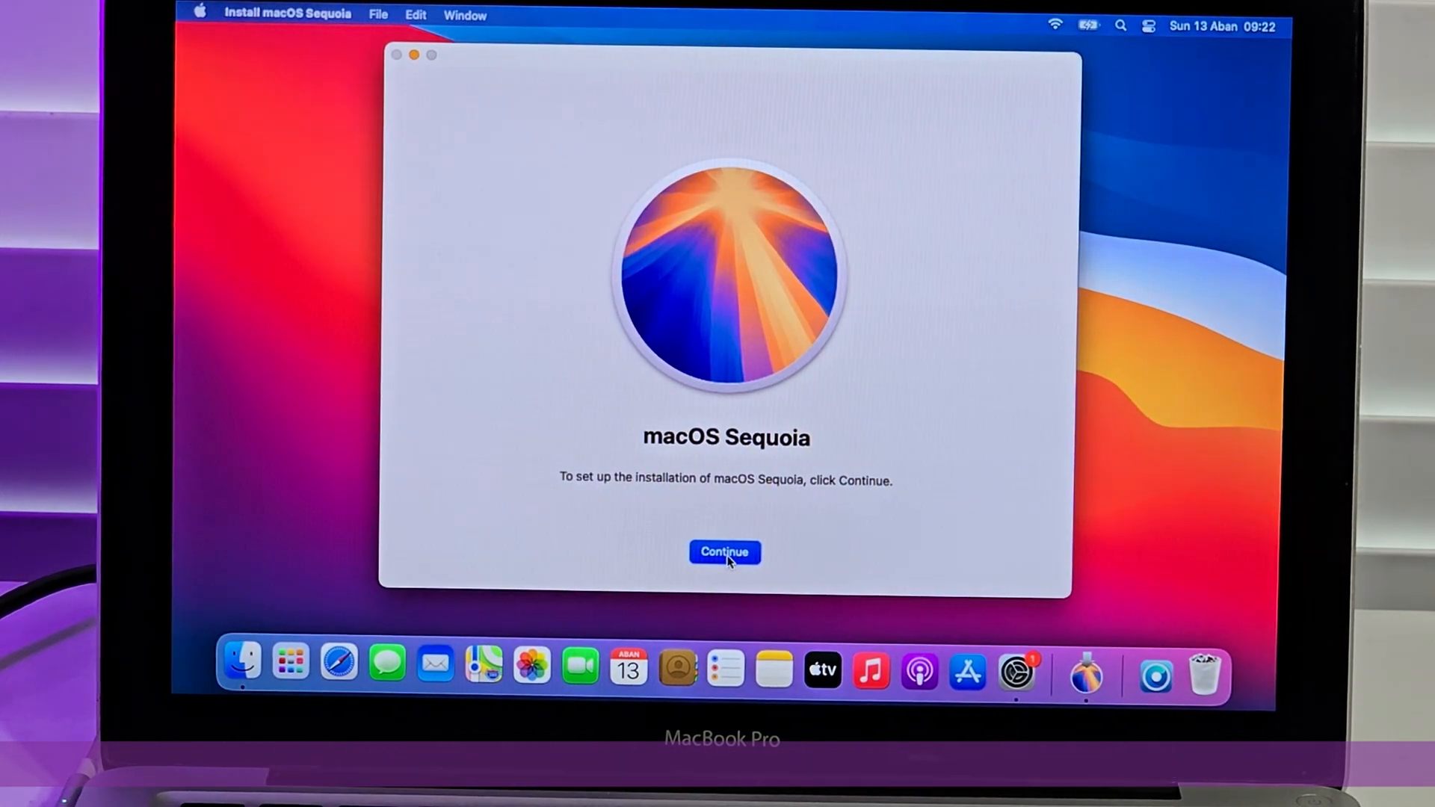
click(725, 552)
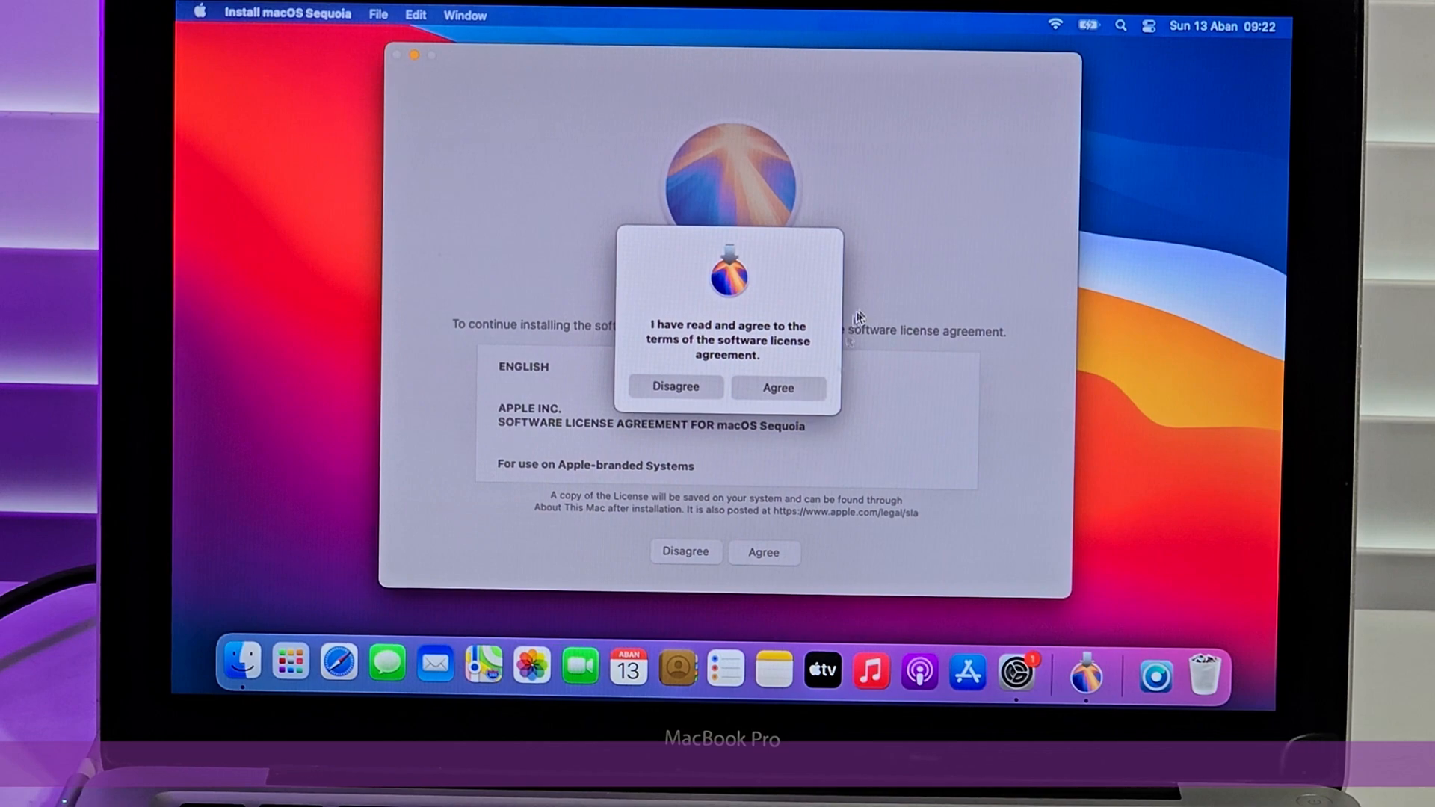
click(777, 387)
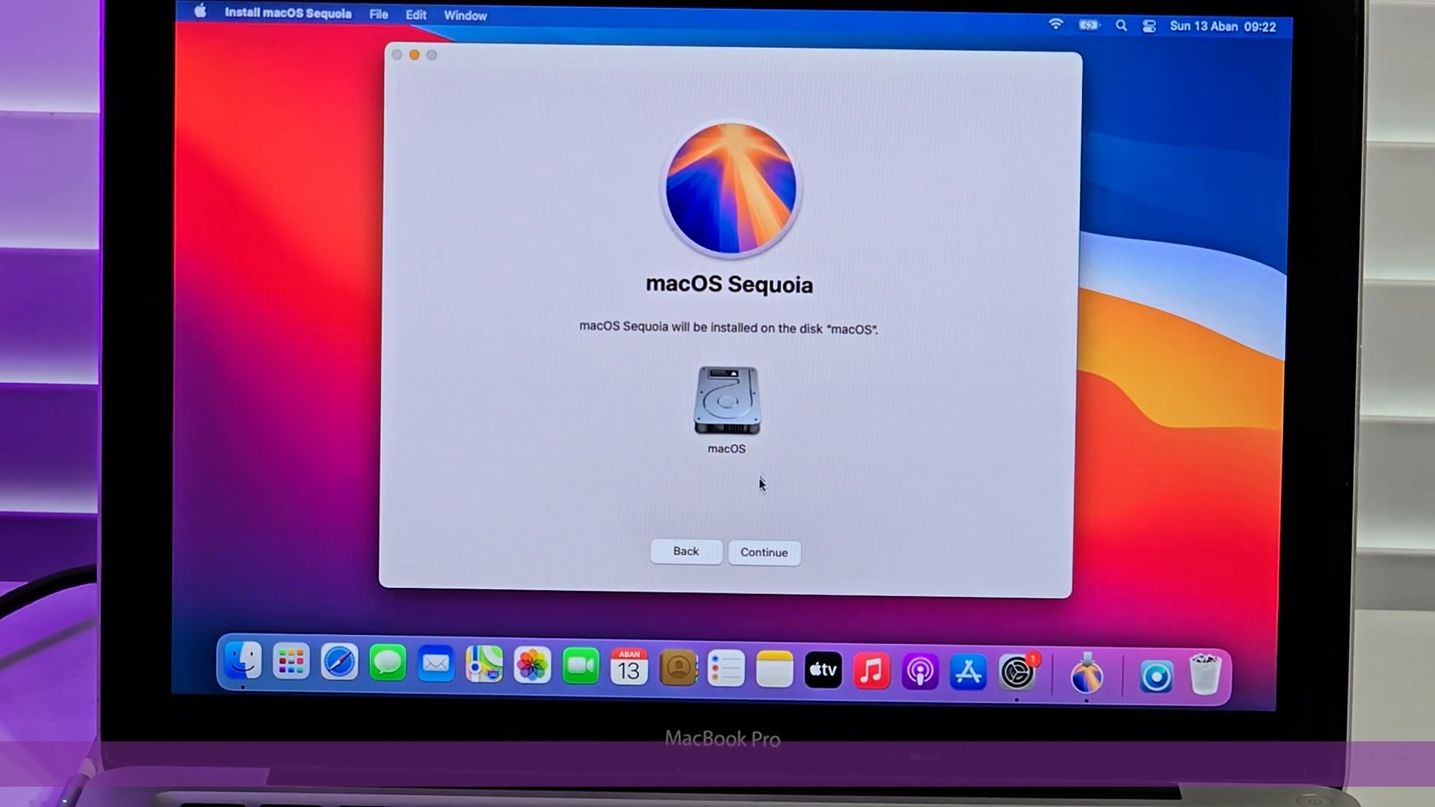
click(764, 552)
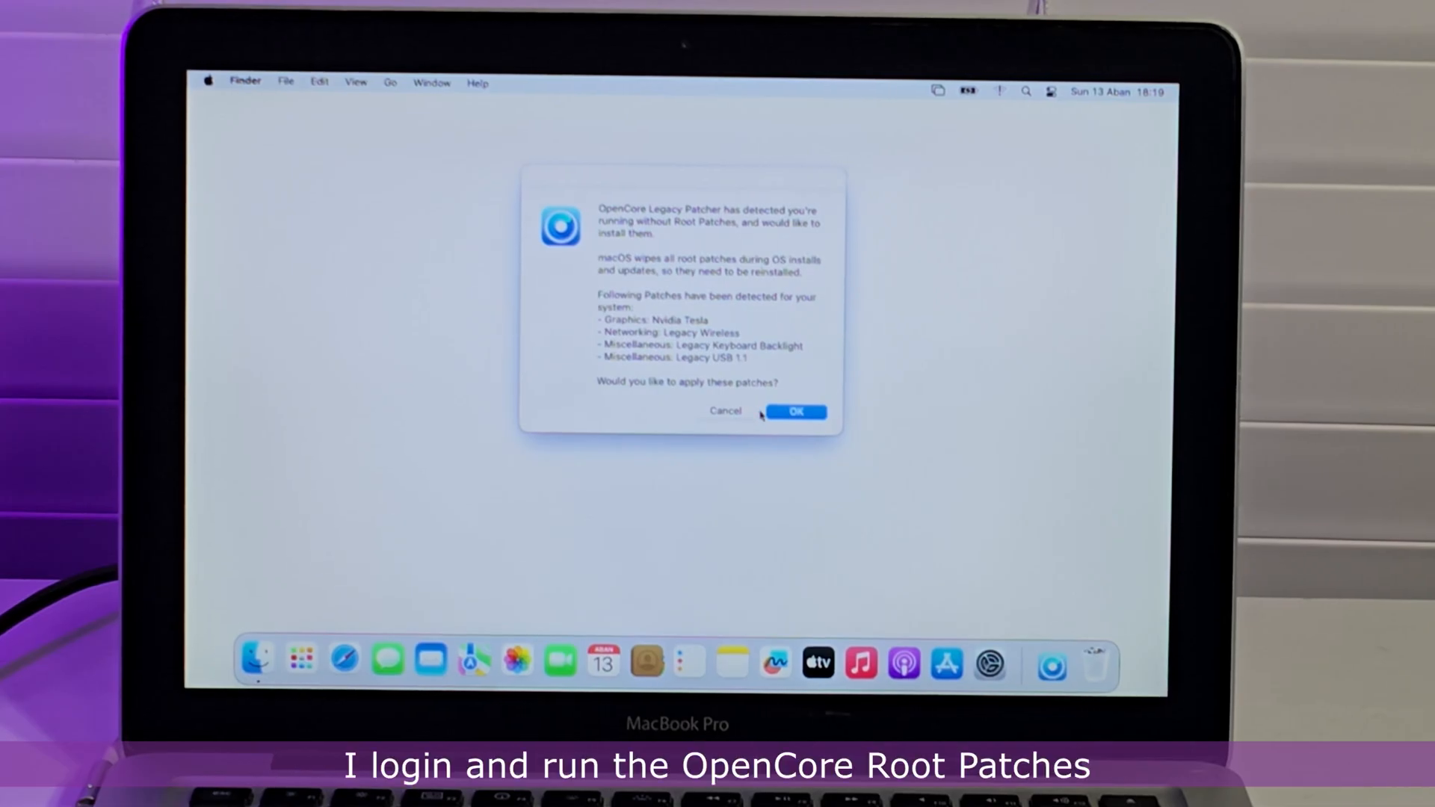
Apply the detected root patches on Sequoia and confirm restarting the Mac immediately.
click(794, 413)
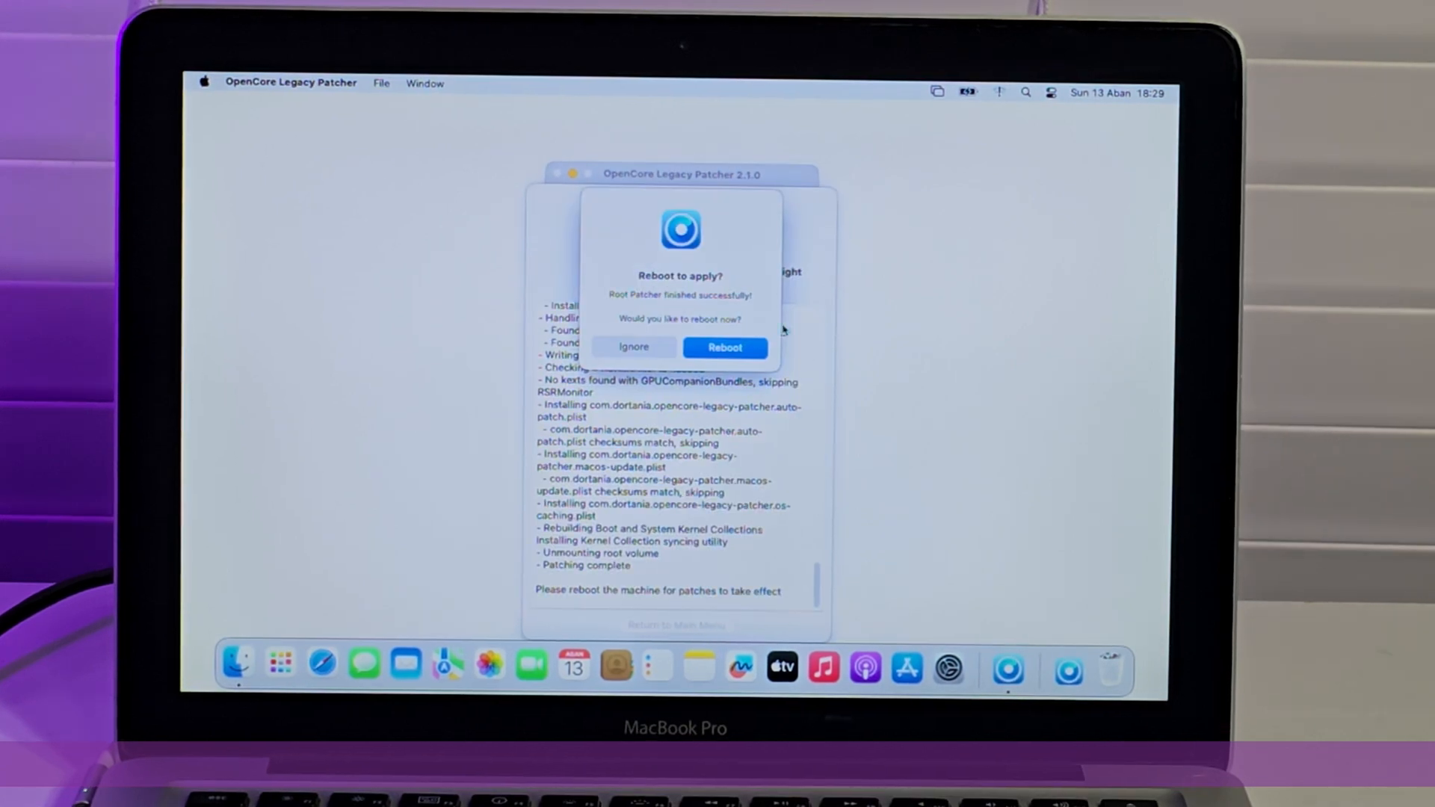
click(724, 346)
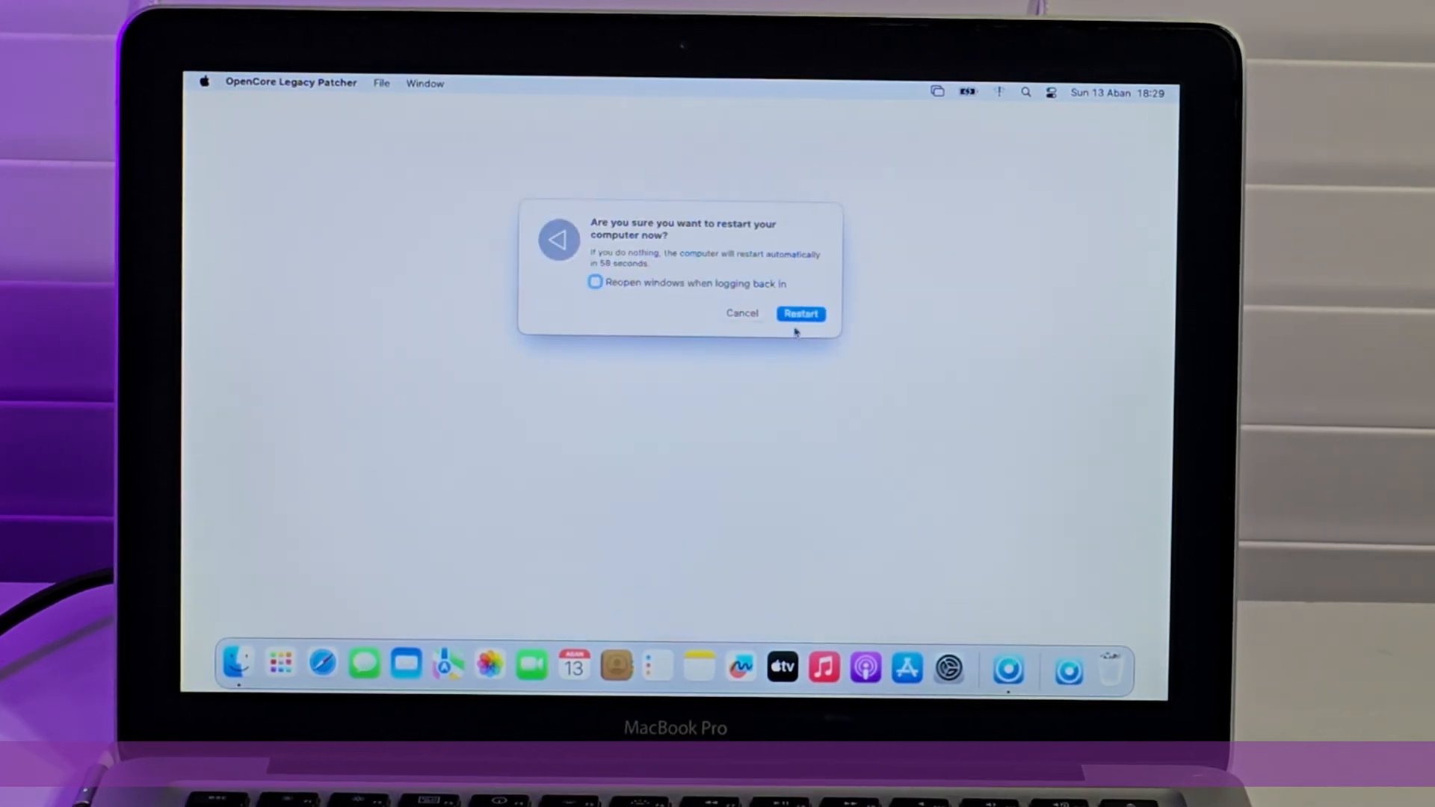
click(800, 314)
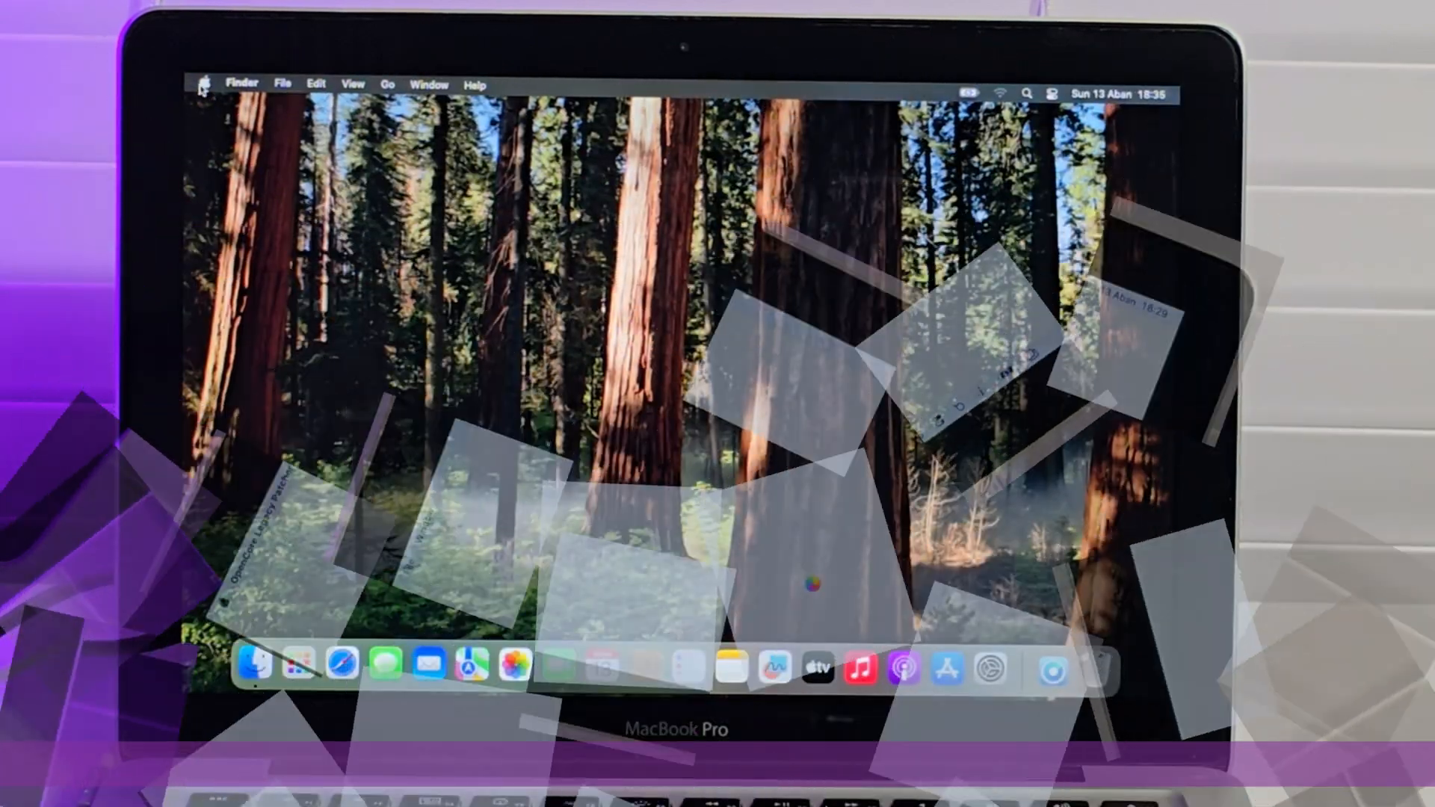
Show About This Mac from the Apple menu, confirming macOS Sequoia 15.1.
click(205, 84)
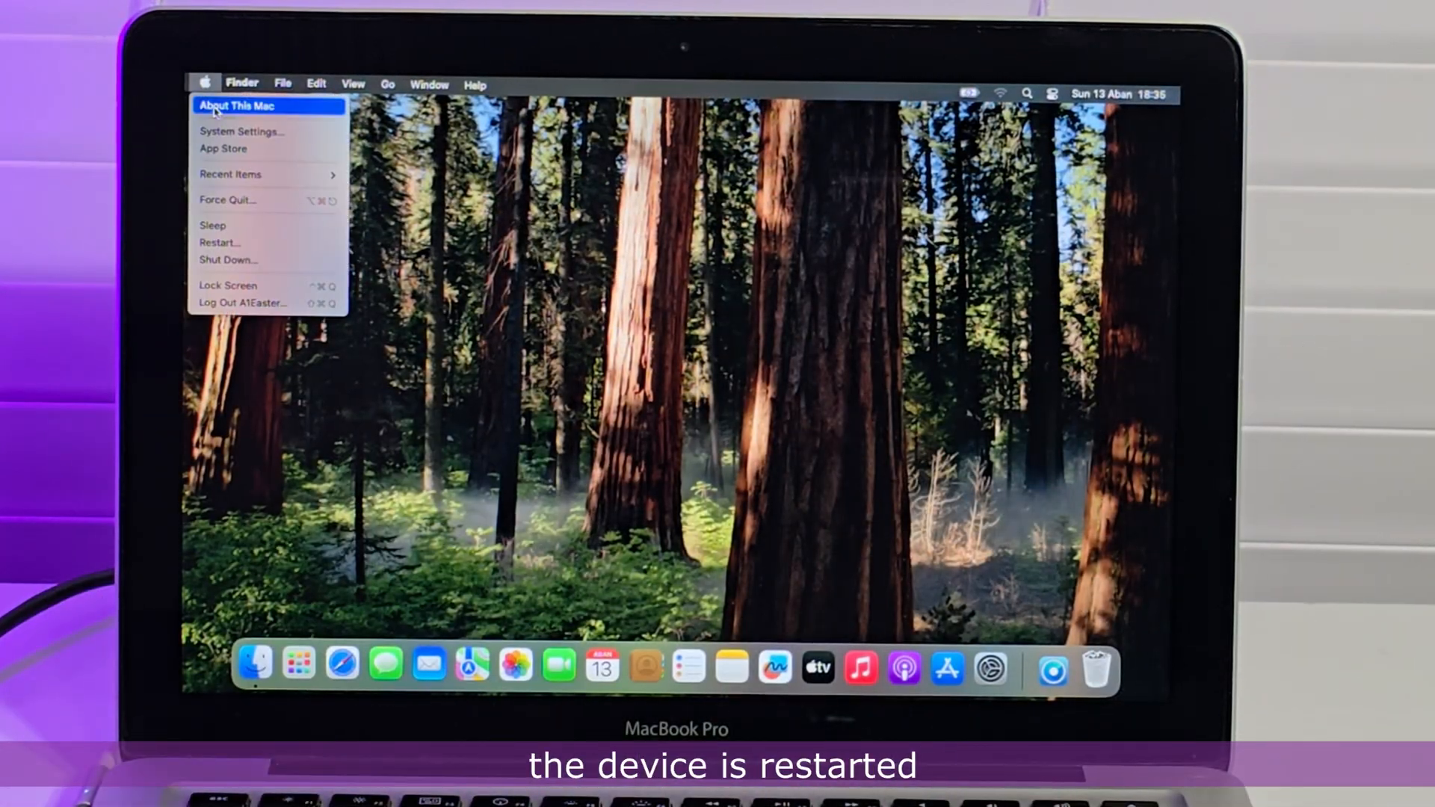
click(236, 105)
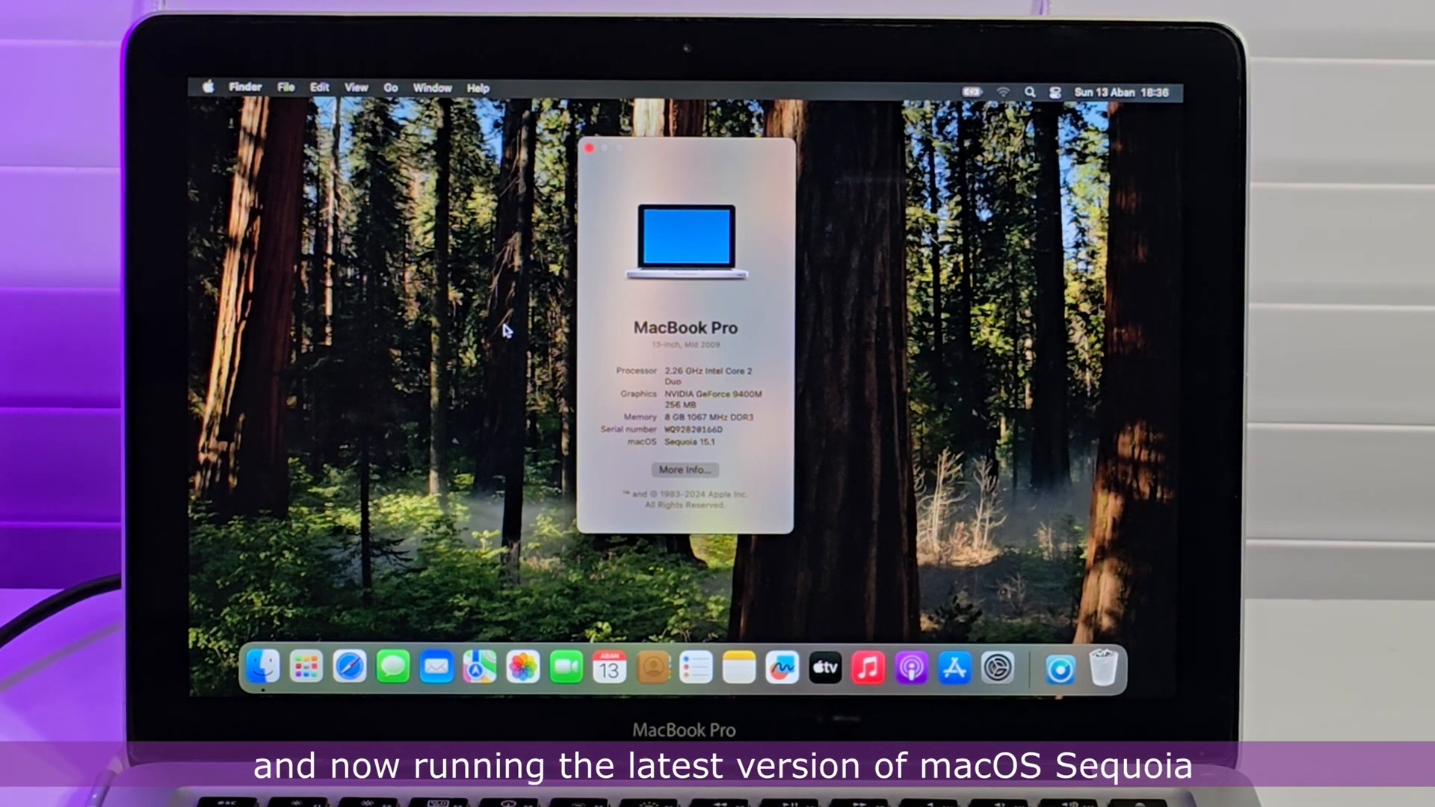
mouse_move(822, 451)
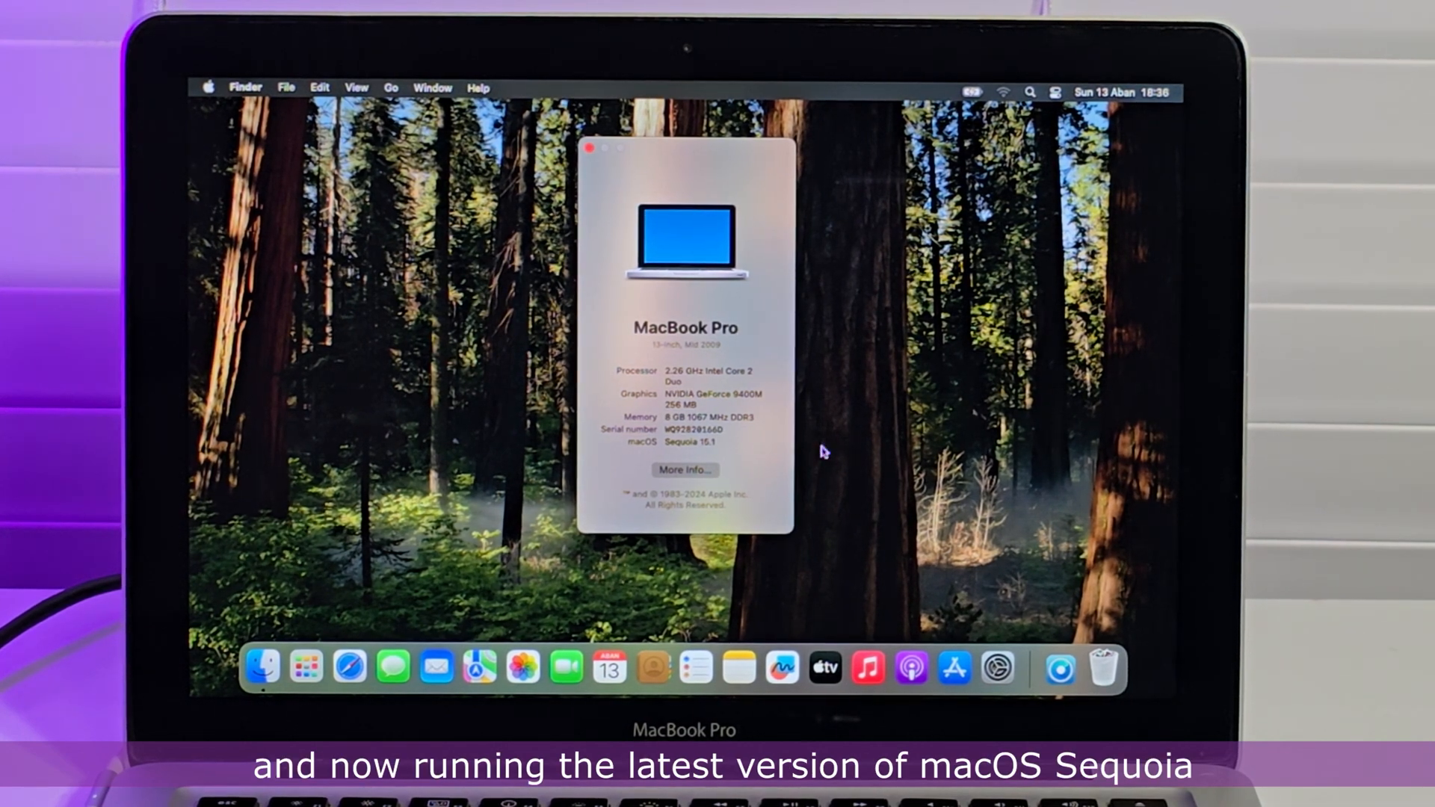
mouse_move(794, 417)
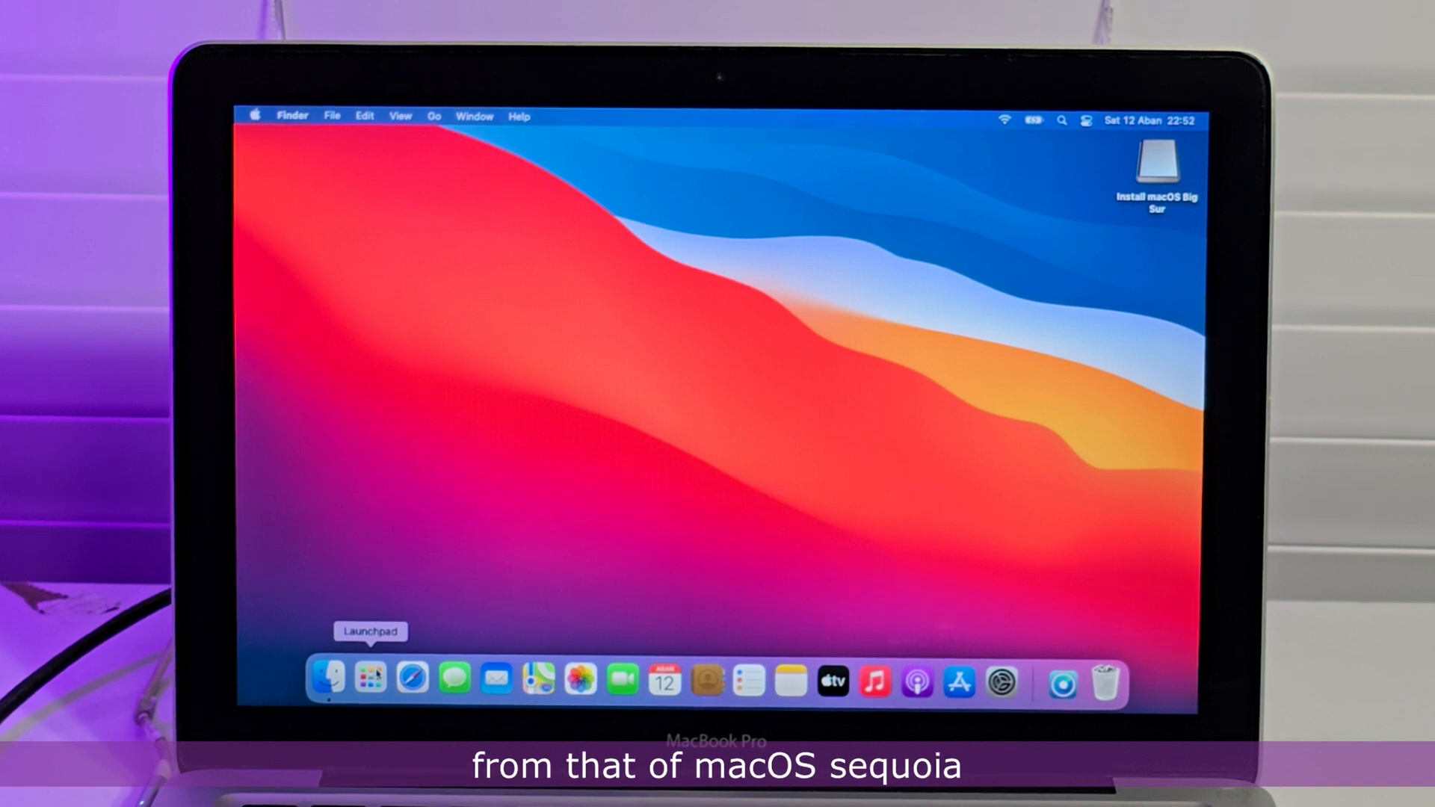
Launch OCLP and download the macOS Ventura installer despite the potential-issues warning.
click(369, 678)
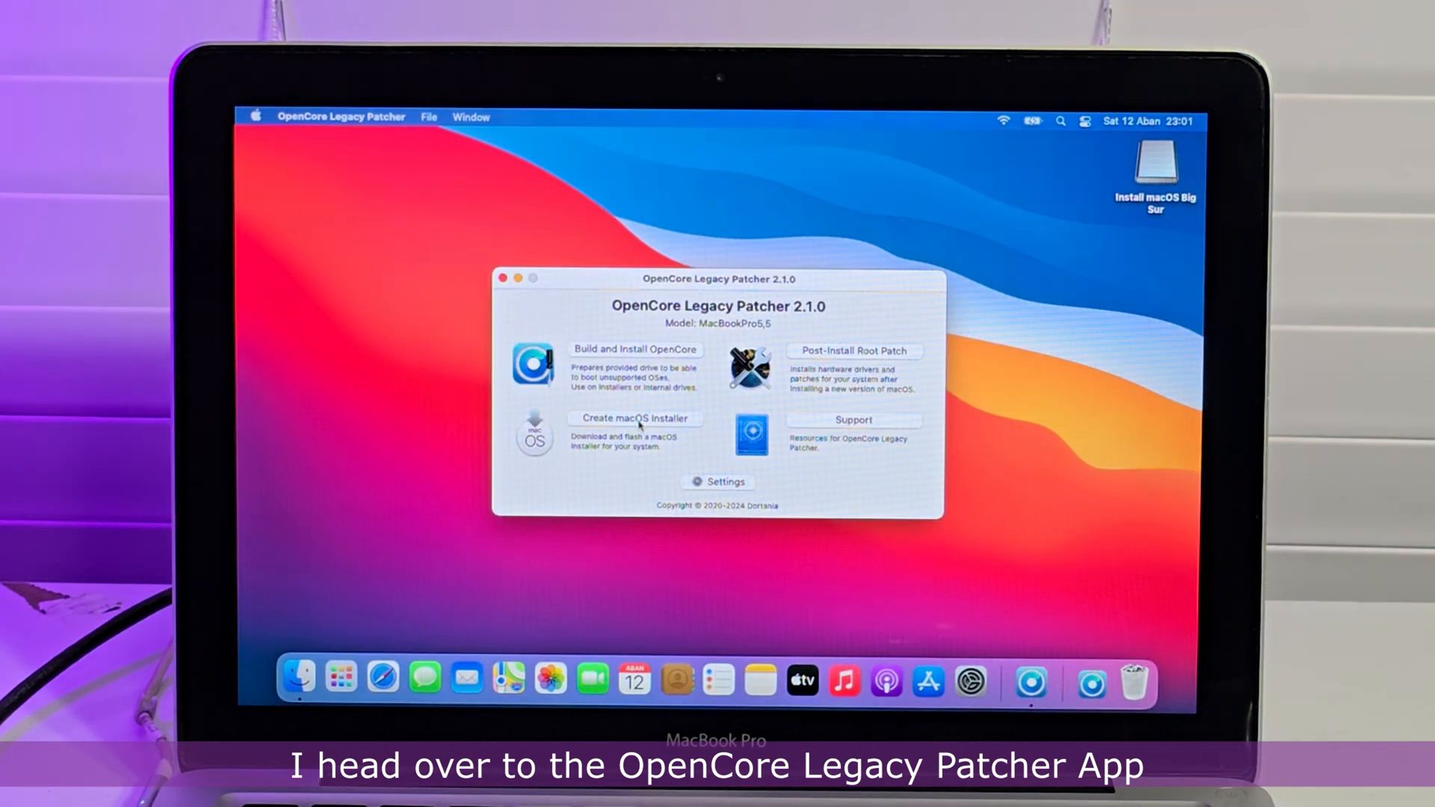
click(633, 418)
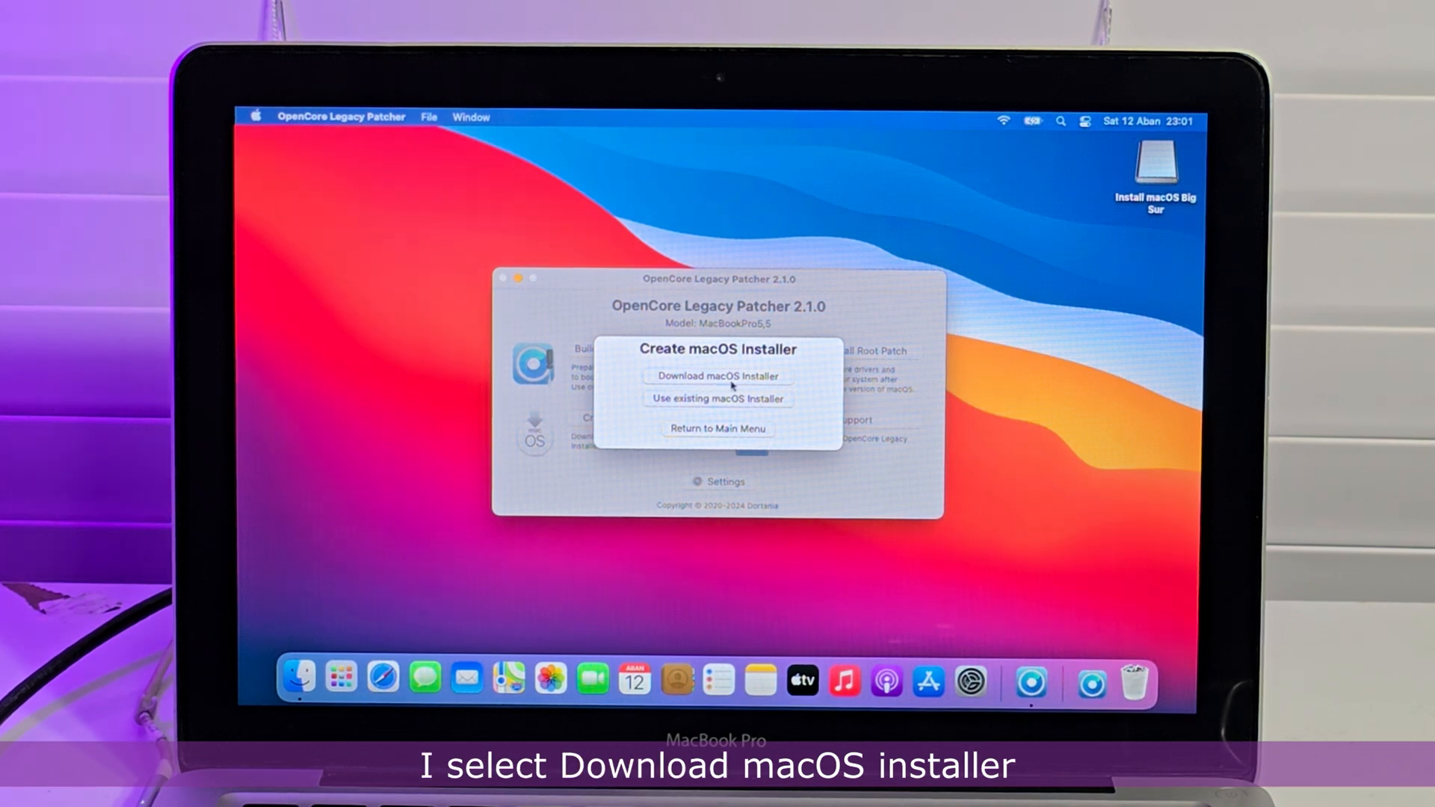
click(716, 376)
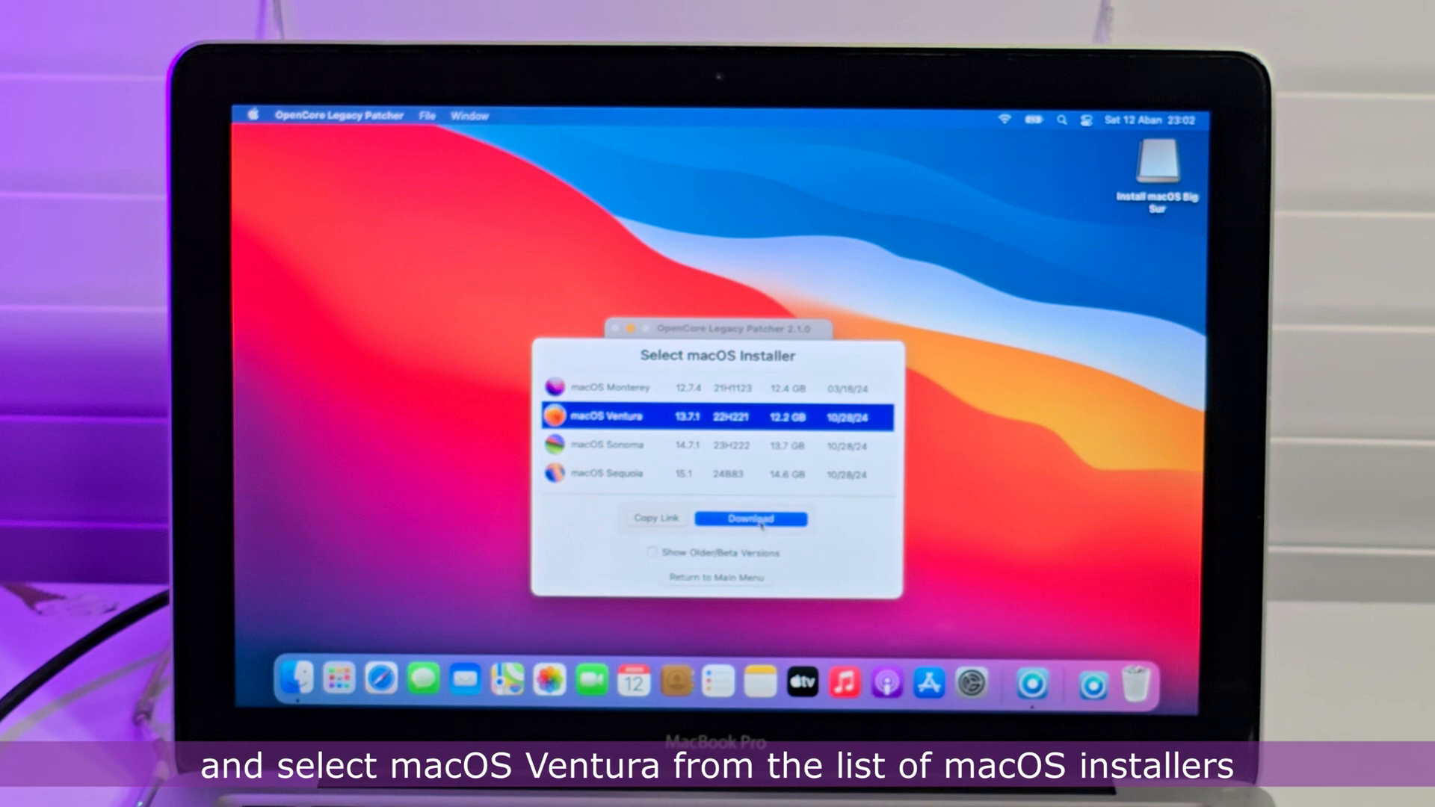
click(751, 519)
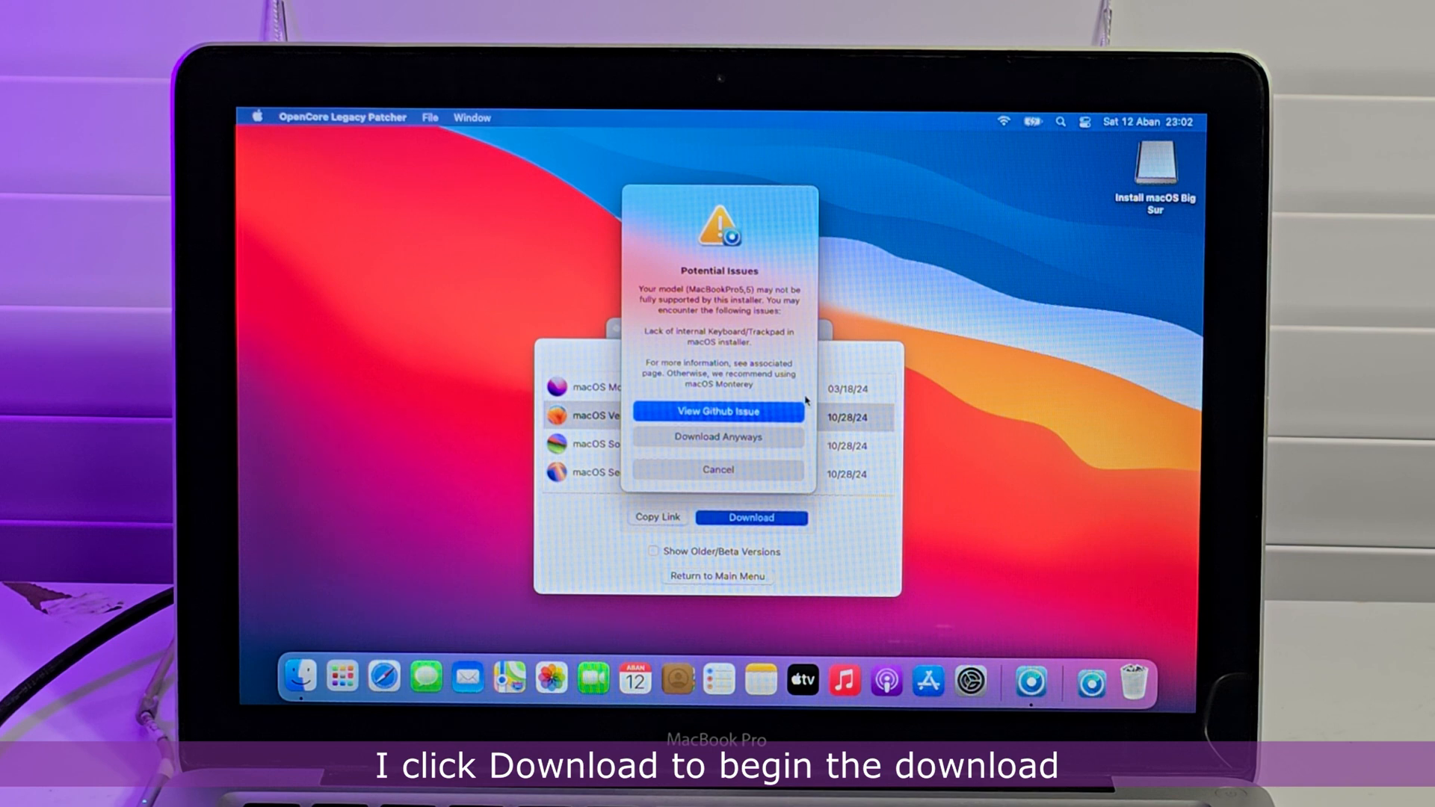
click(751, 517)
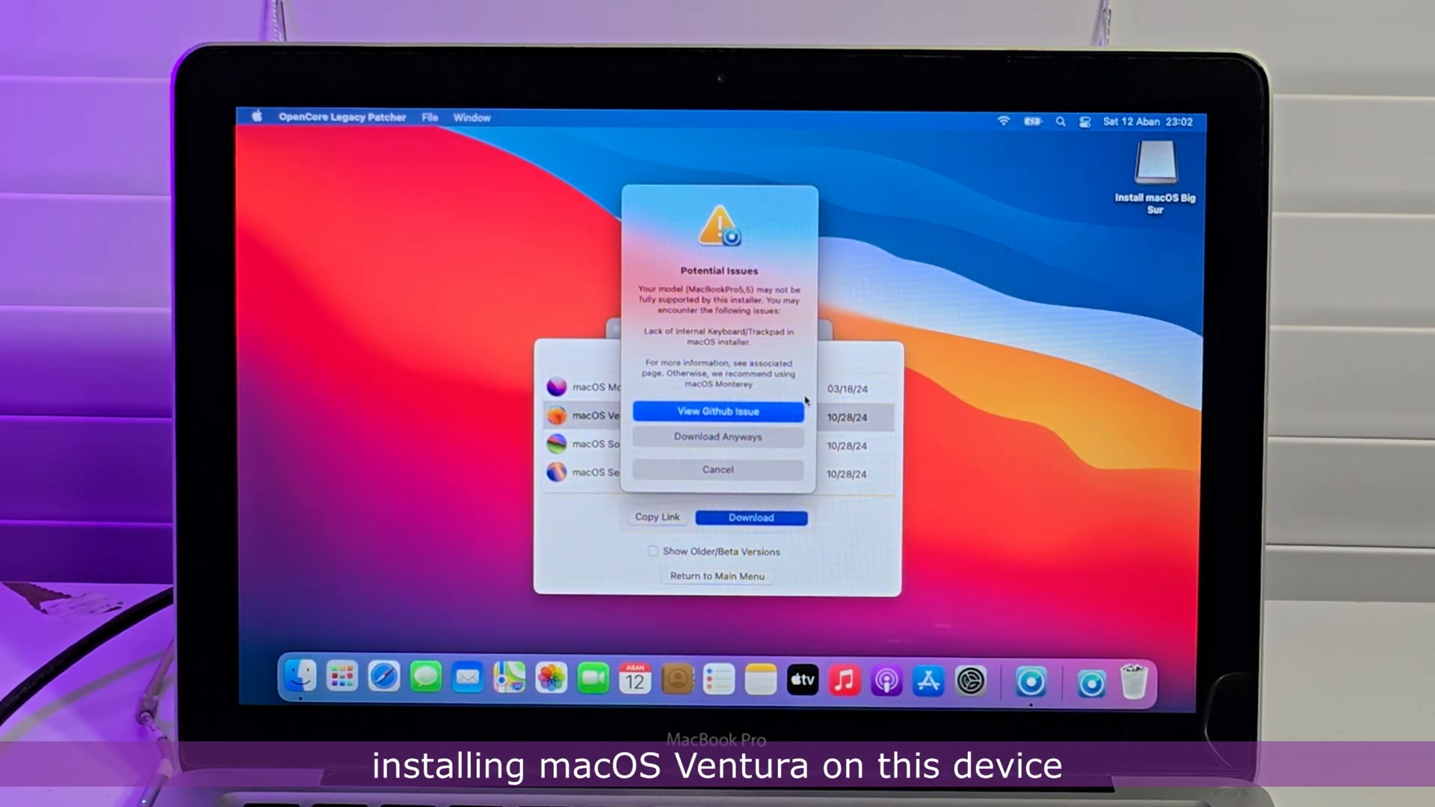
mouse_move(733, 443)
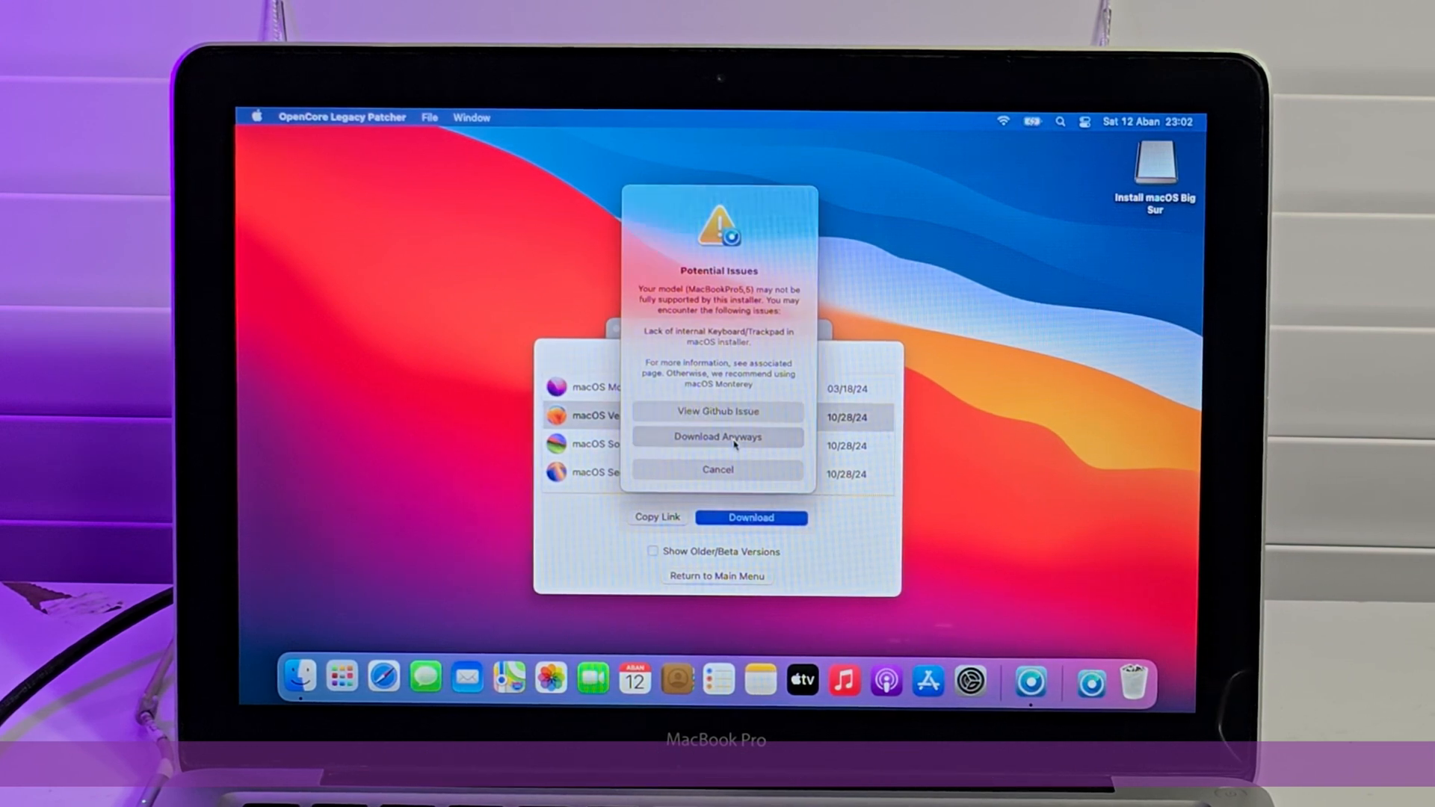
click(717, 437)
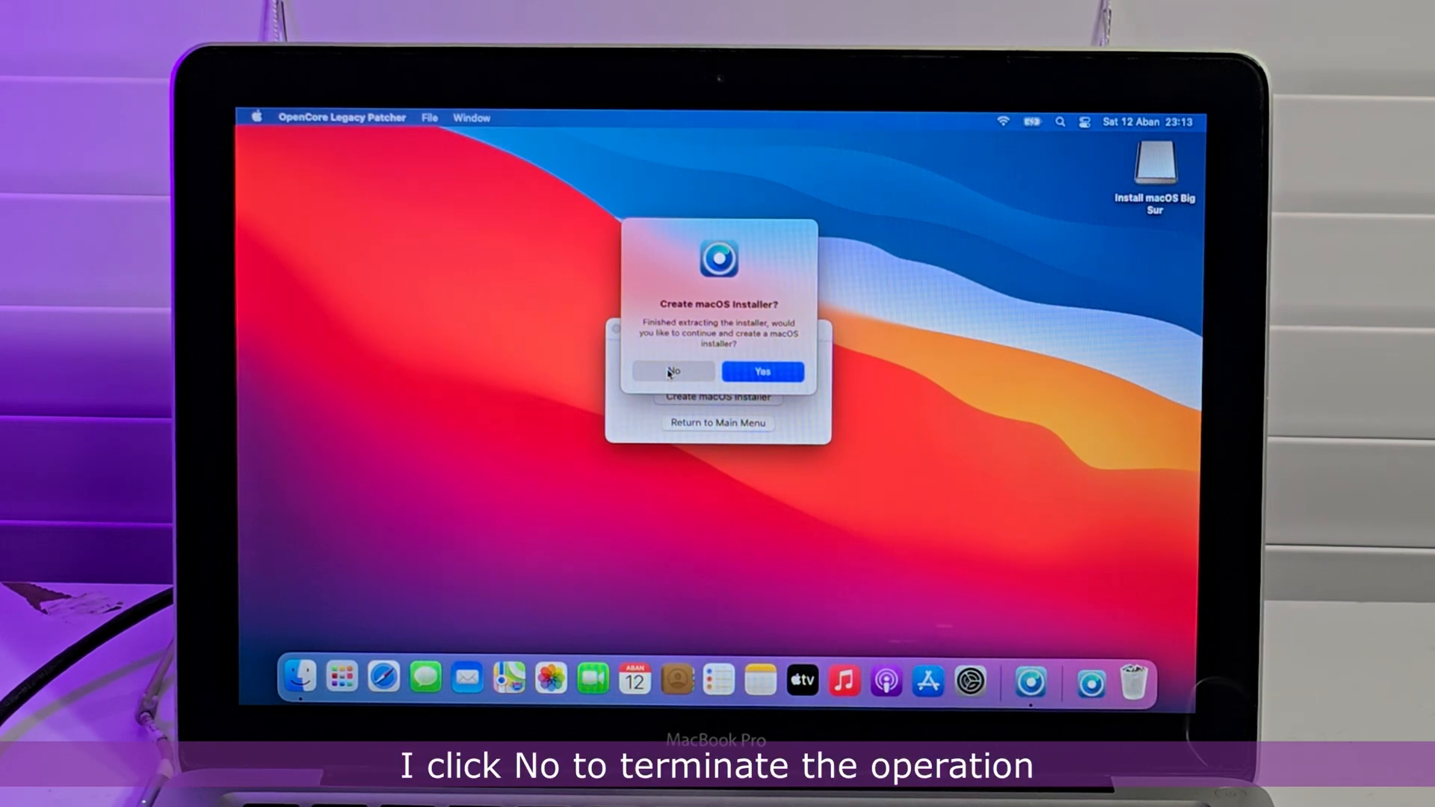
Decline creating a bootable installer, return to the main menu and quit the patcher.
click(671, 373)
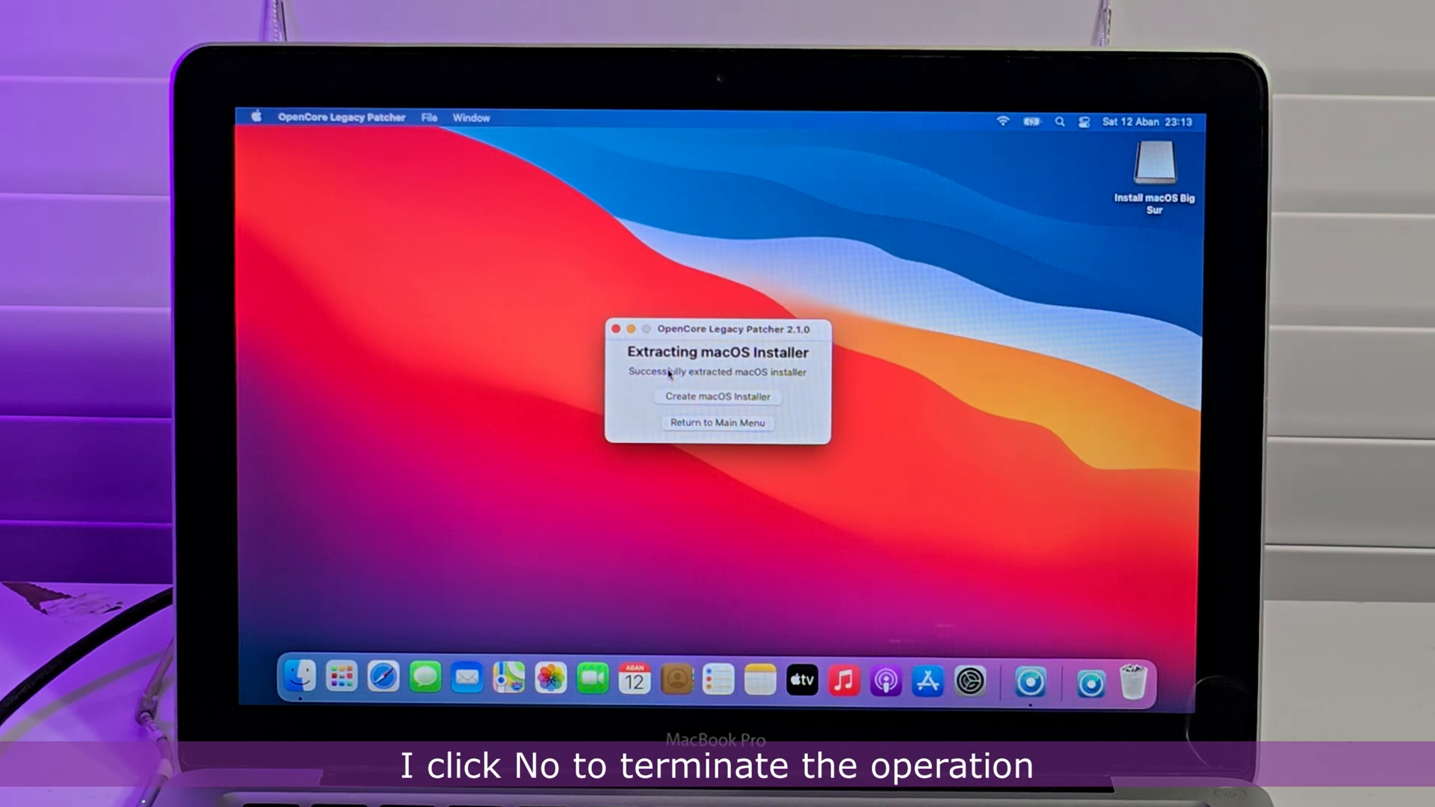
click(718, 423)
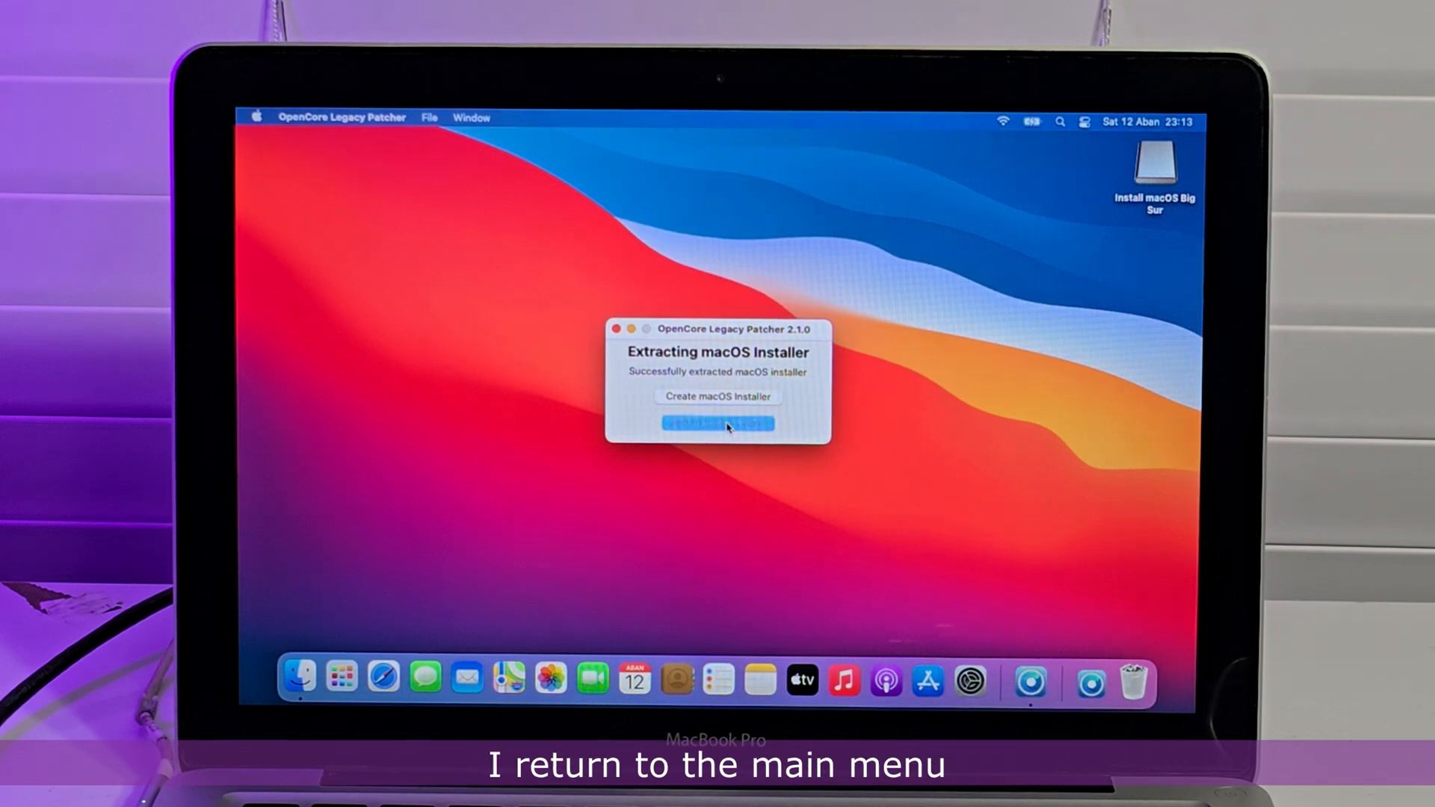
click(718, 423)
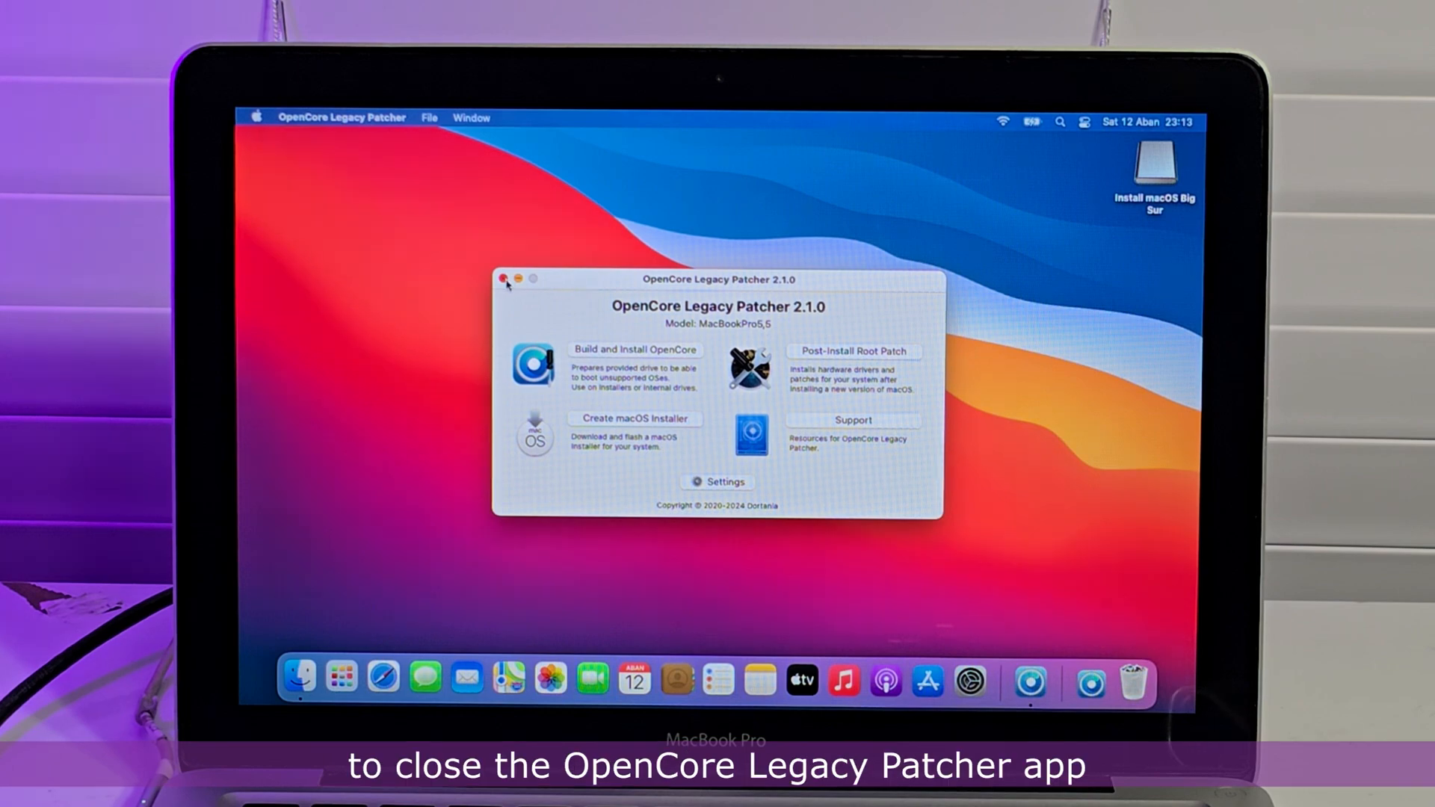
click(507, 279)
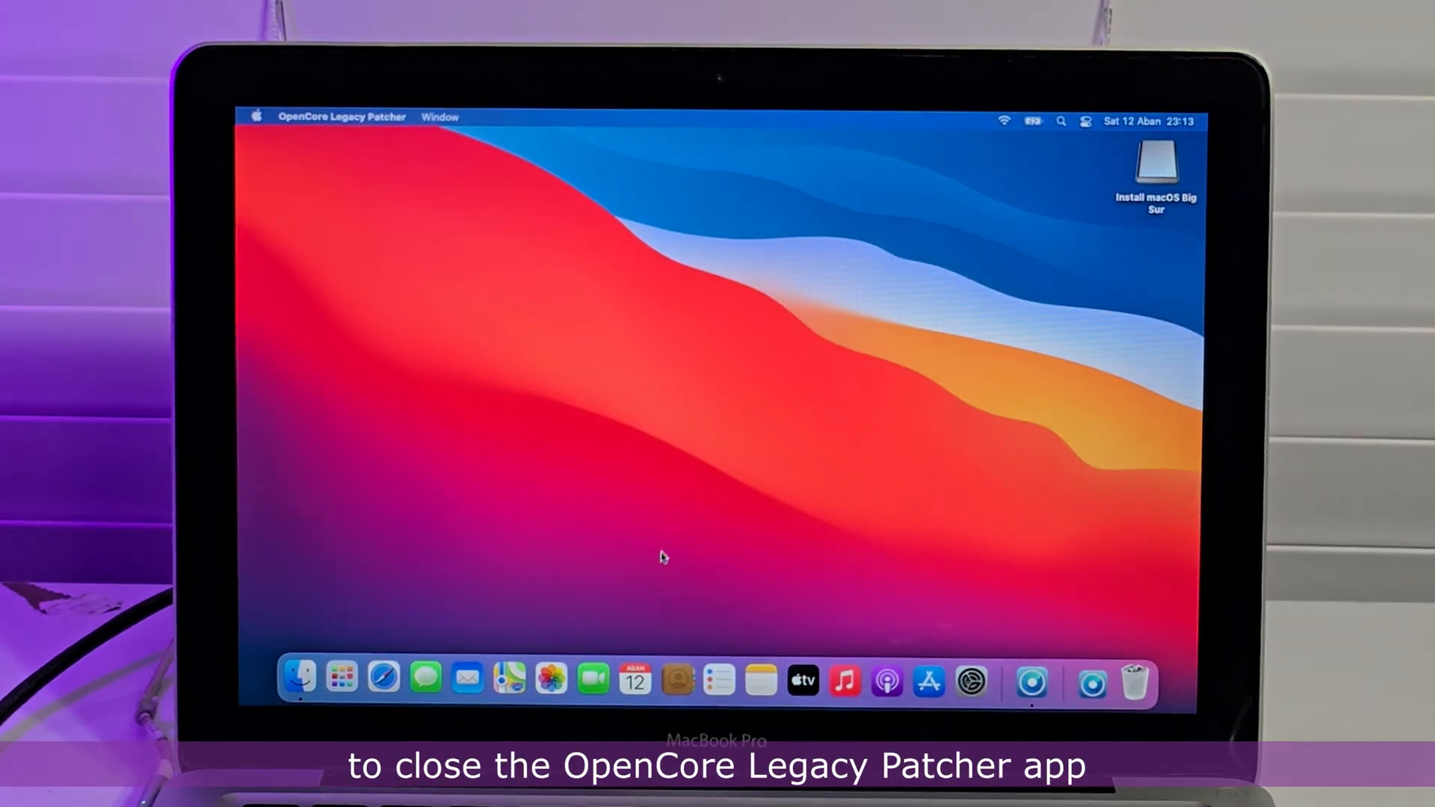
click(369, 678)
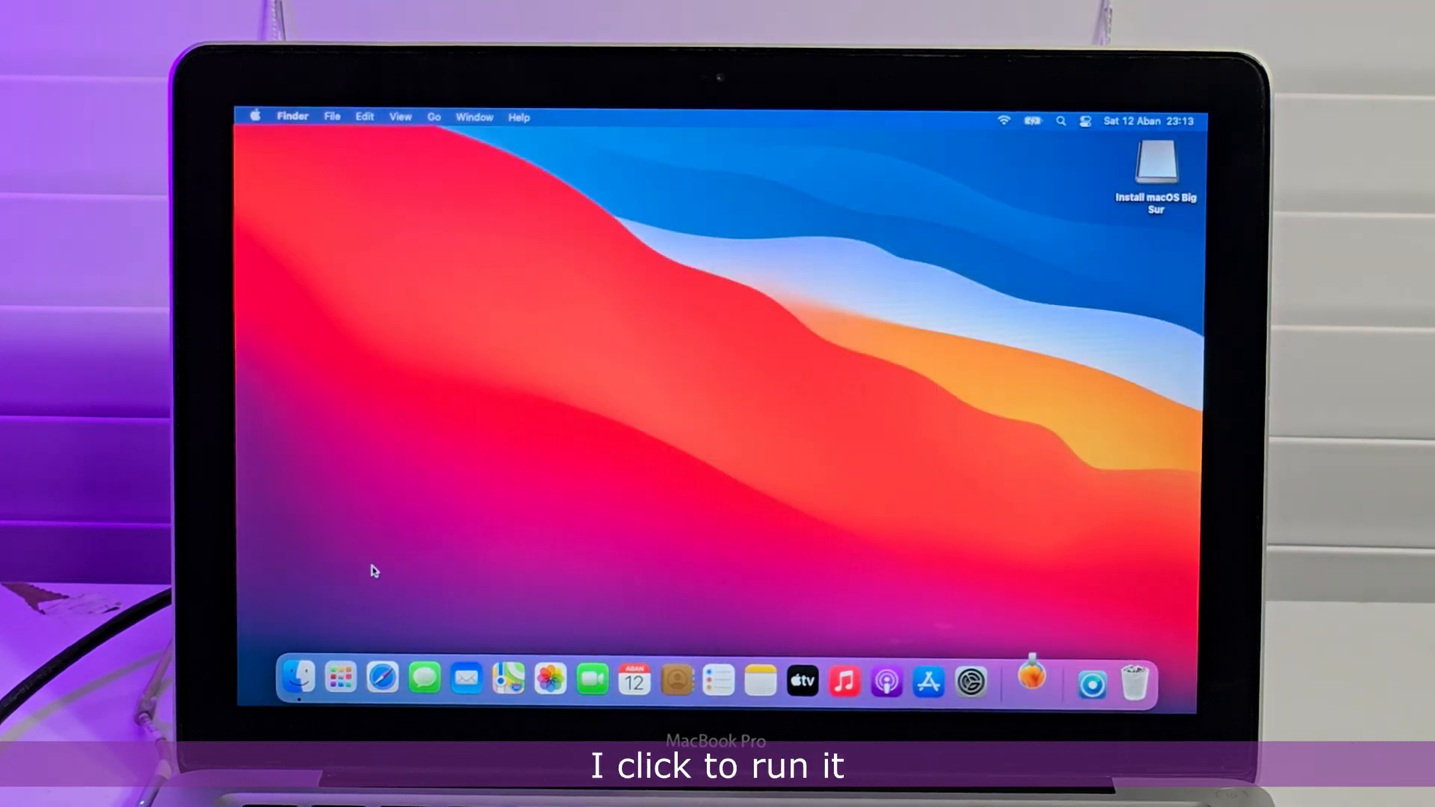
Run Install macOS Ventura, agree to the licence, target the macOS disk and unlock as admin.
double_click(1155, 169)
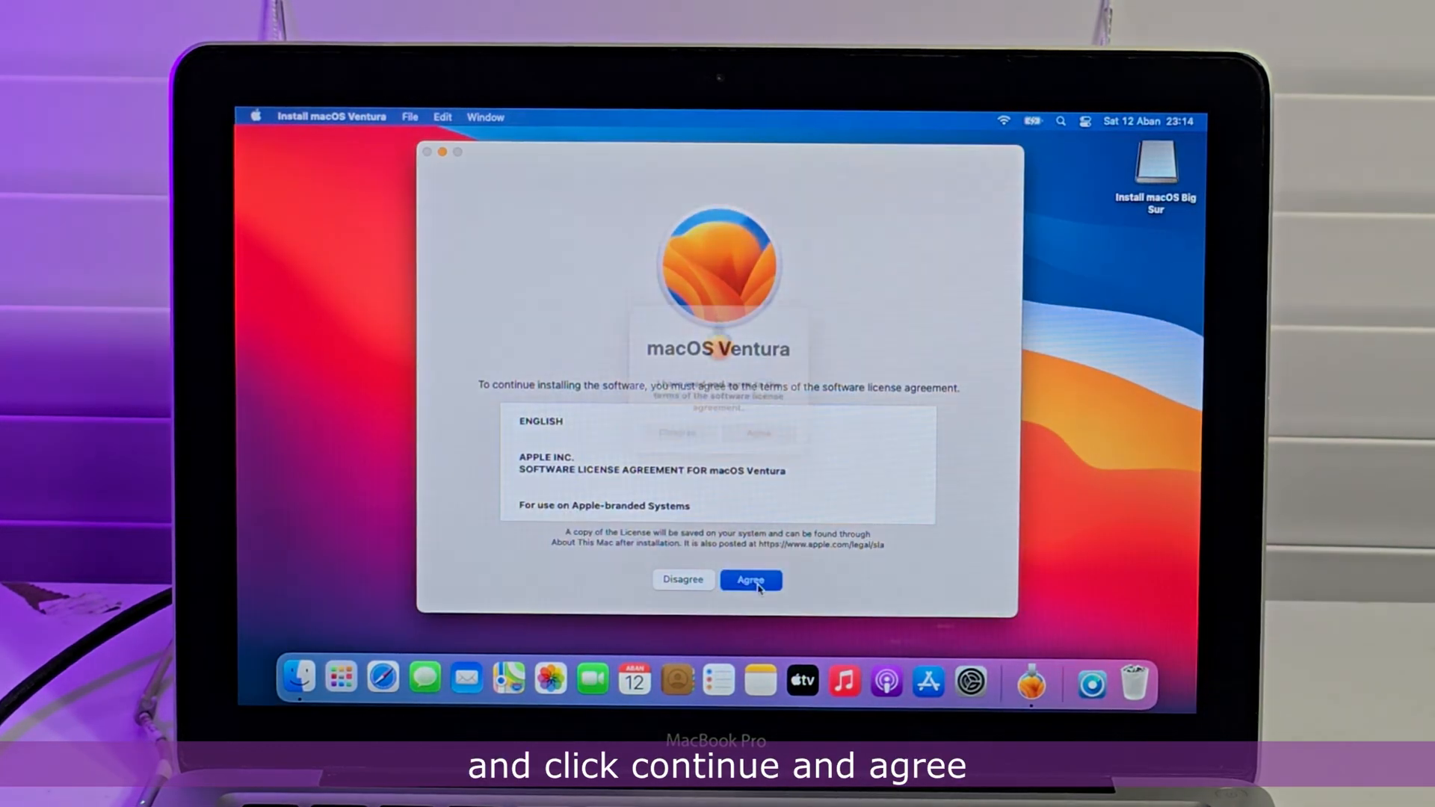
click(751, 580)
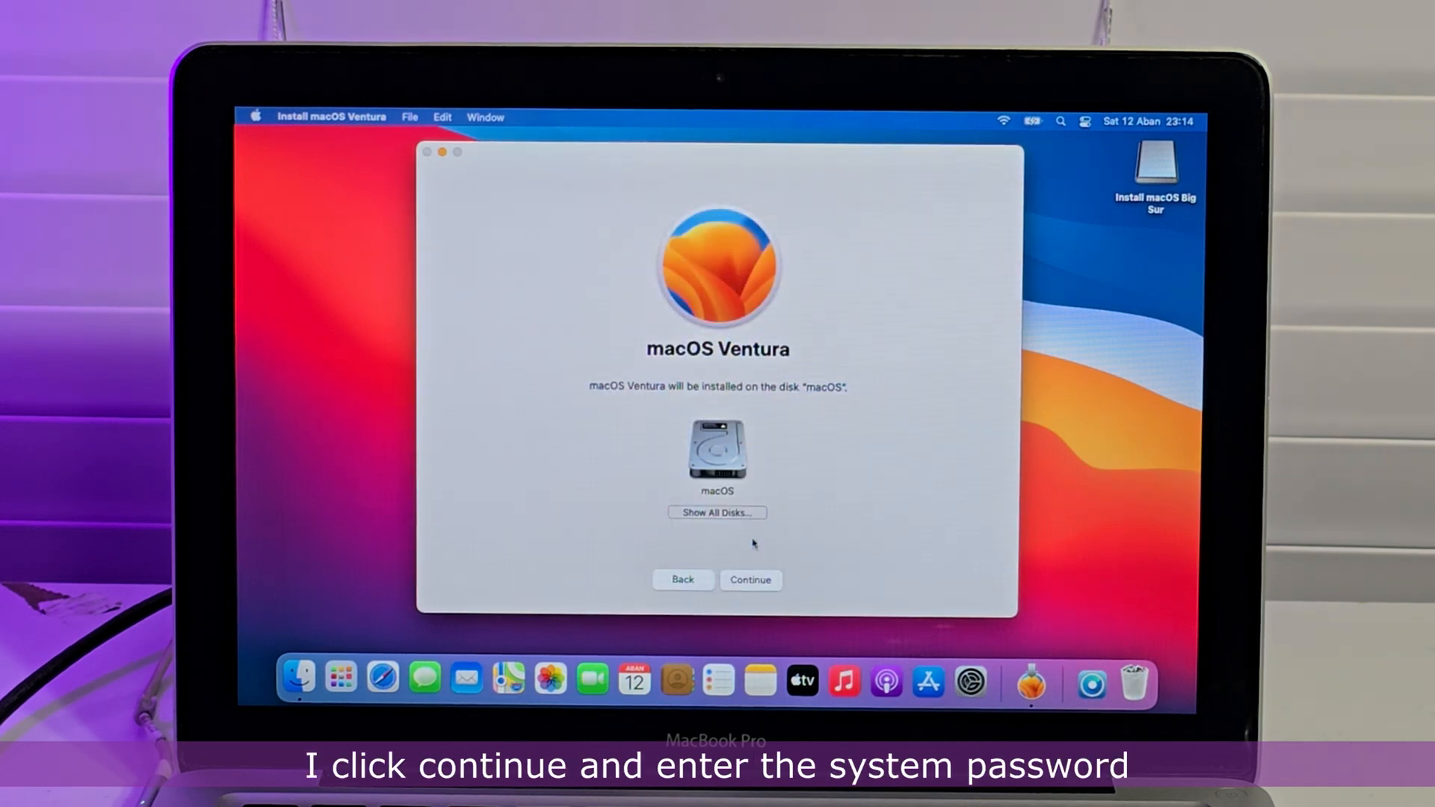
click(749, 580)
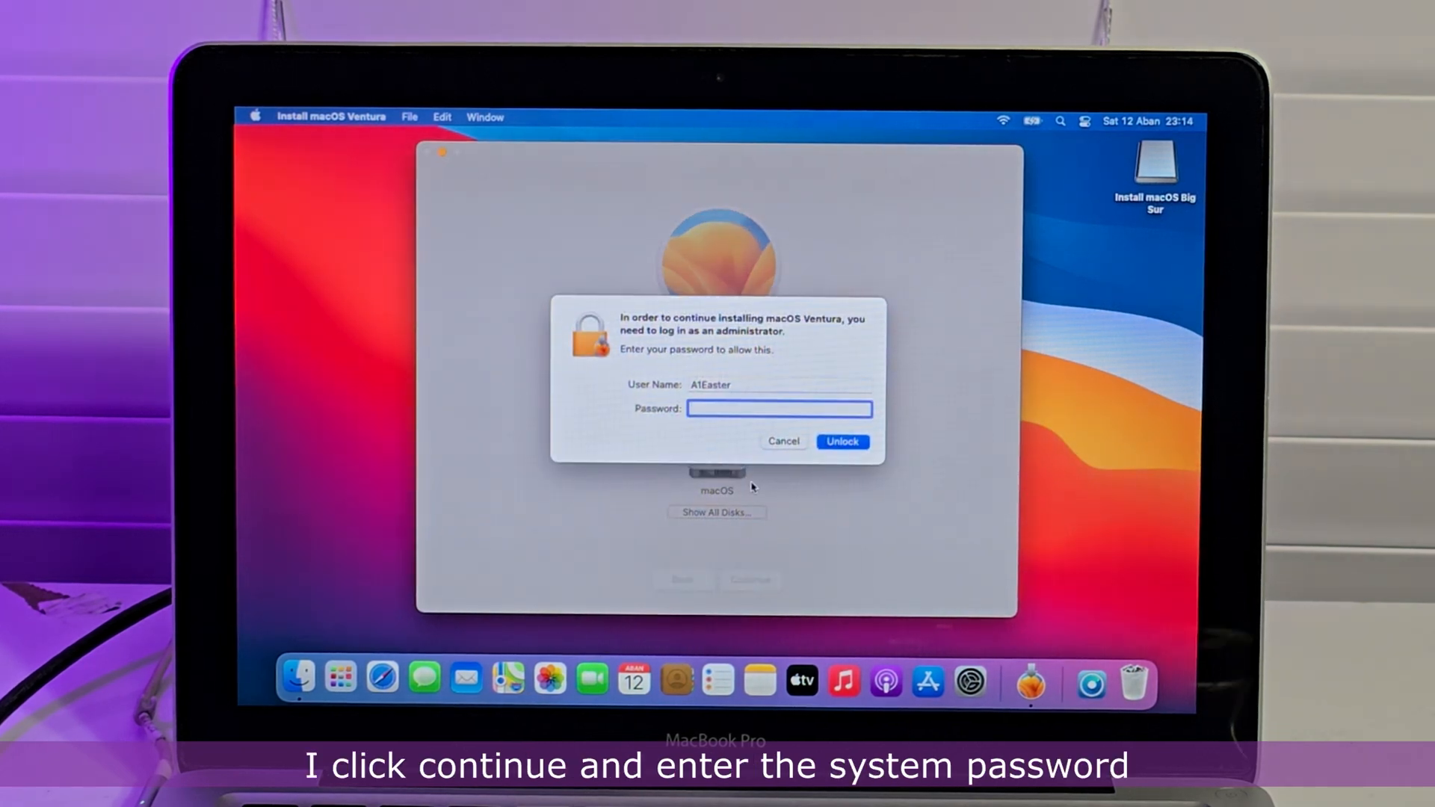
click(842, 441)
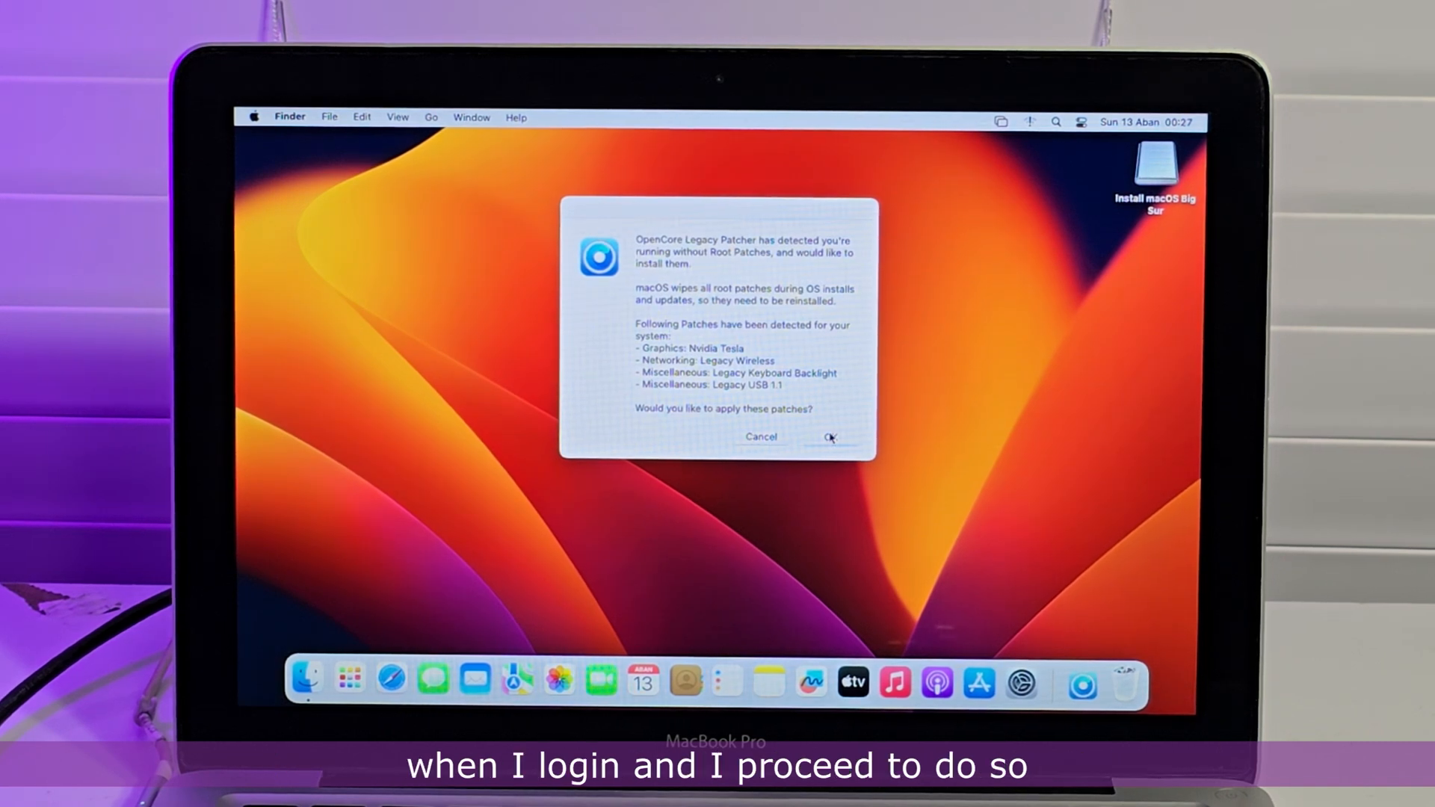
Apply the four detected root patches on Ventura and reboot to activate them.
click(831, 436)
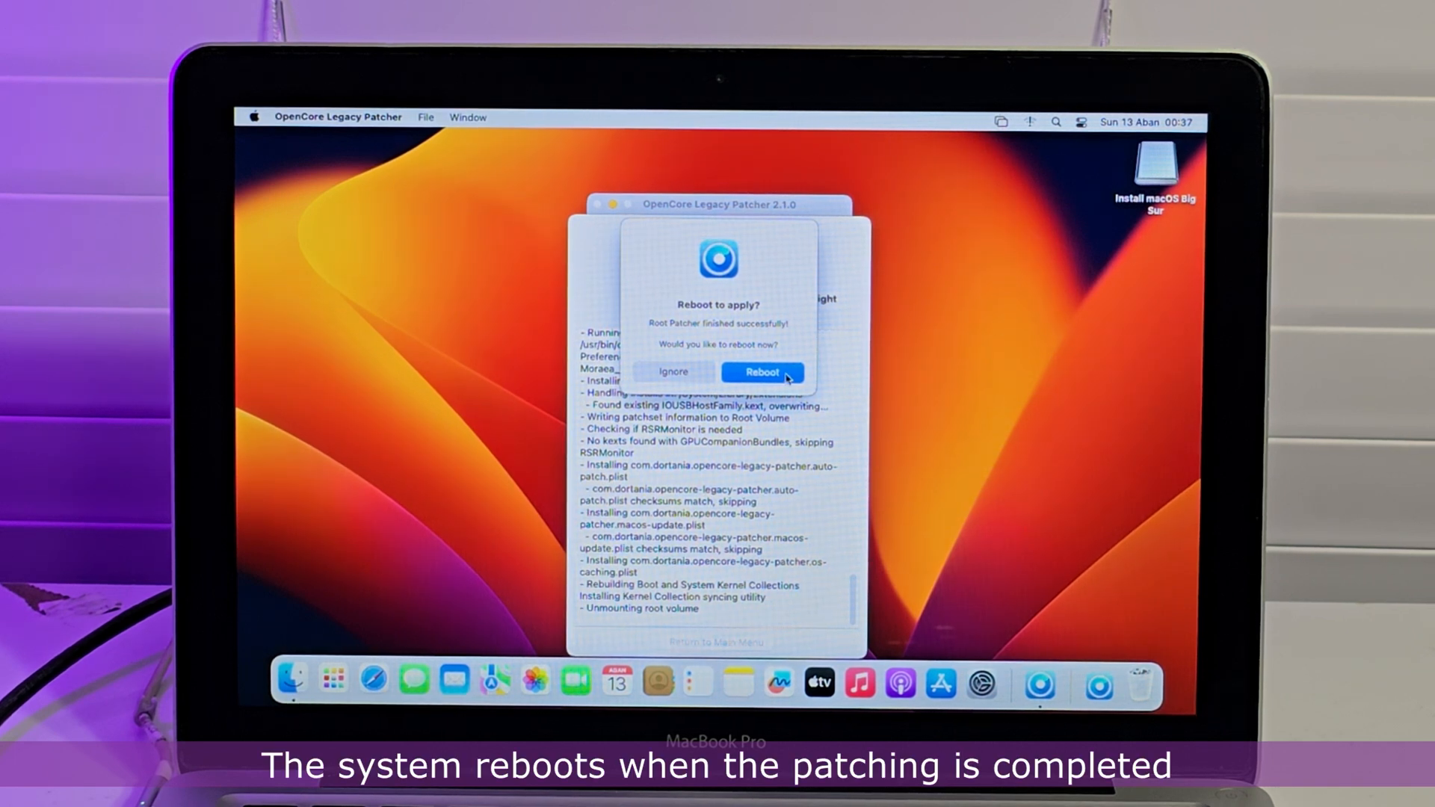
click(763, 372)
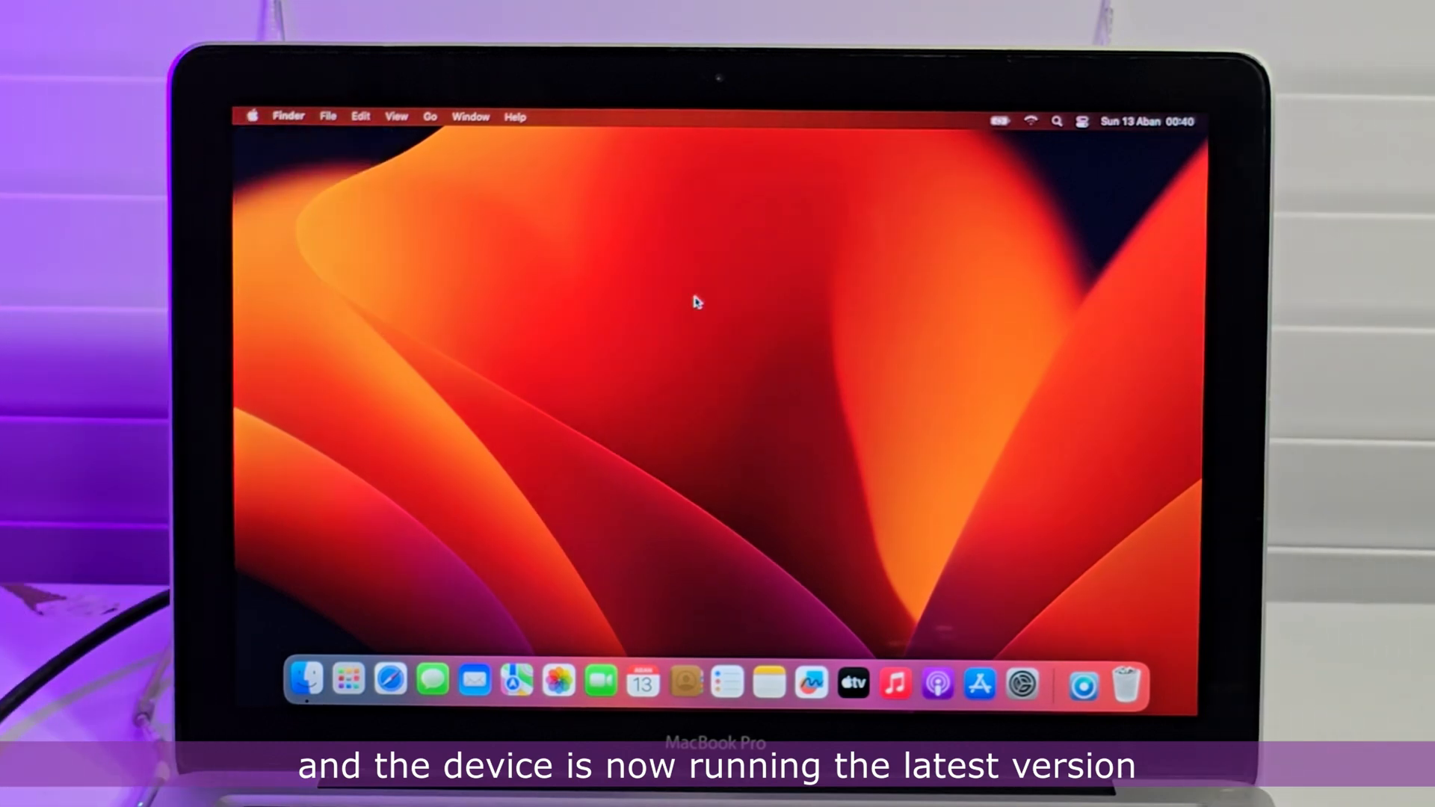
click(254, 117)
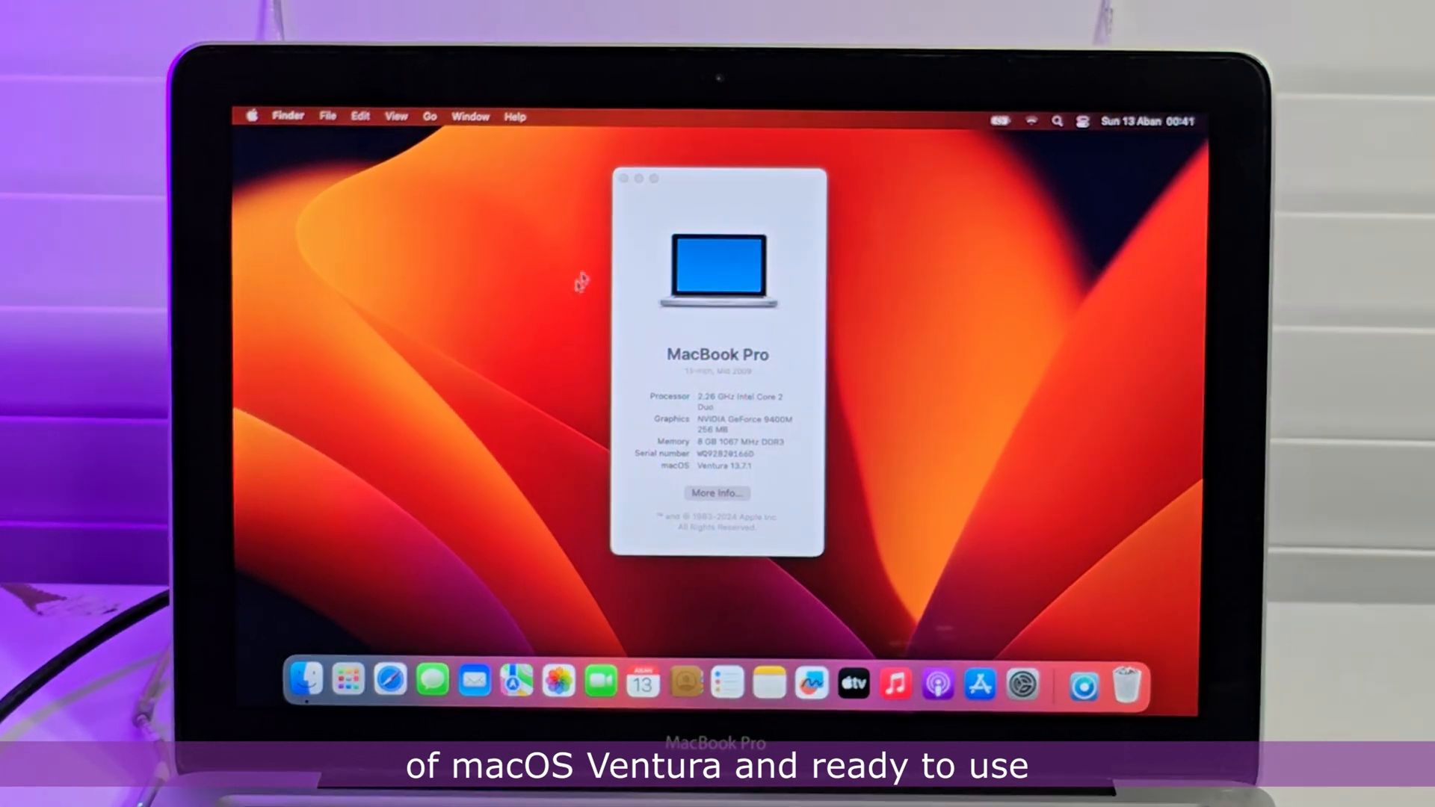
click(625, 179)
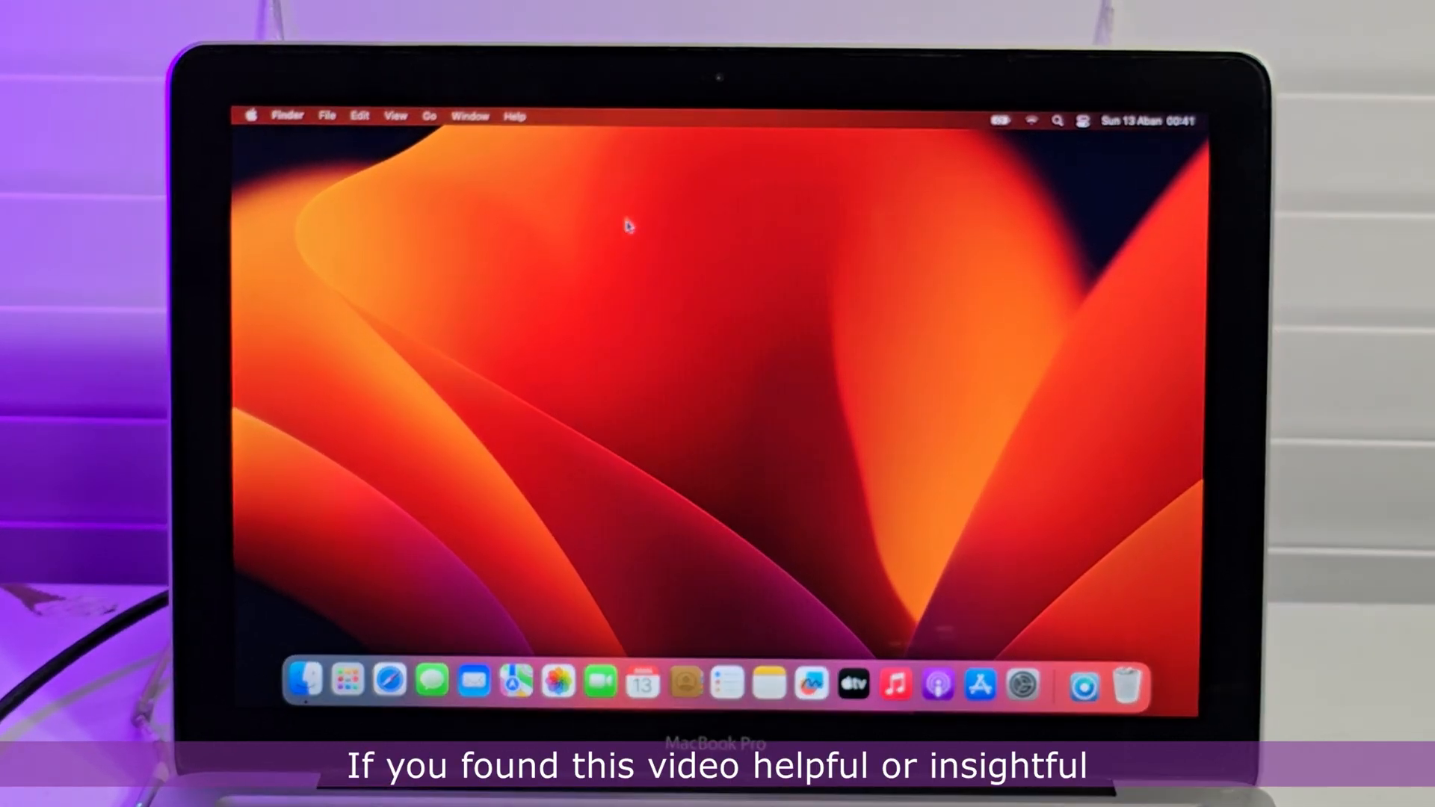